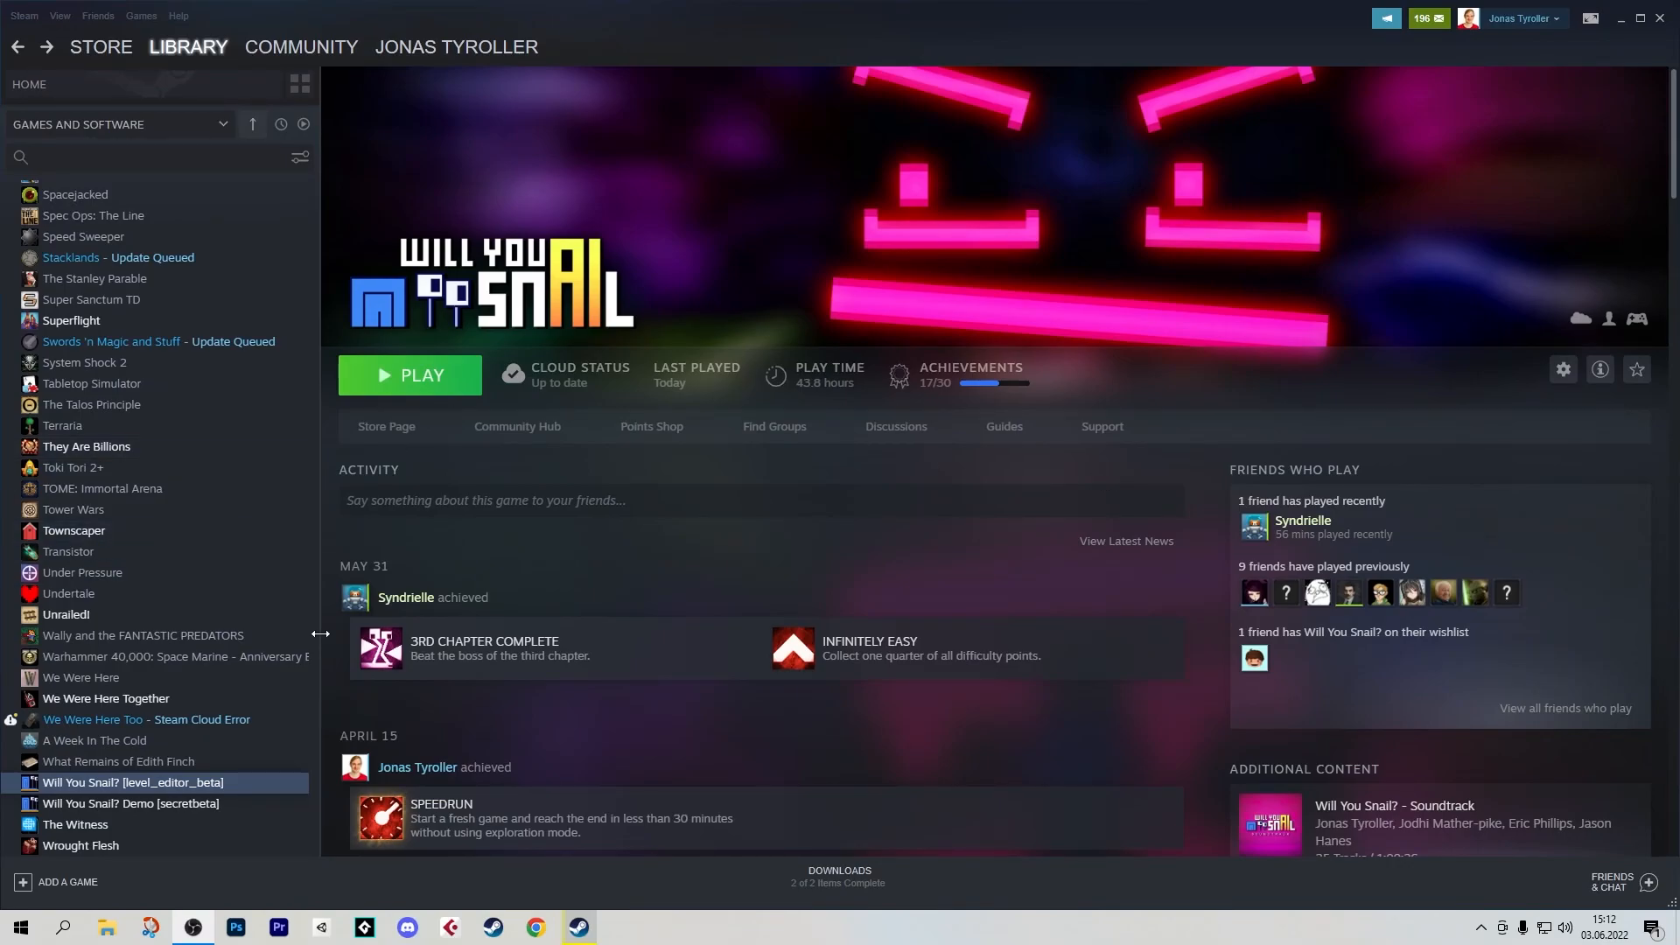
Reach Will You Snail?'s Properties Betas list with level_editor_beta as the chosen branch.
right_click(126, 782)
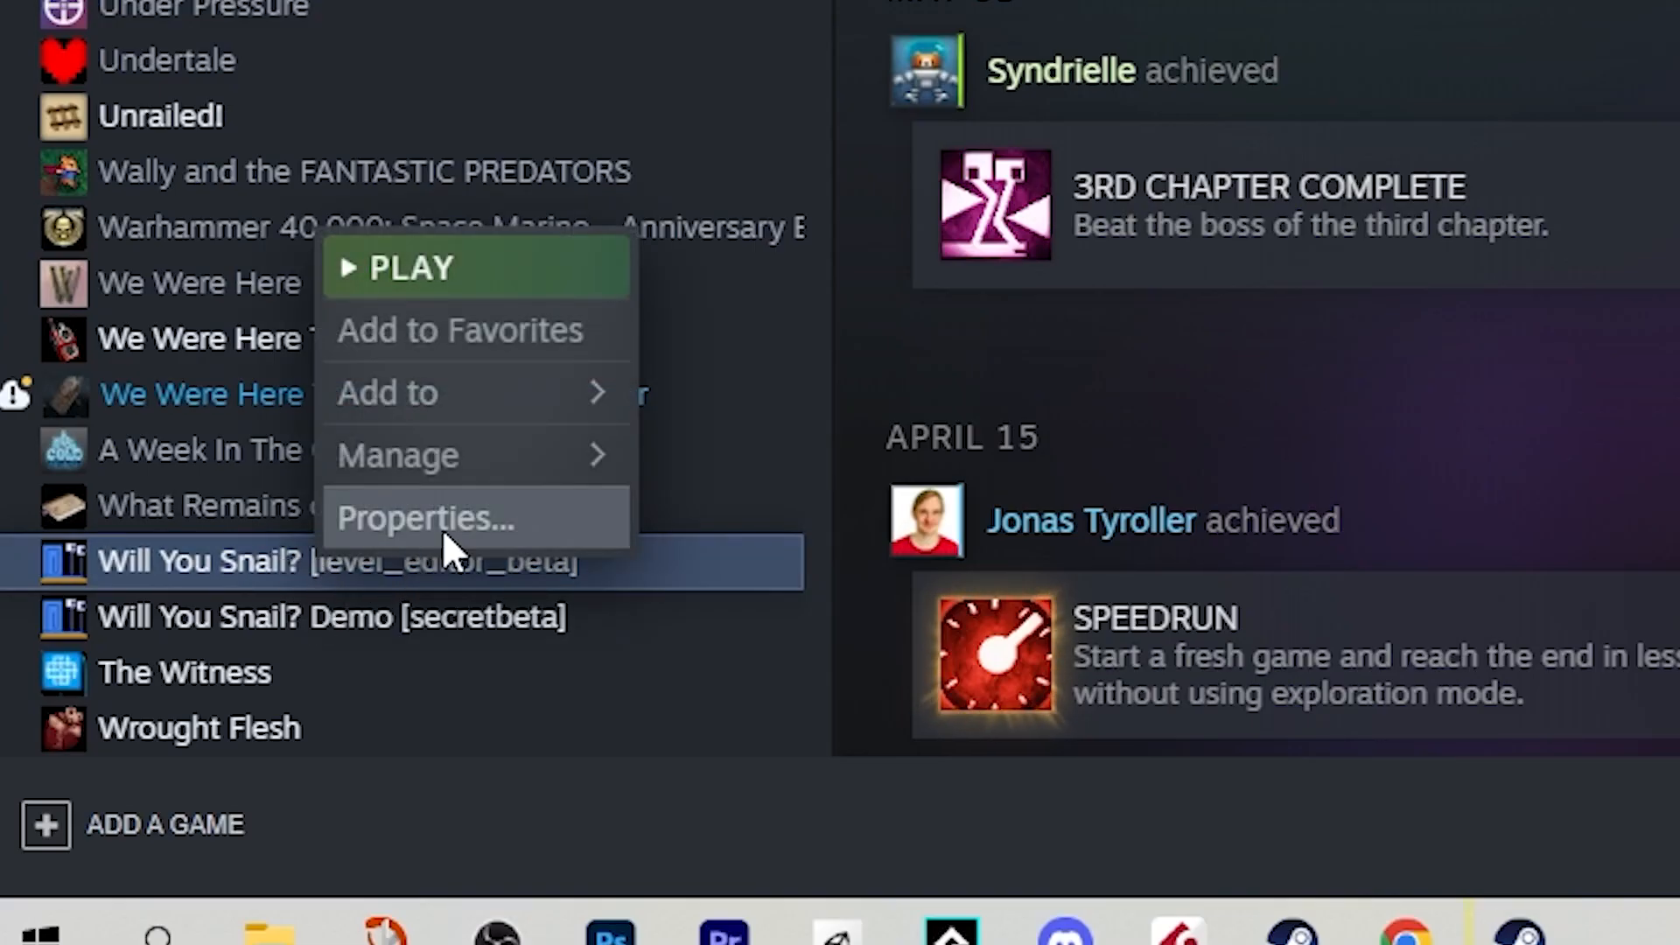
click(421, 518)
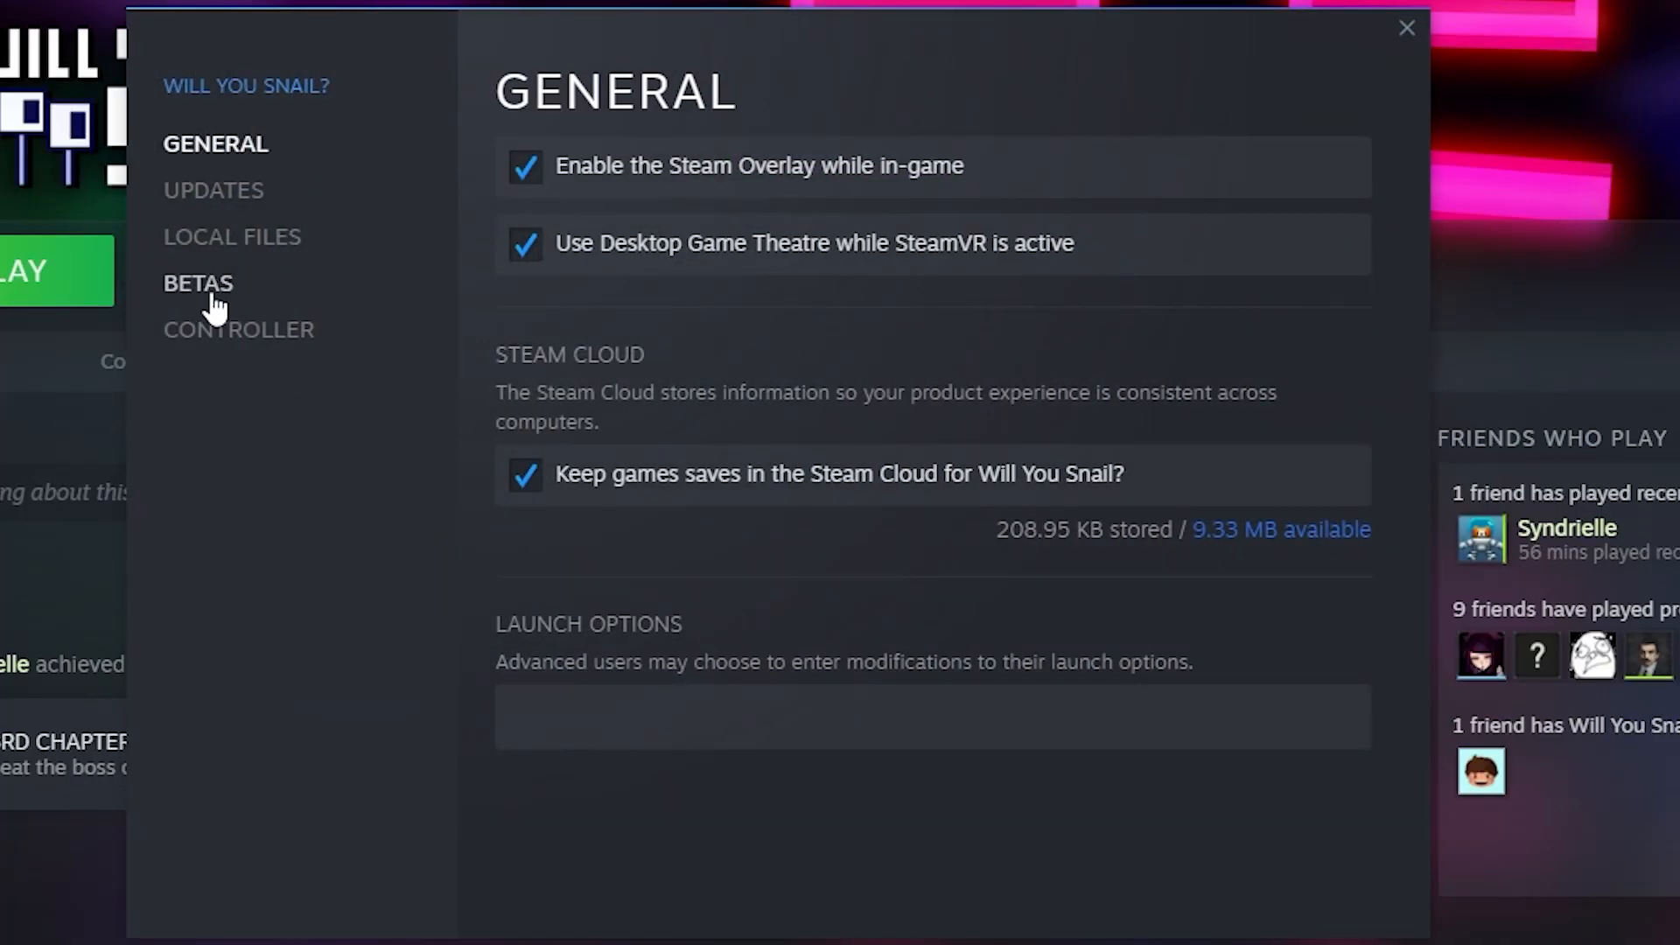
click(198, 284)
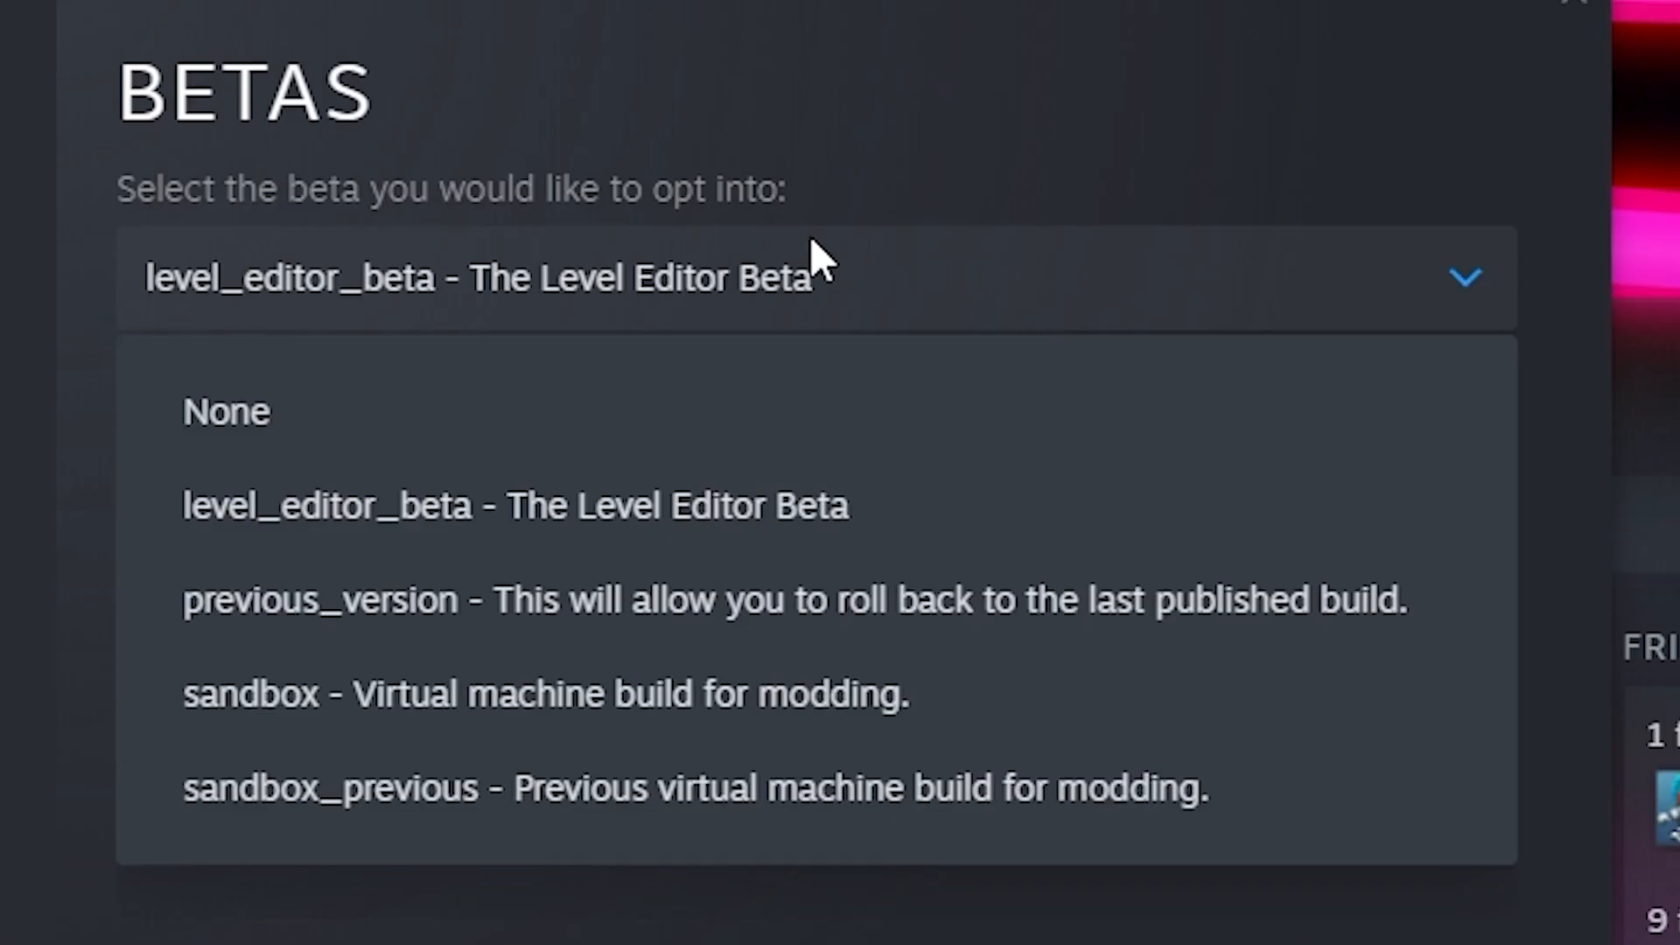
mouse_move(497, 534)
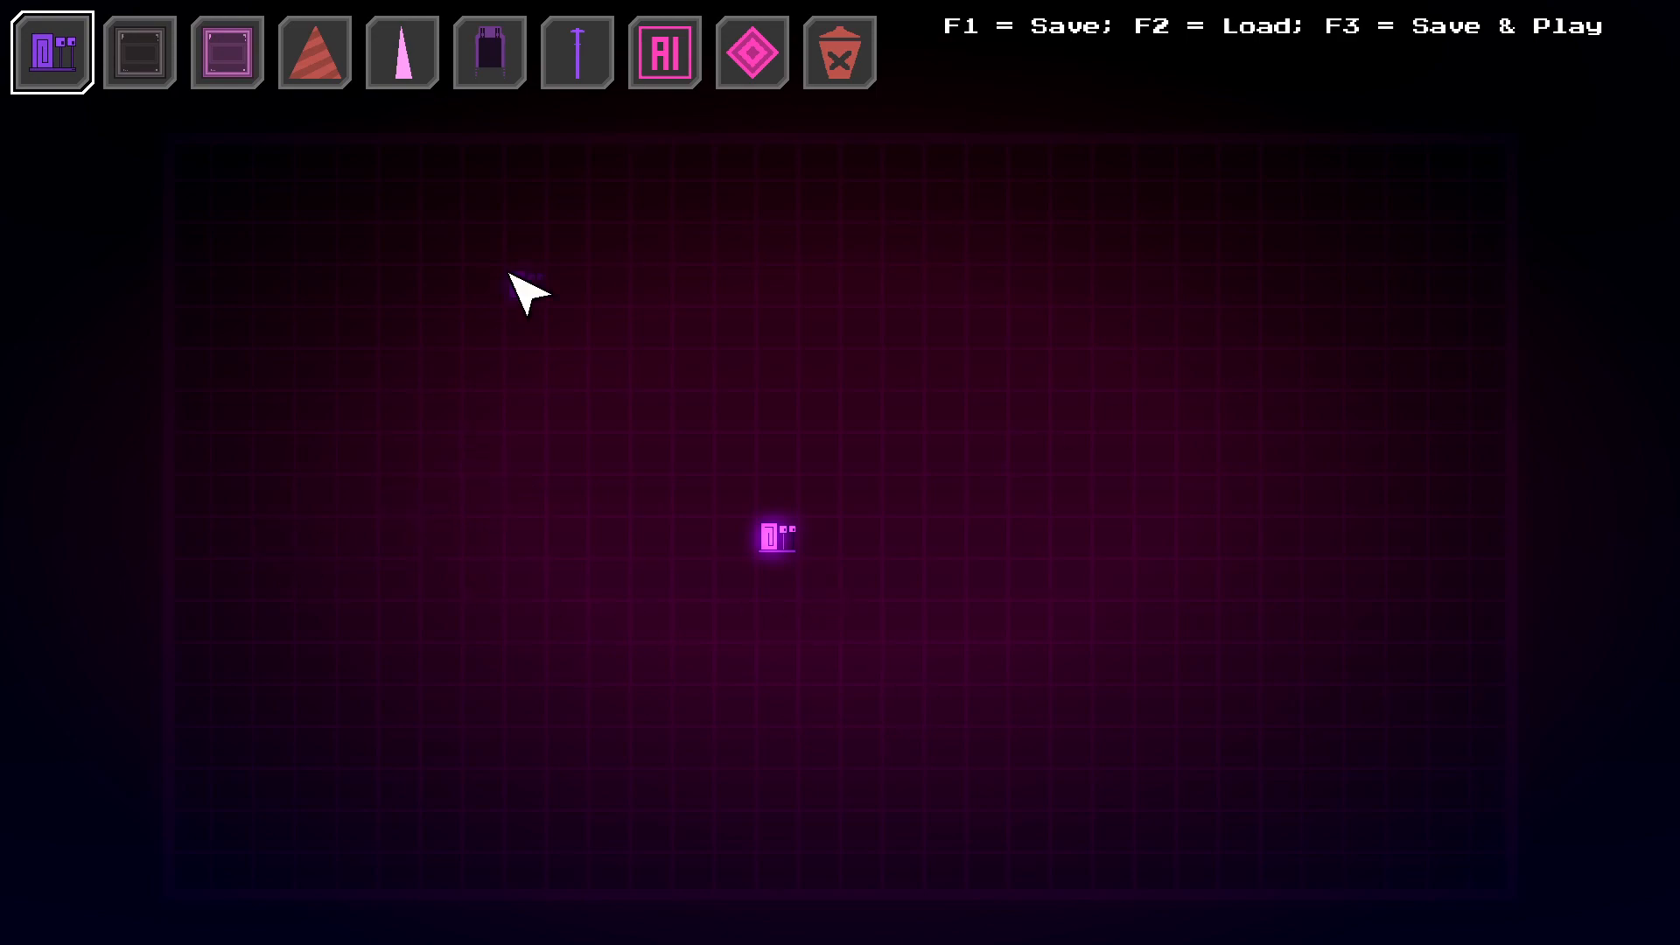
mouse_move(891, 406)
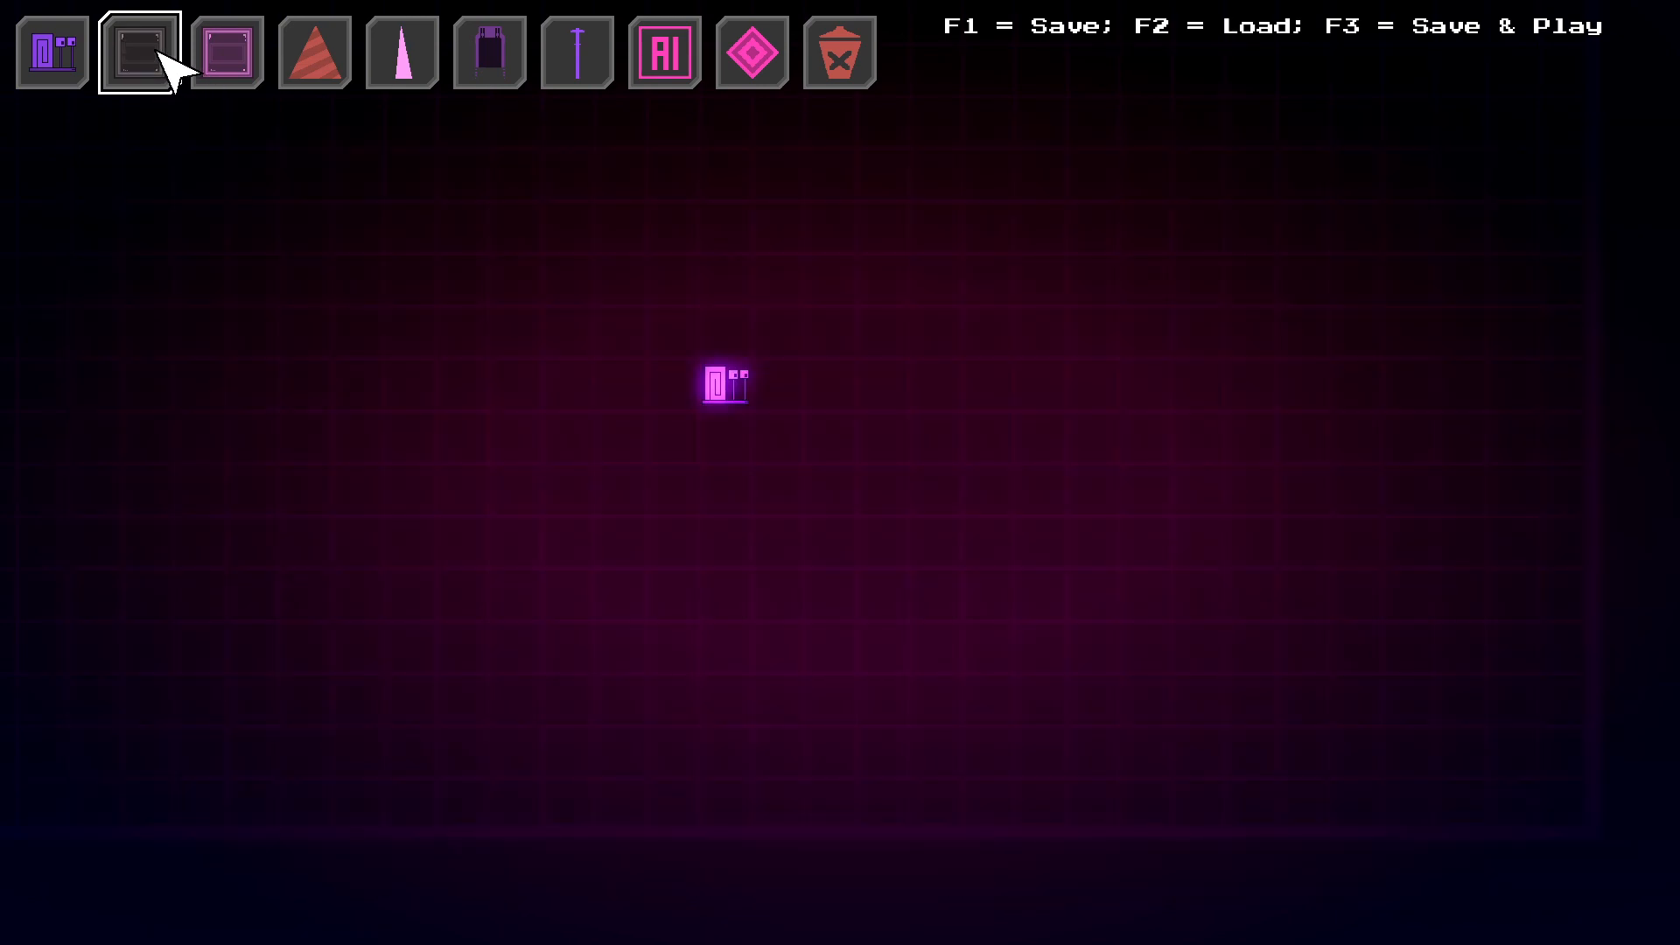
mouse_move(658, 474)
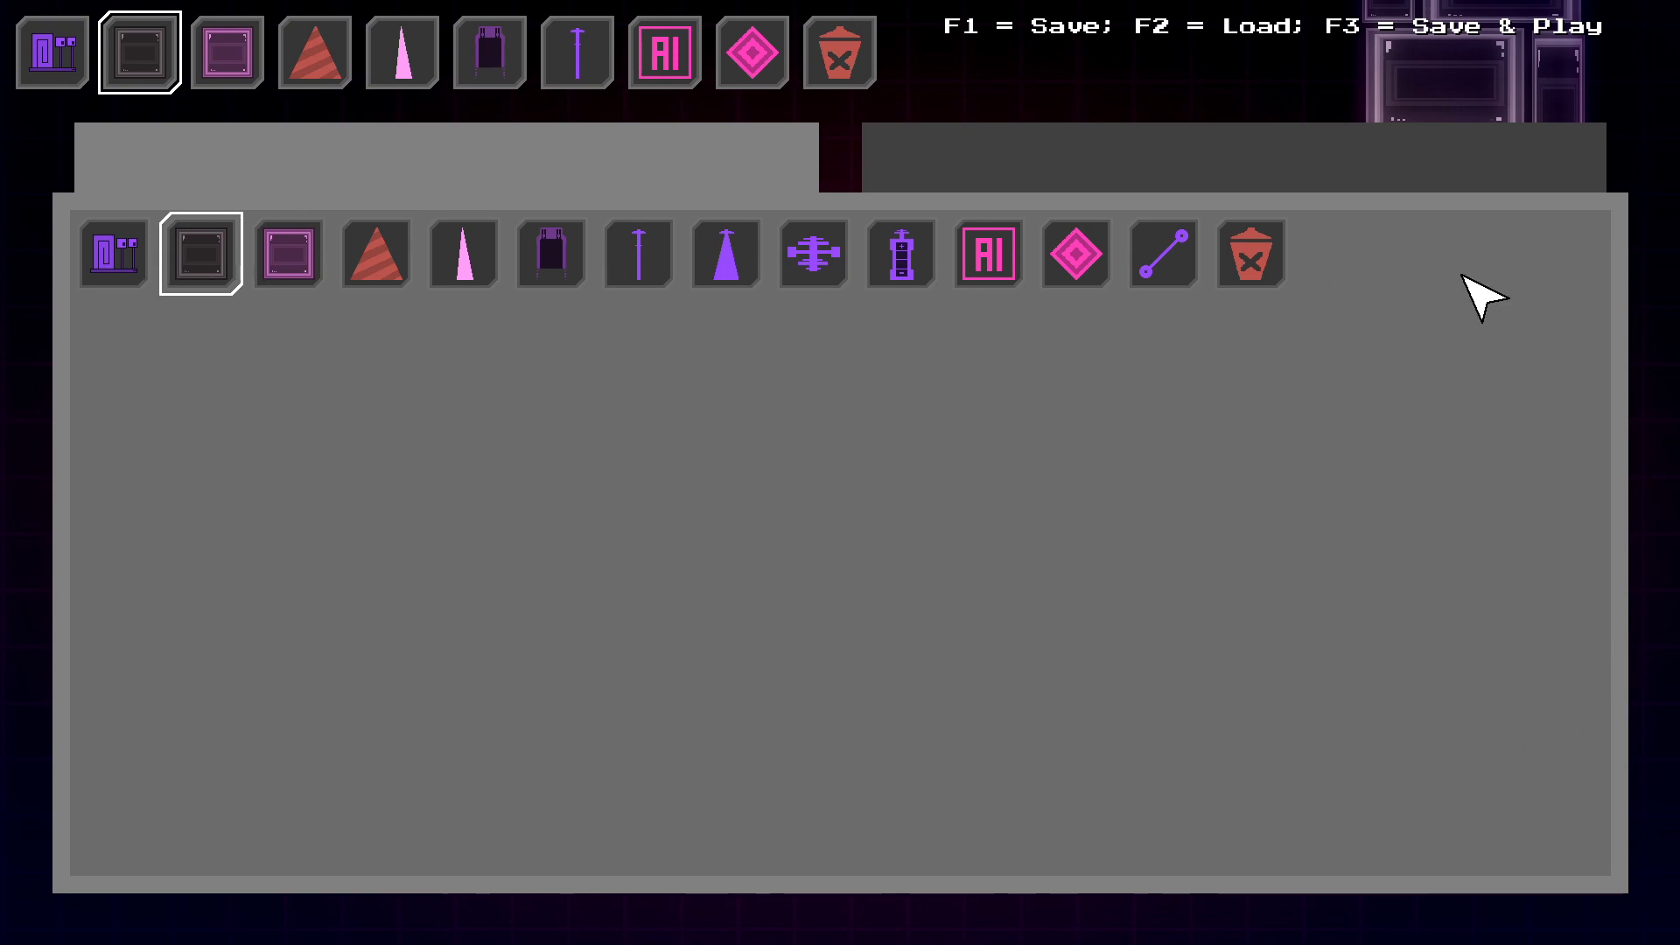
mouse_move(1554, 503)
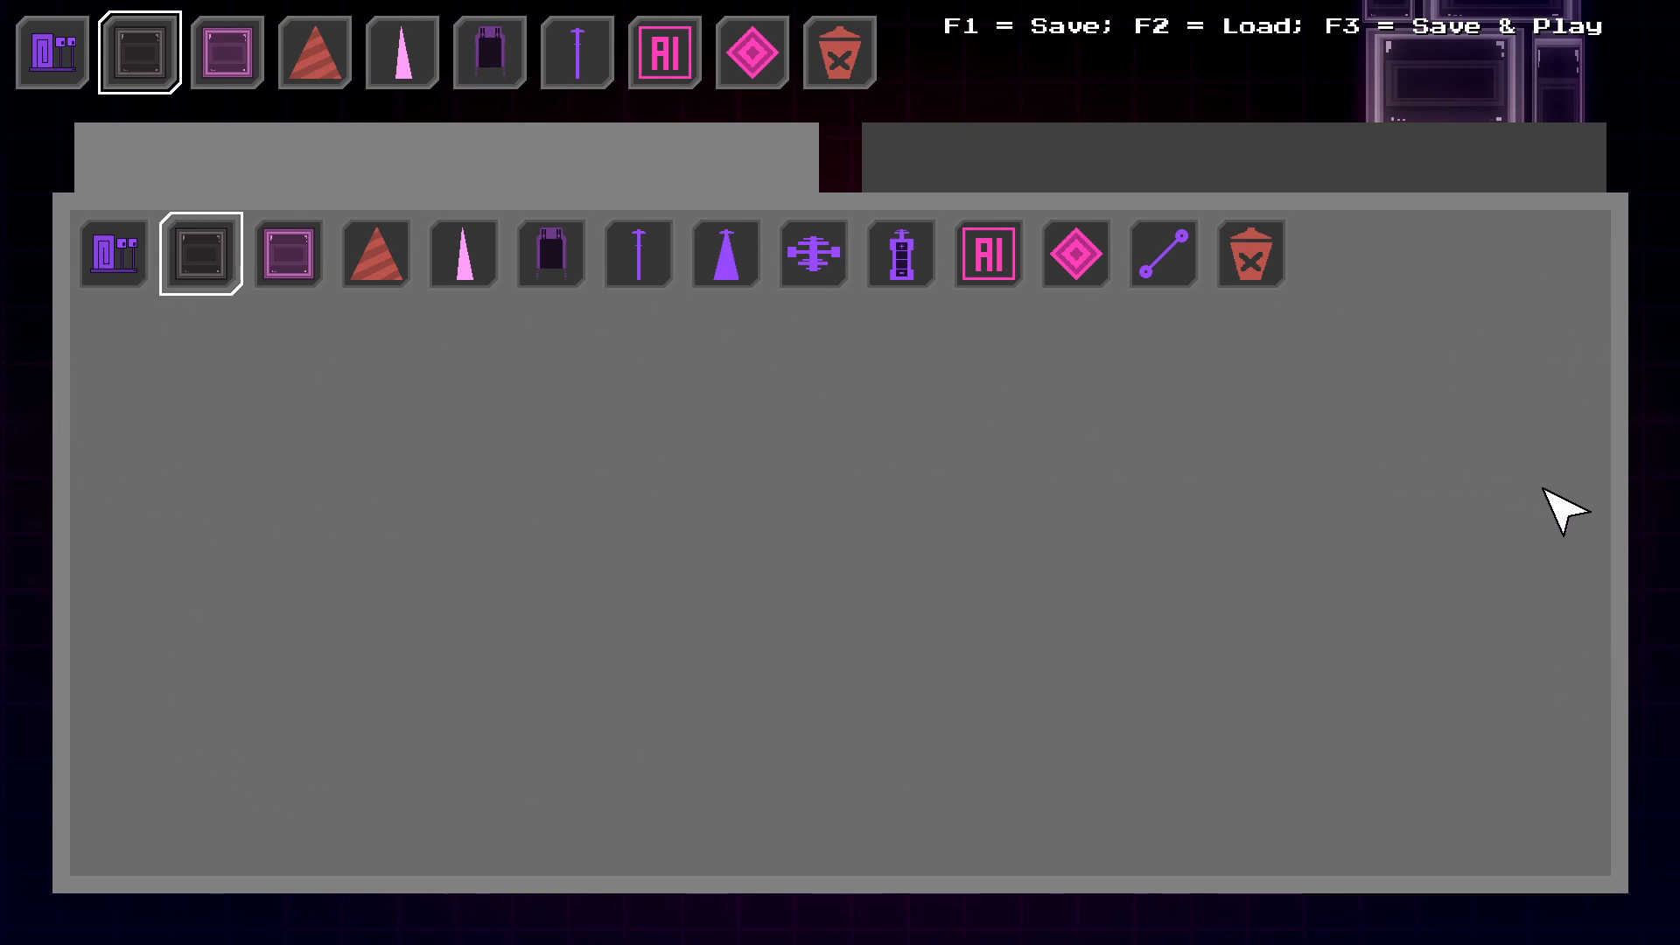
Show the block placement settings, with Max Block Size at 3.
click(140, 51)
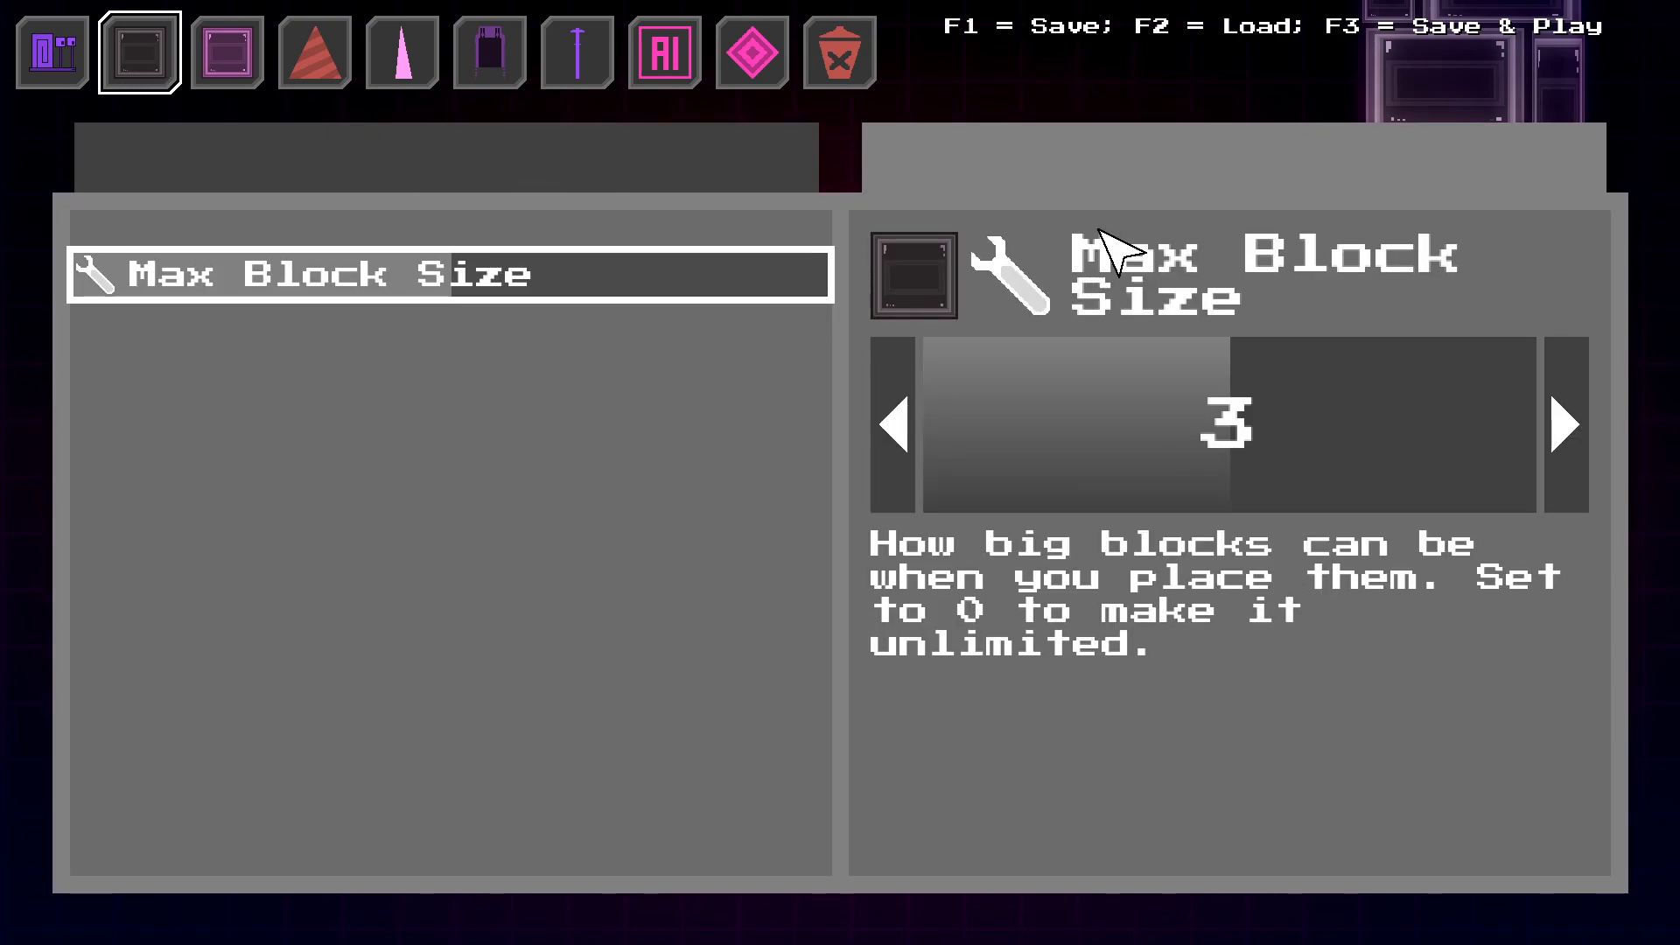
mouse_move(473, 289)
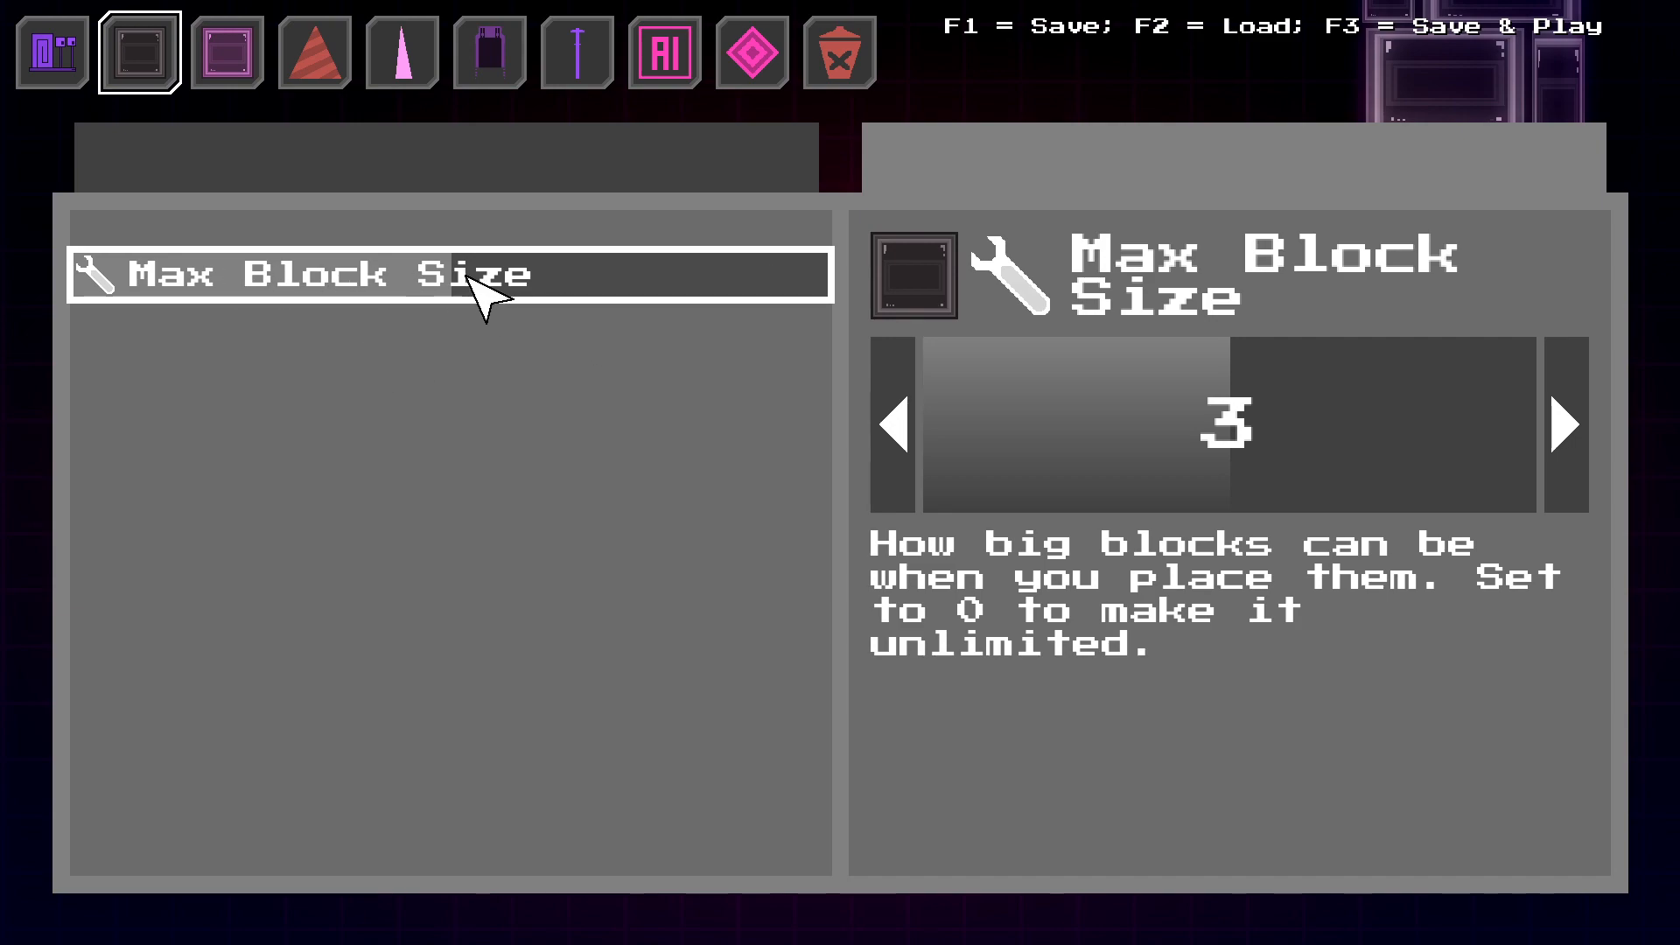
mouse_move(497, 354)
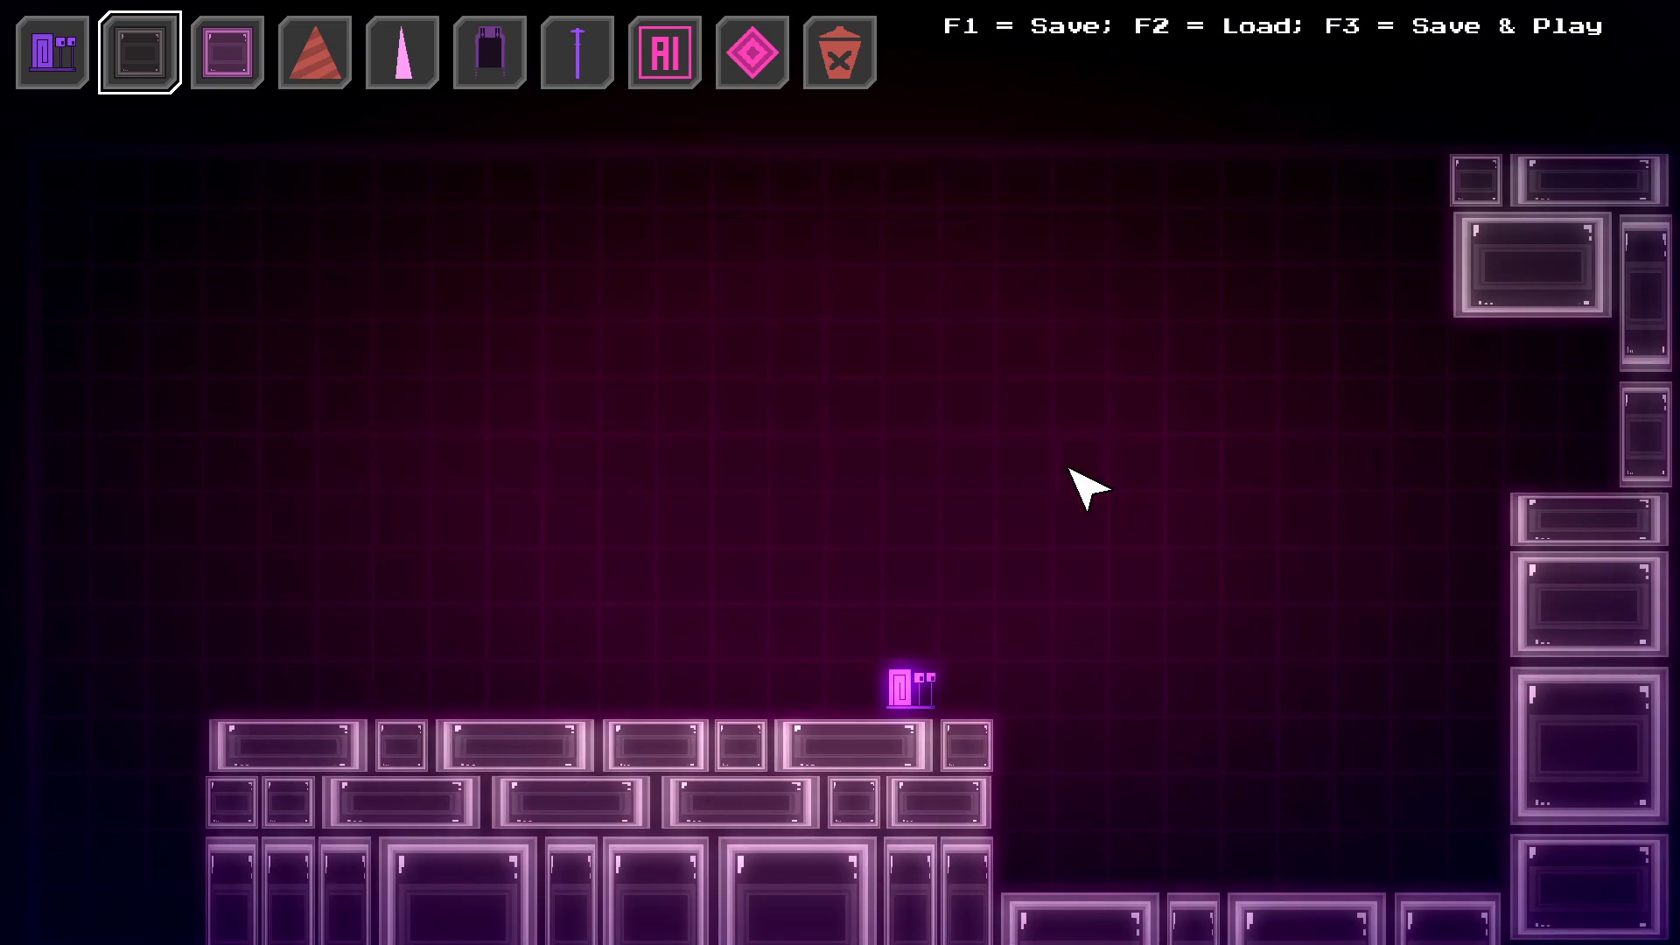
Pick the AI trigger tool to place a zone on the terrain left of the snail.
click(135, 49)
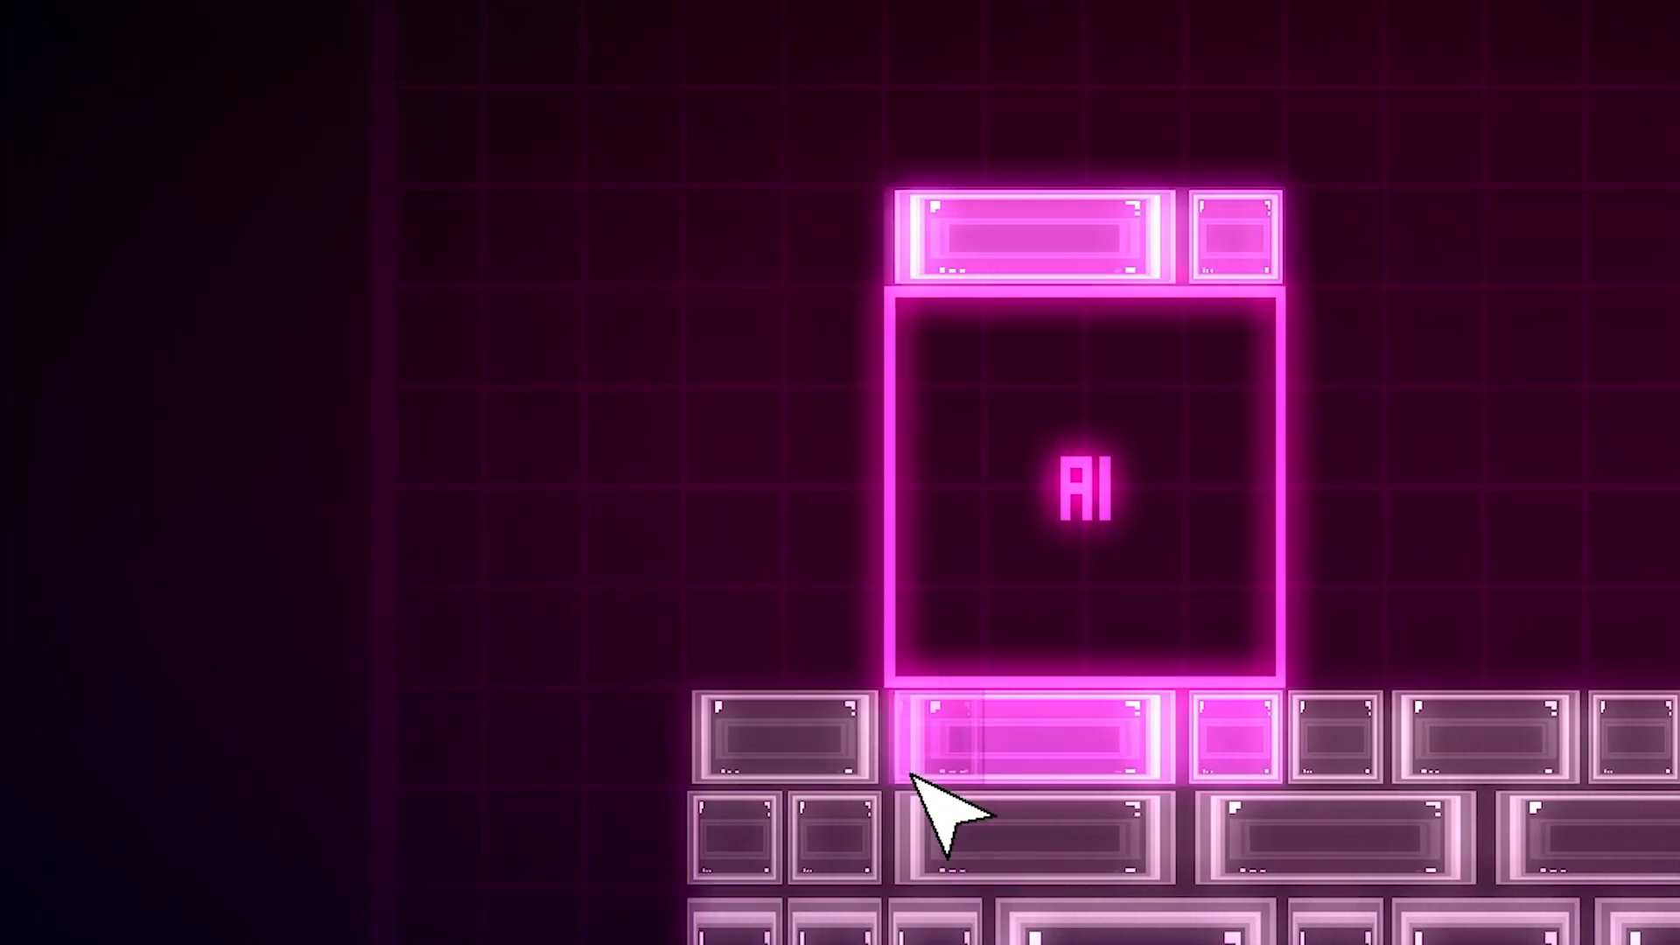
mouse_move(646, 766)
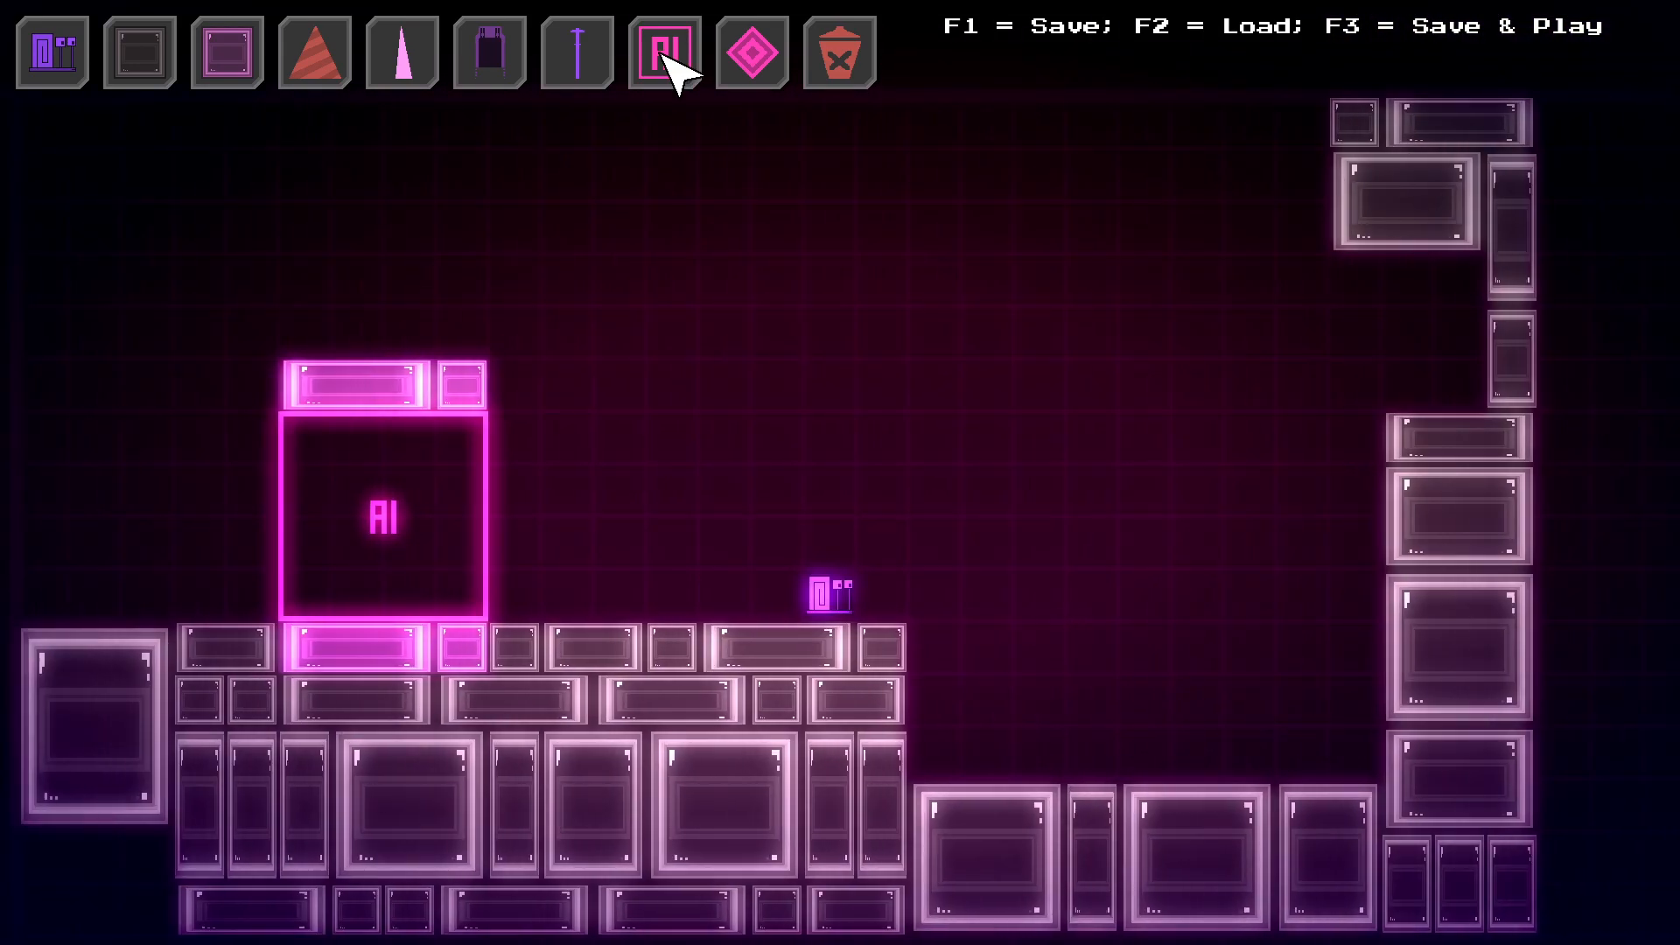
Bring up the AI trigger settings showing Enabled and the trap probabilities.
click(663, 49)
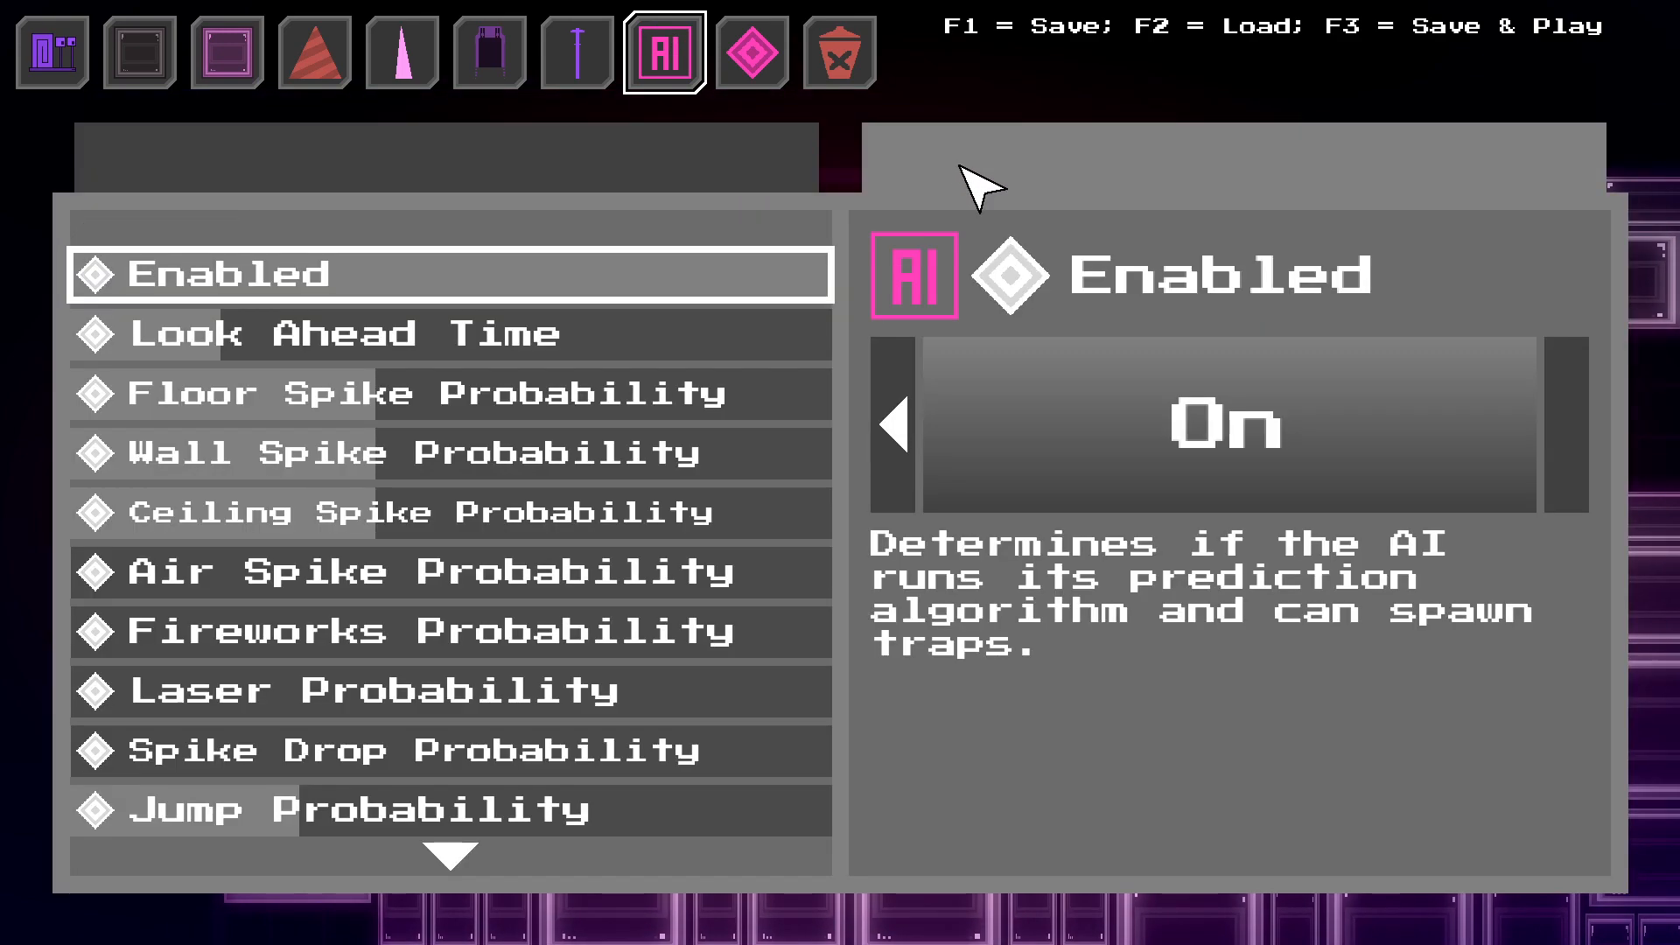
mouse_move(288, 294)
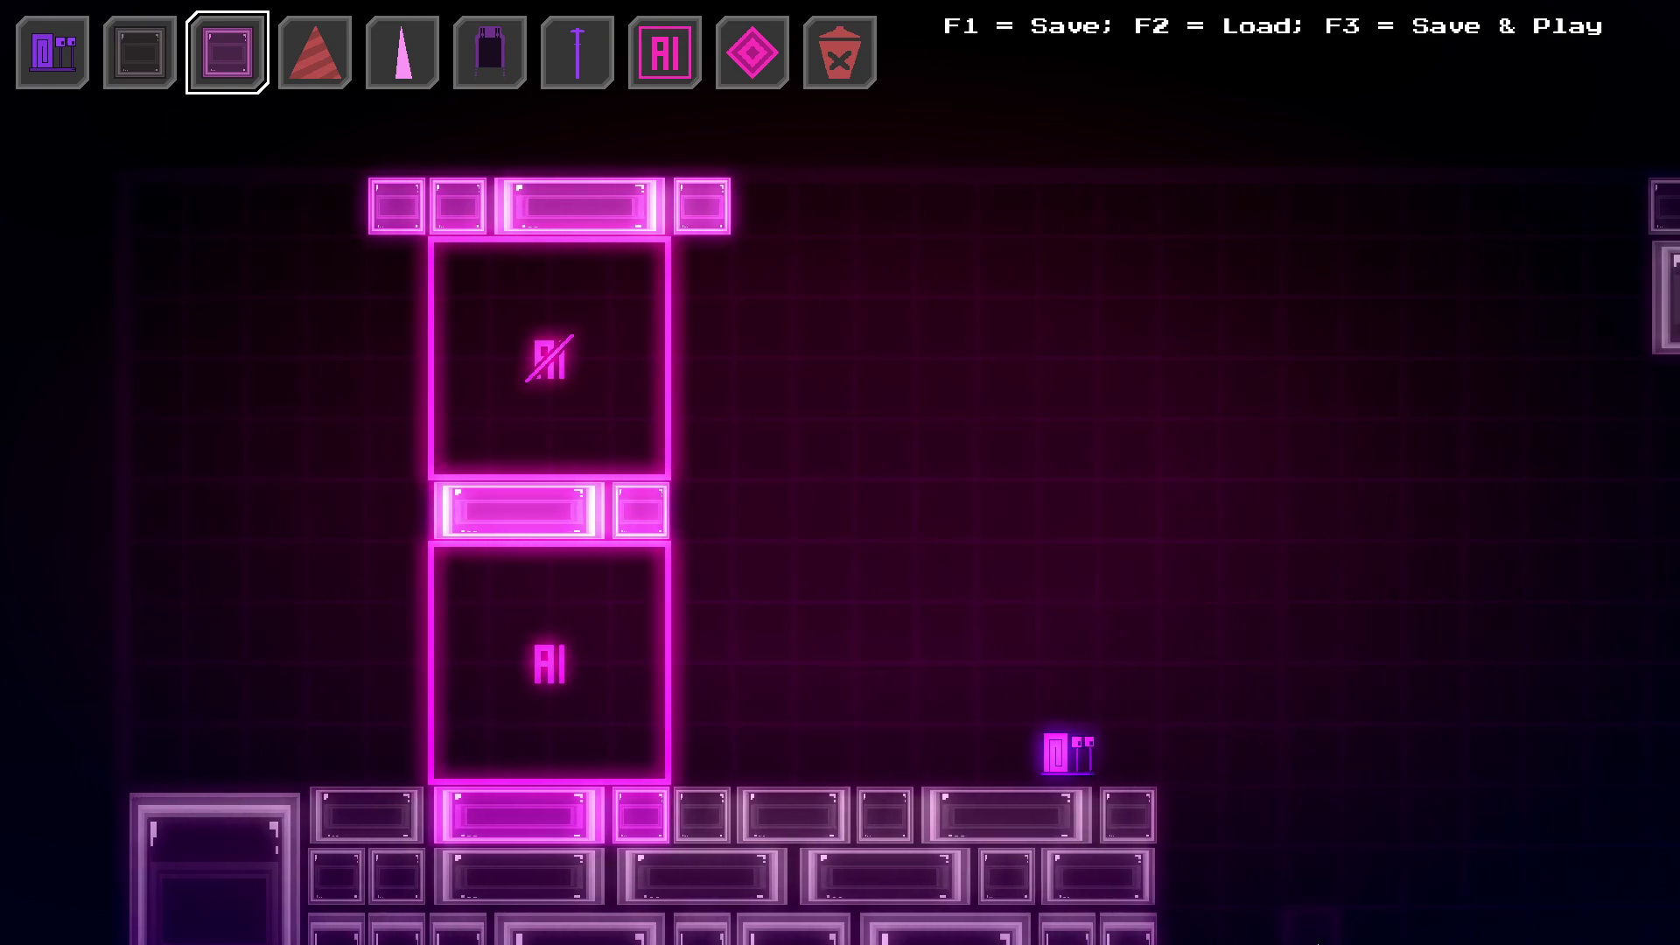
key(f3)
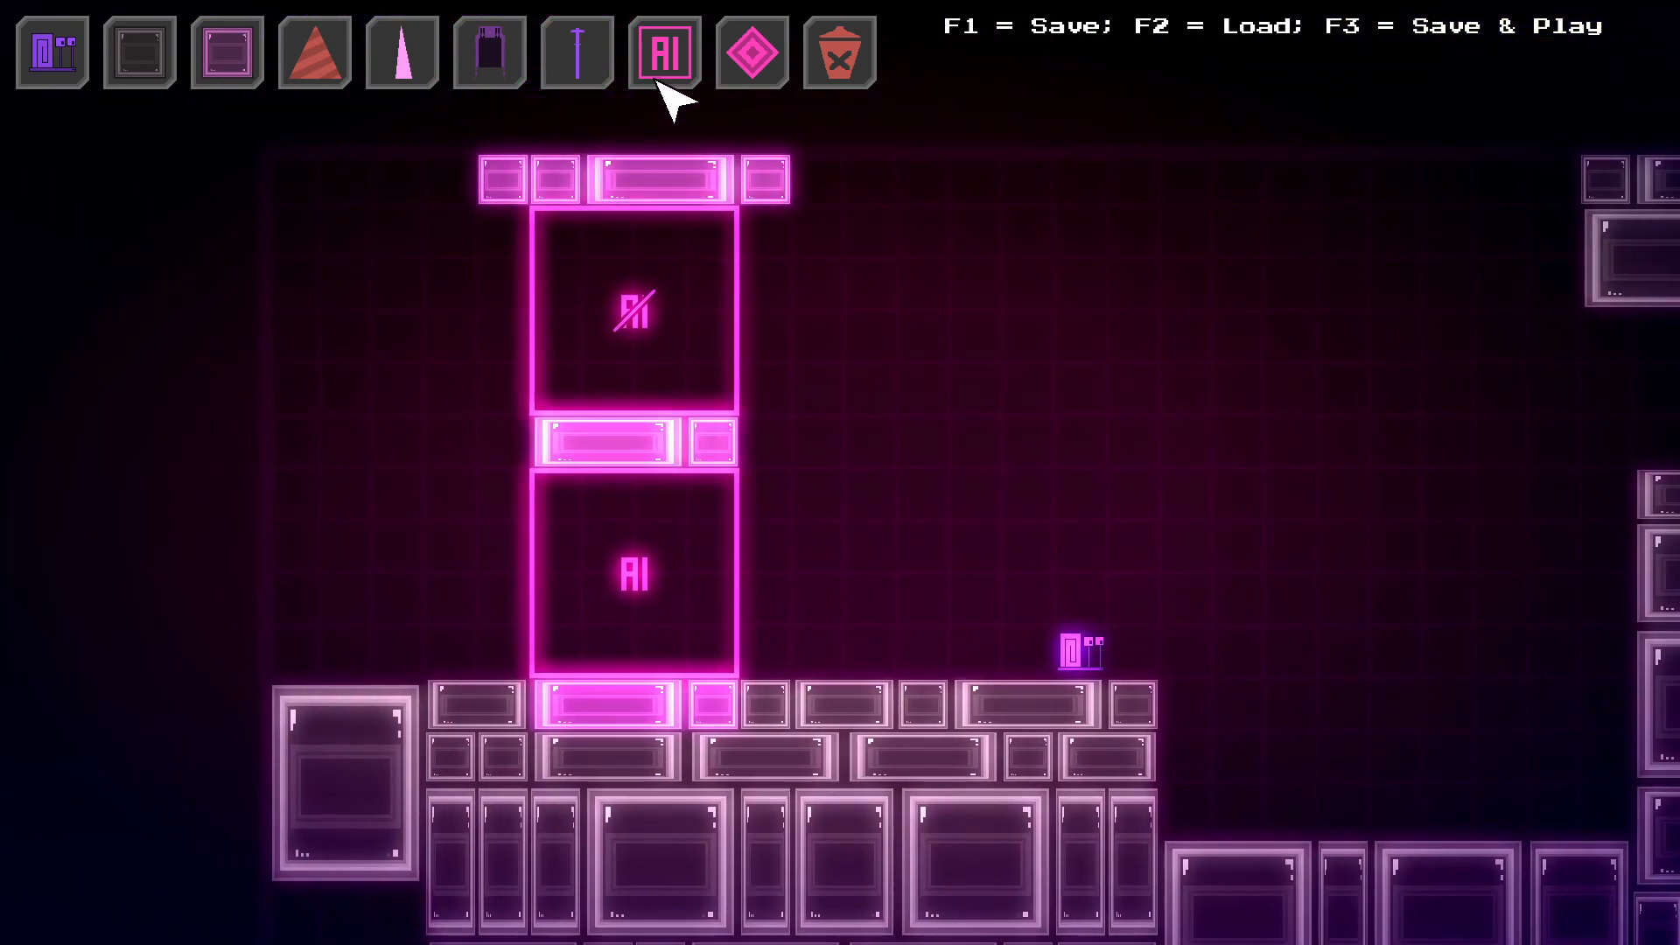
Review the AI trigger's Enabled state and Air Spike, Jump, Ceiling Spike and Fireworks probabilities.
click(668, 53)
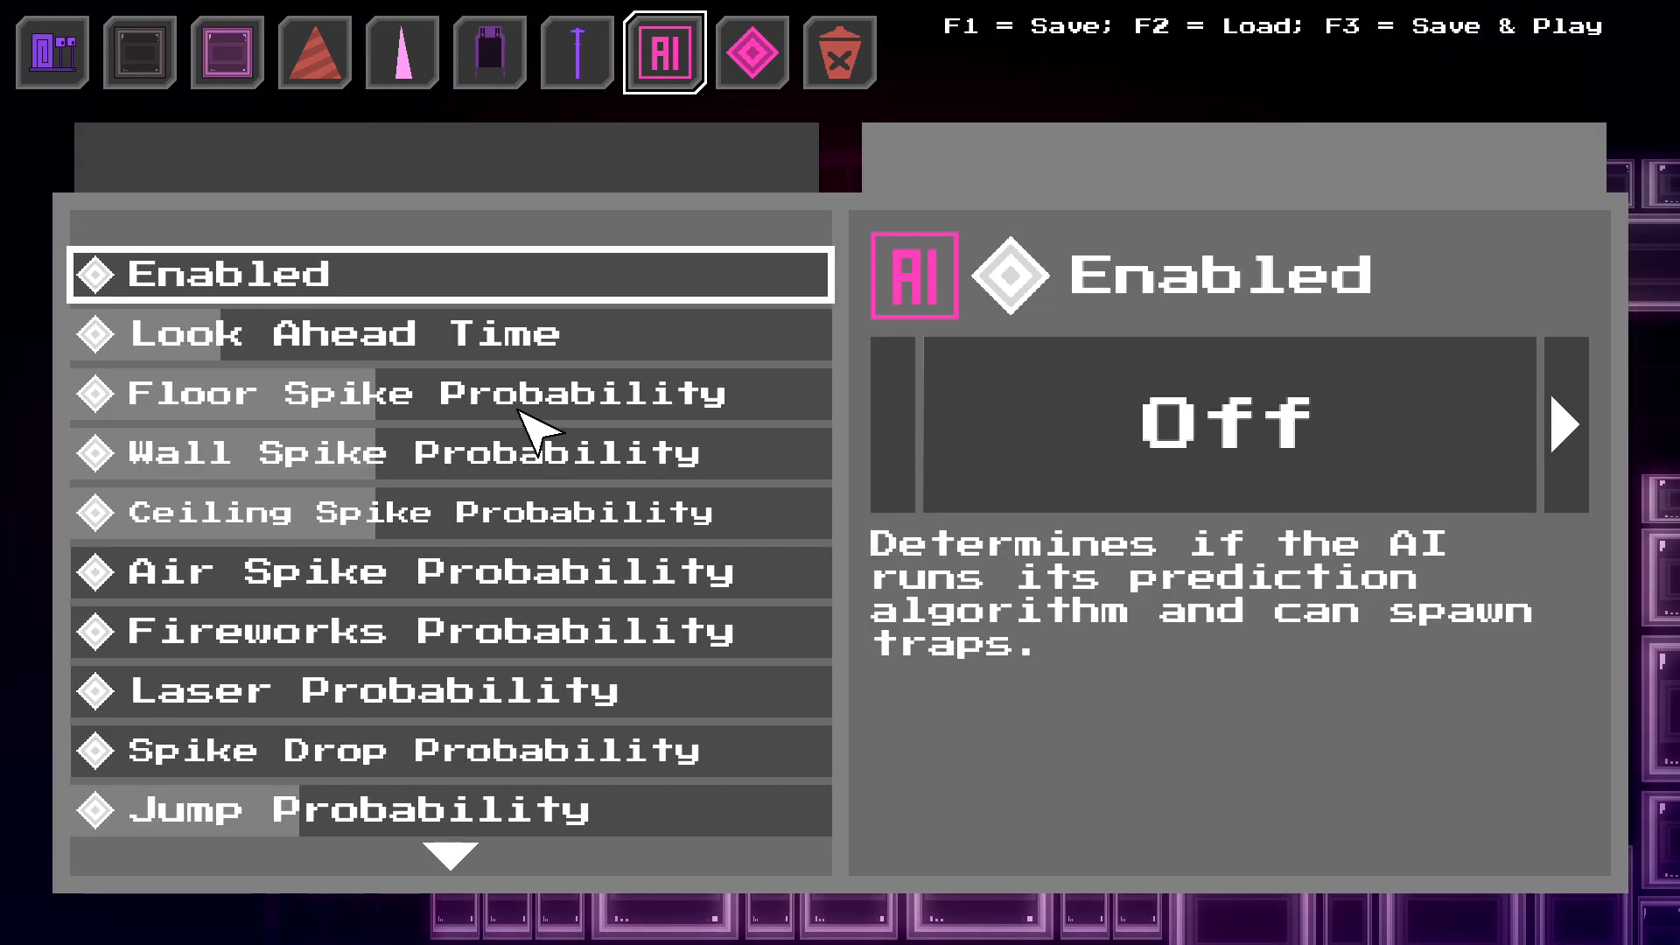
click(427, 570)
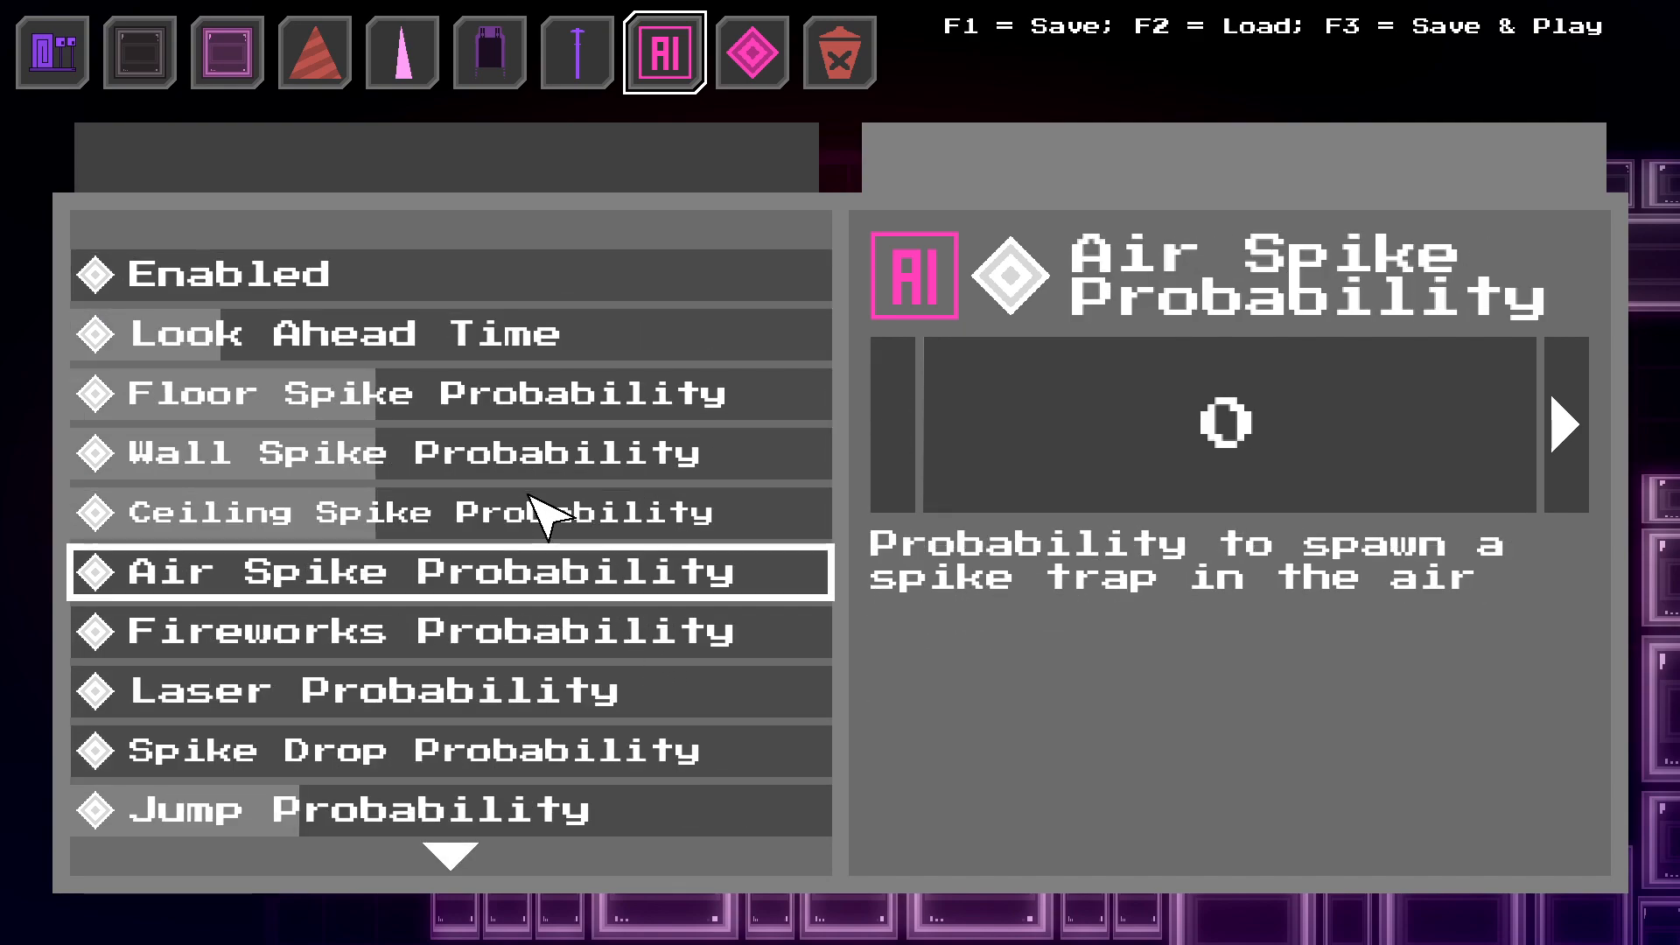
click(228, 273)
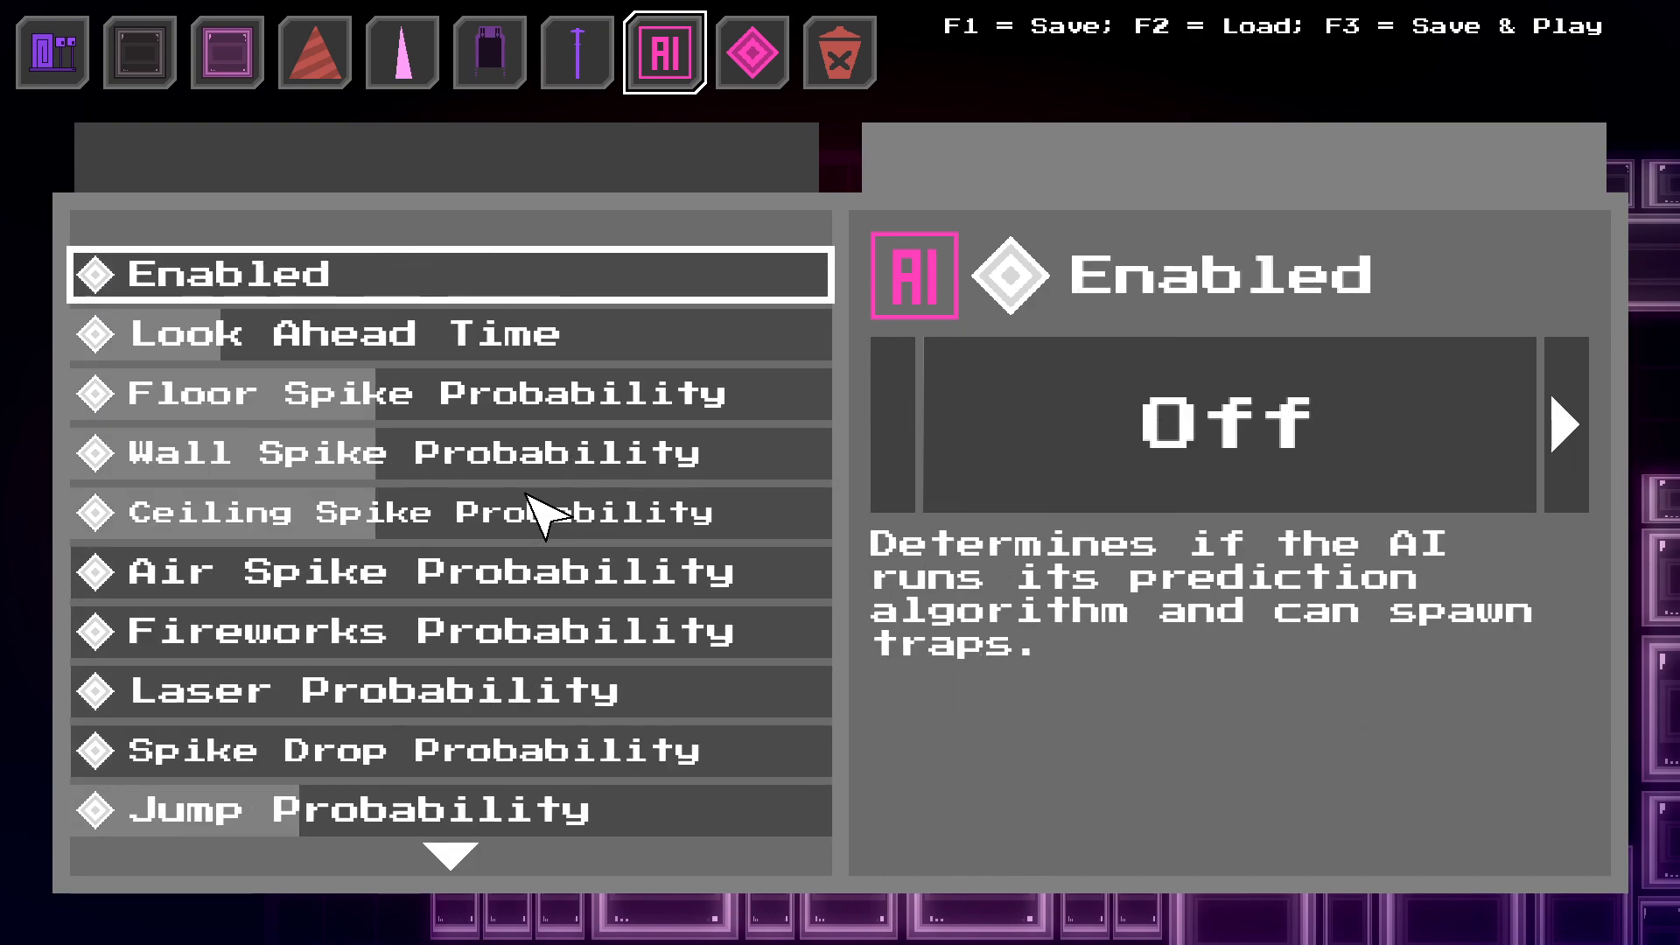
click(420, 570)
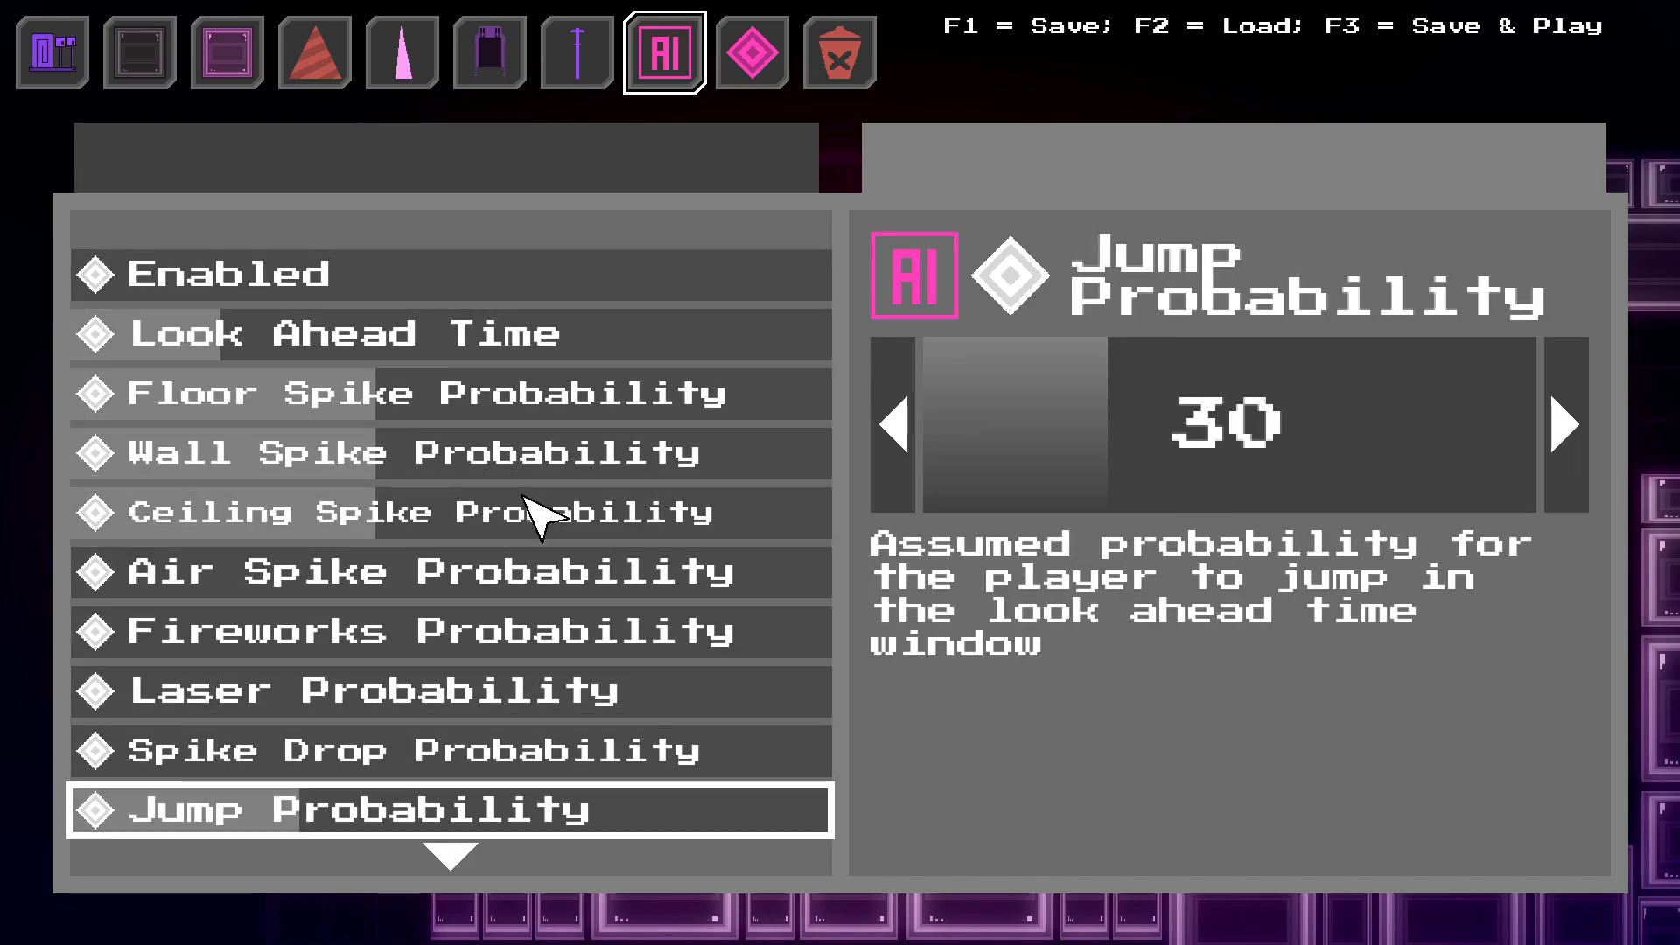
click(451, 510)
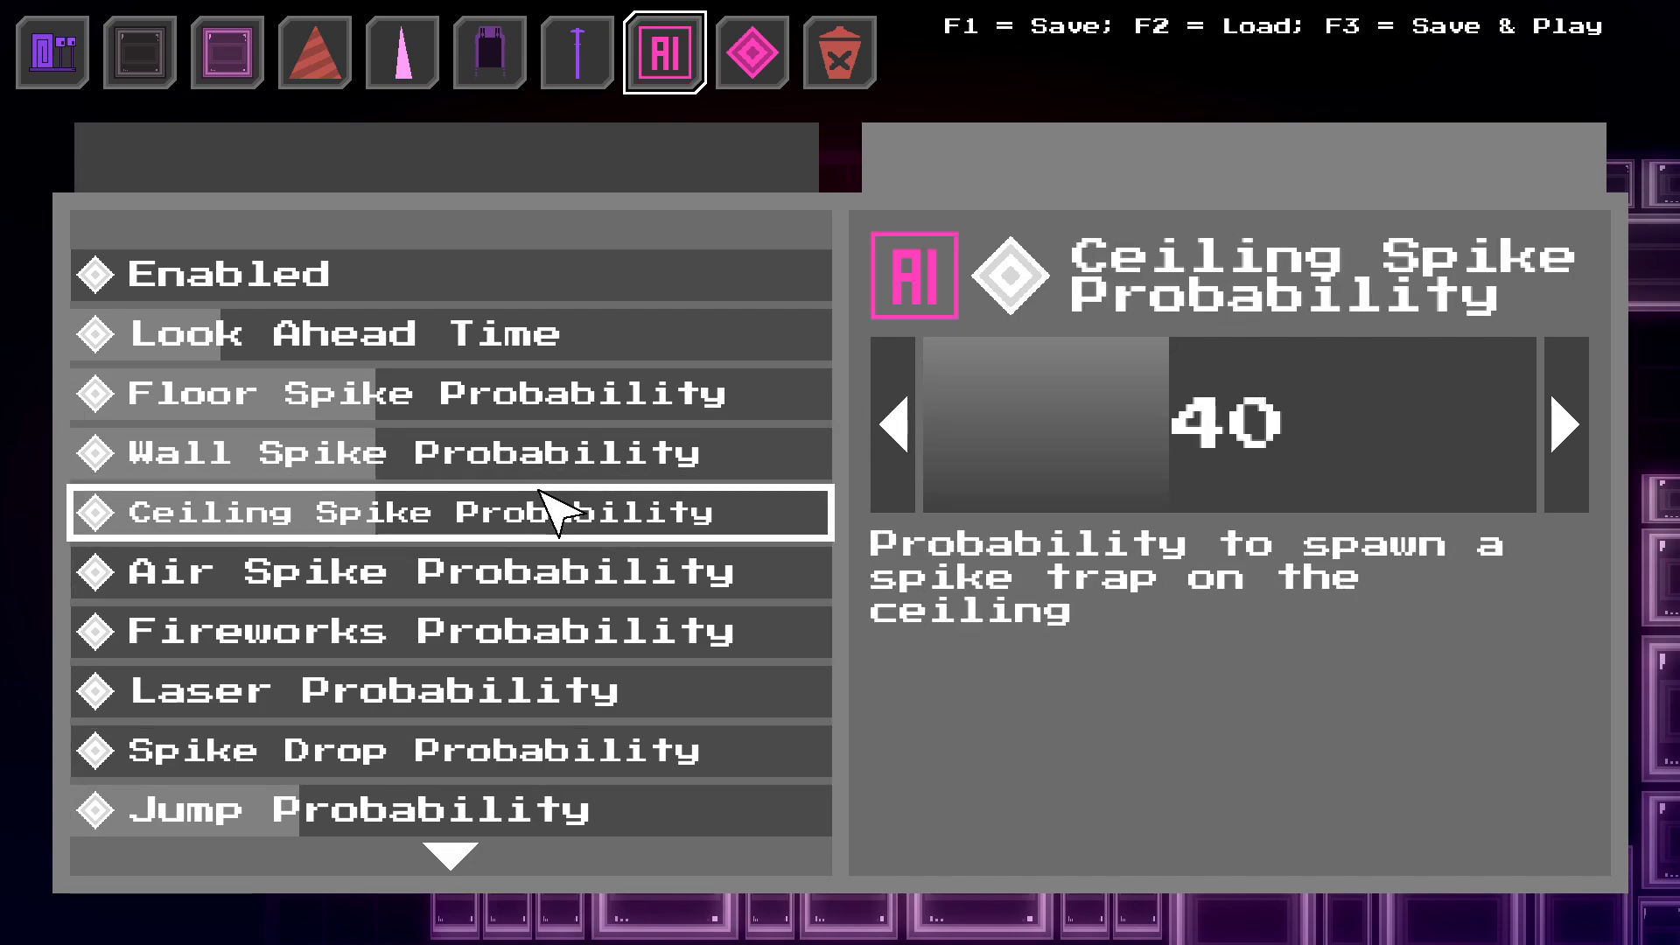
click(419, 453)
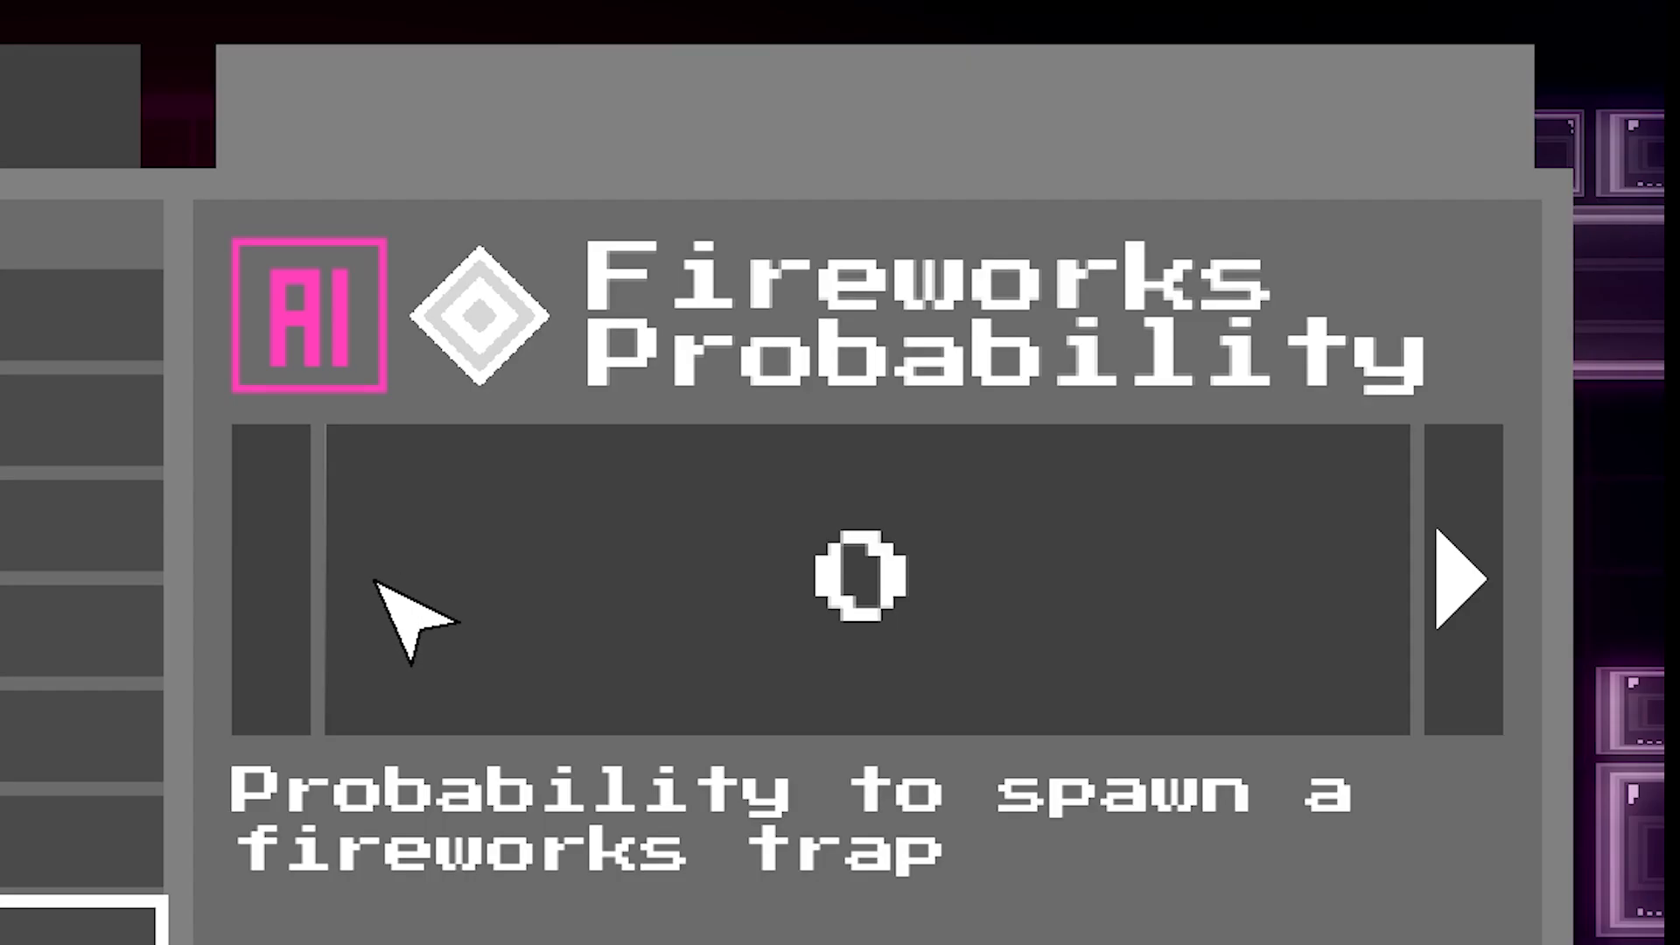
mouse_move(362, 604)
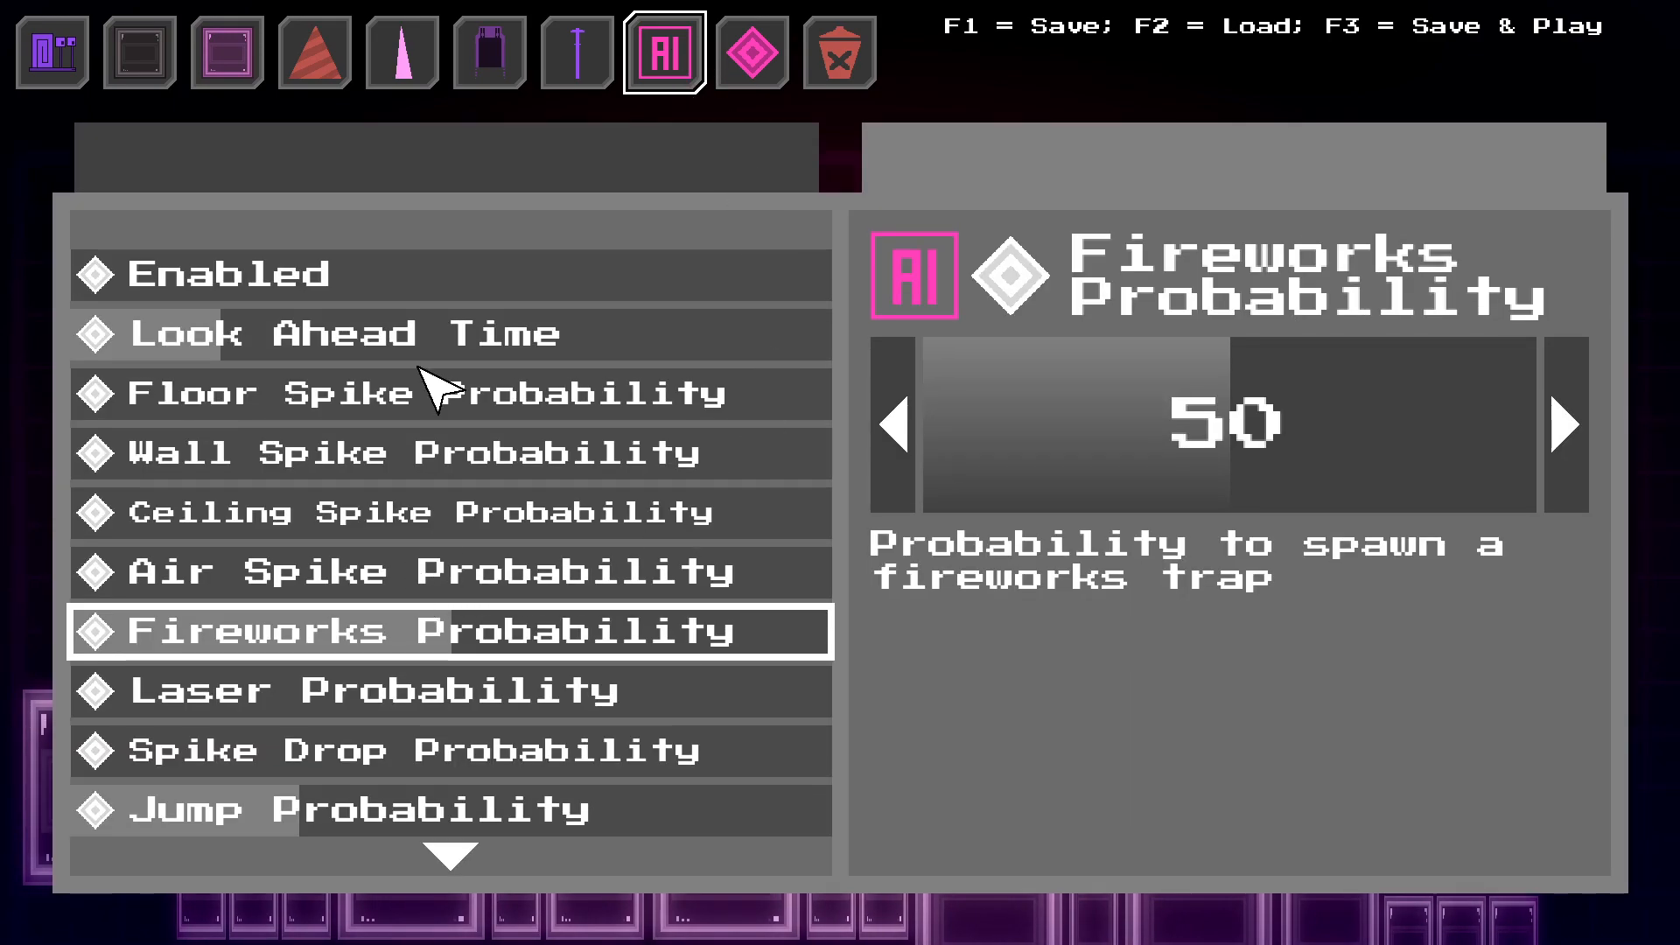
mouse_move(445, 587)
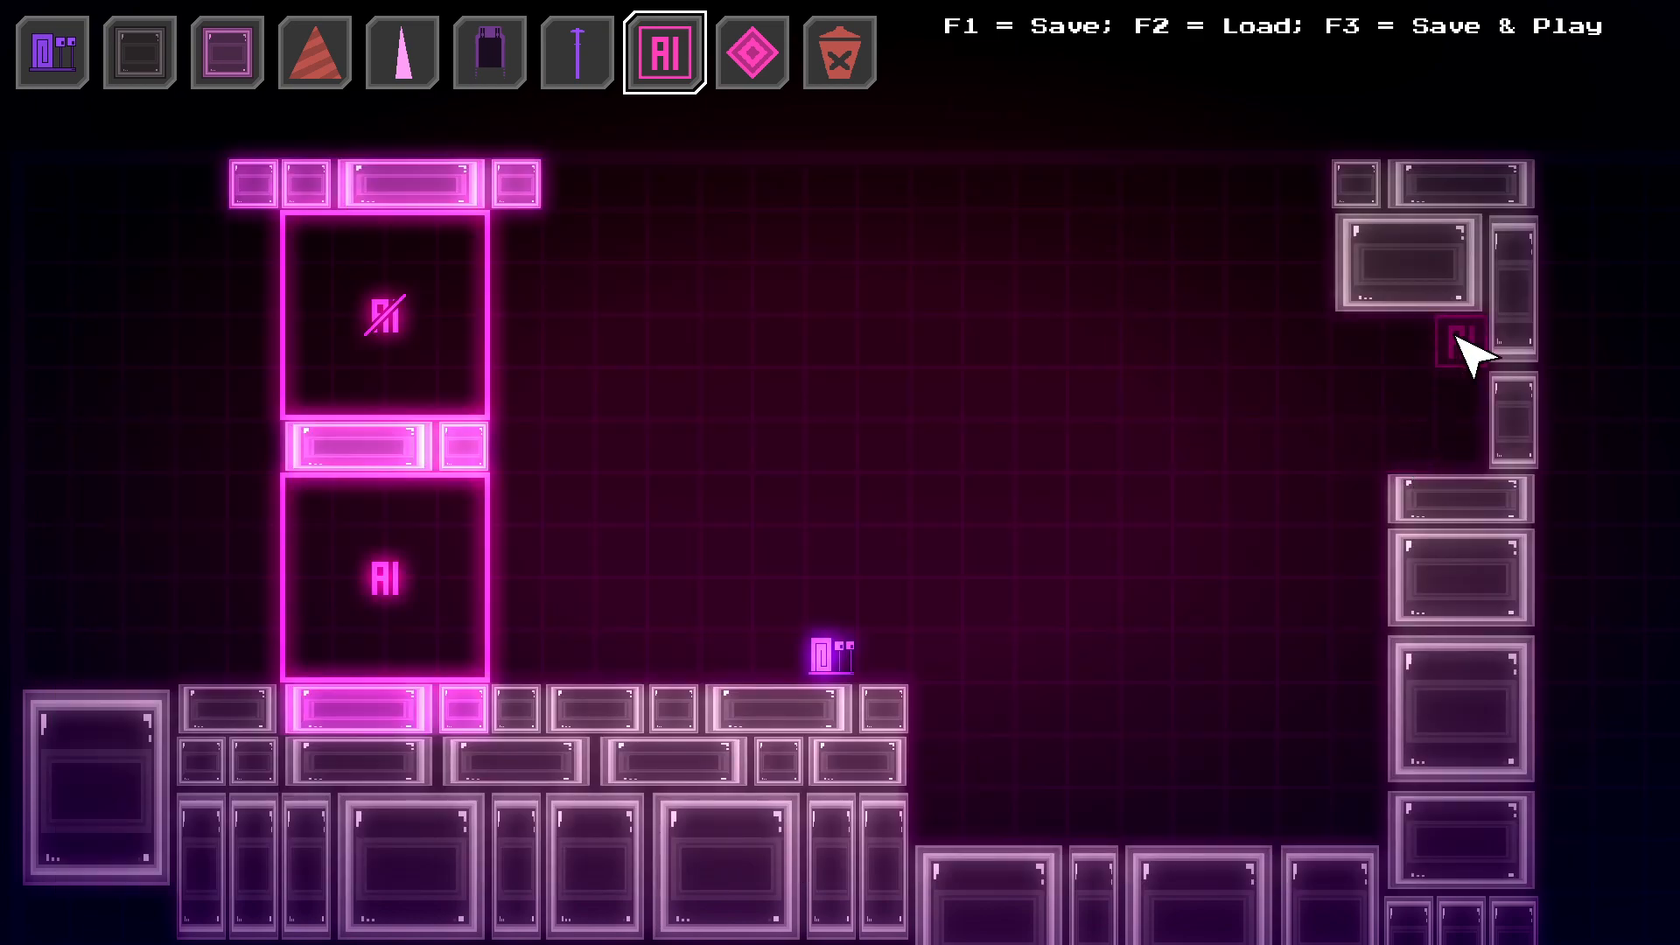
Mark an AI zone in the right wall's gap and turn its AI on.
click(1459, 346)
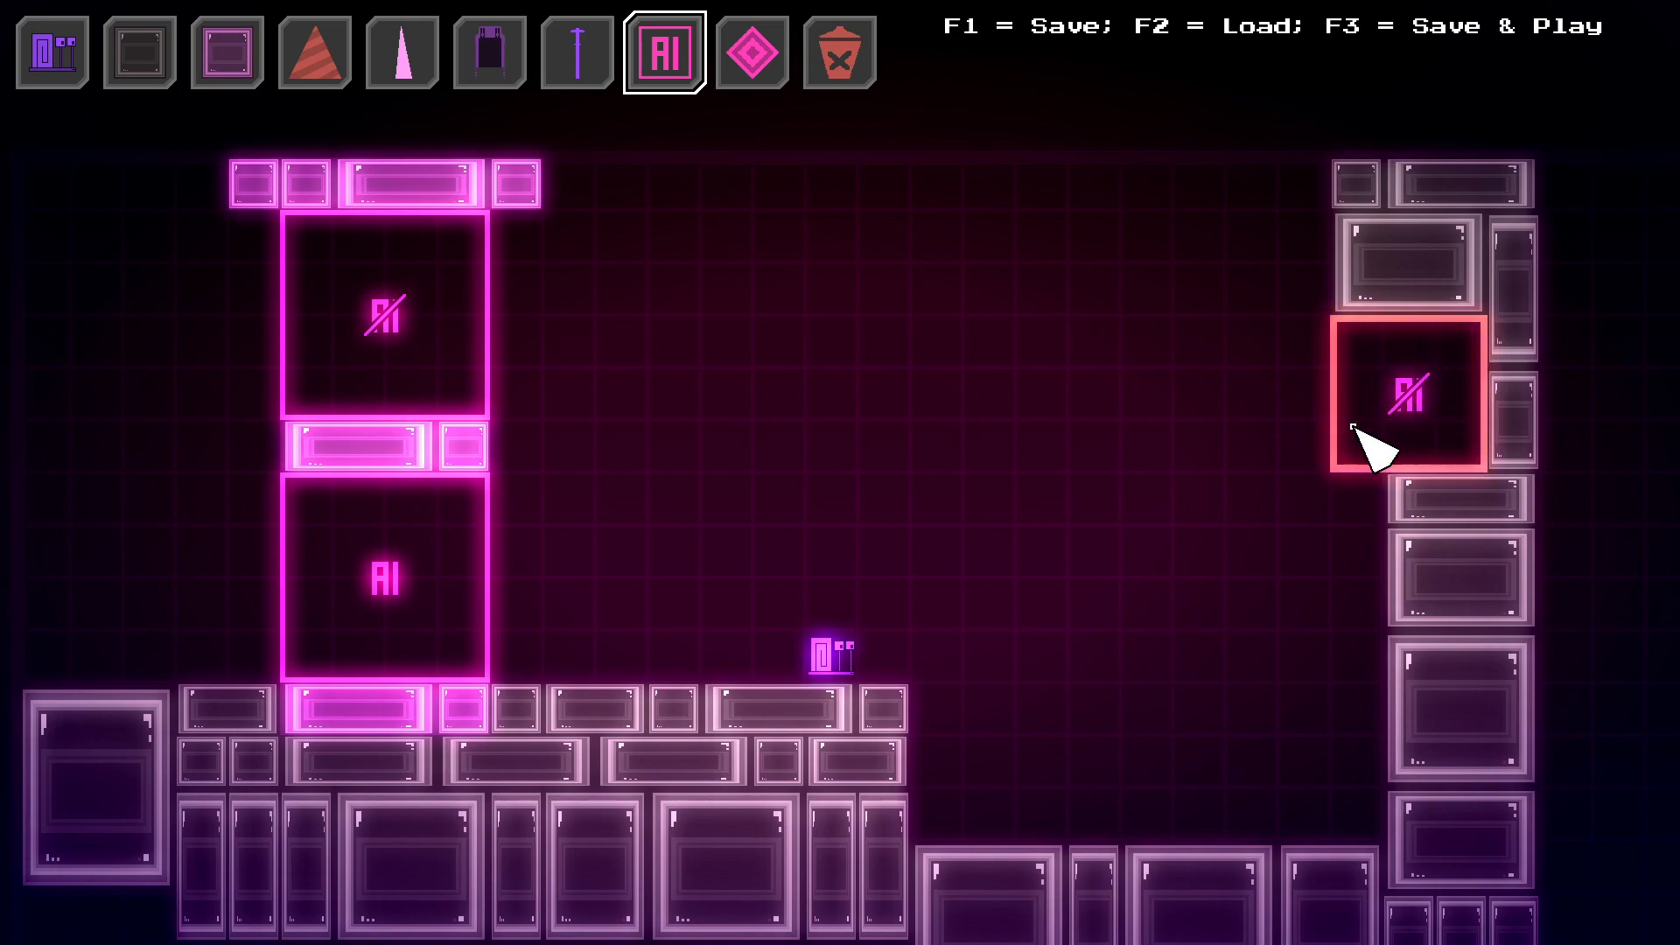
click(1405, 396)
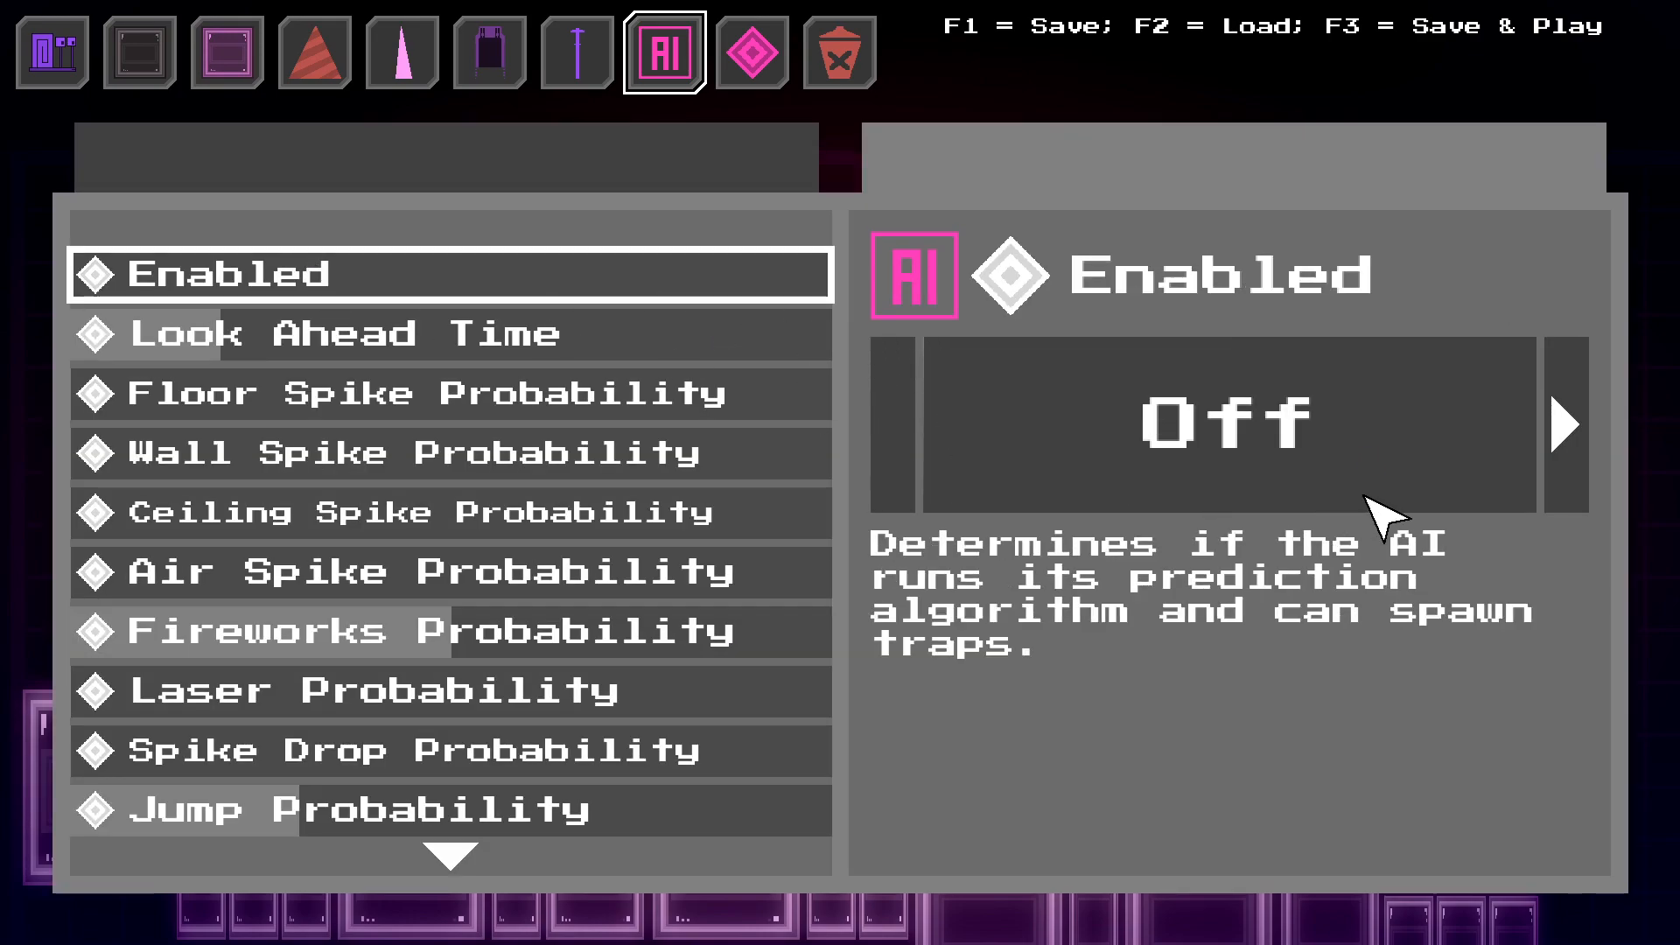
click(1564, 431)
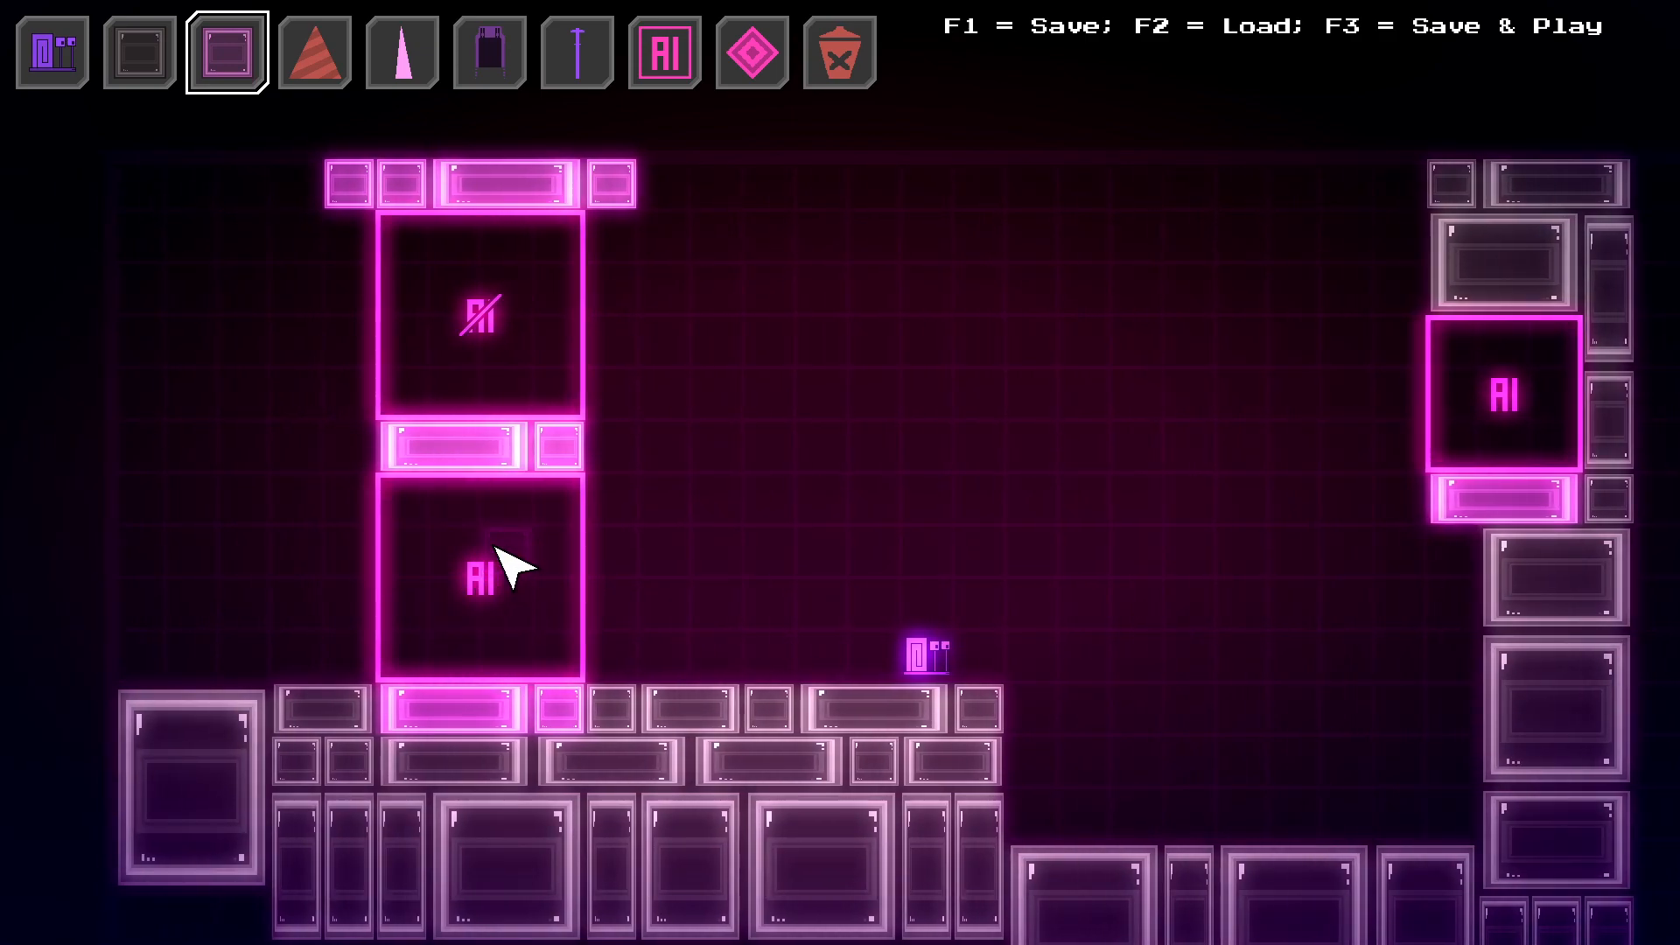
mouse_move(690, 149)
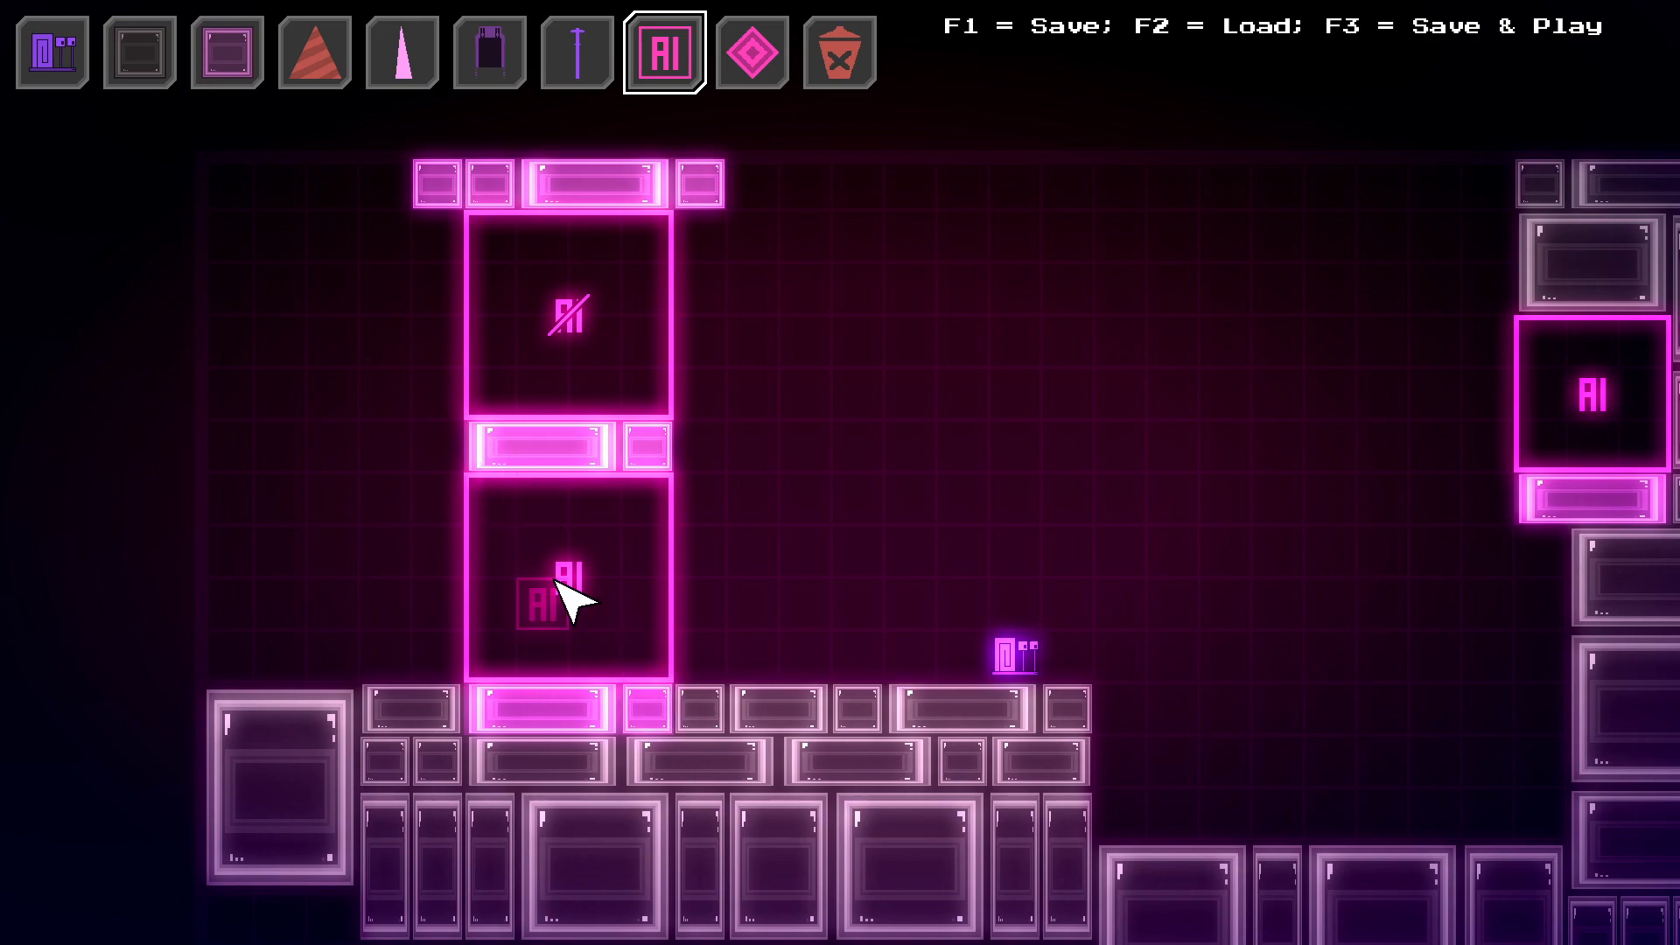
Place an AI trigger in the left tower's lower chamber and switch to the properties tool.
click(497, 508)
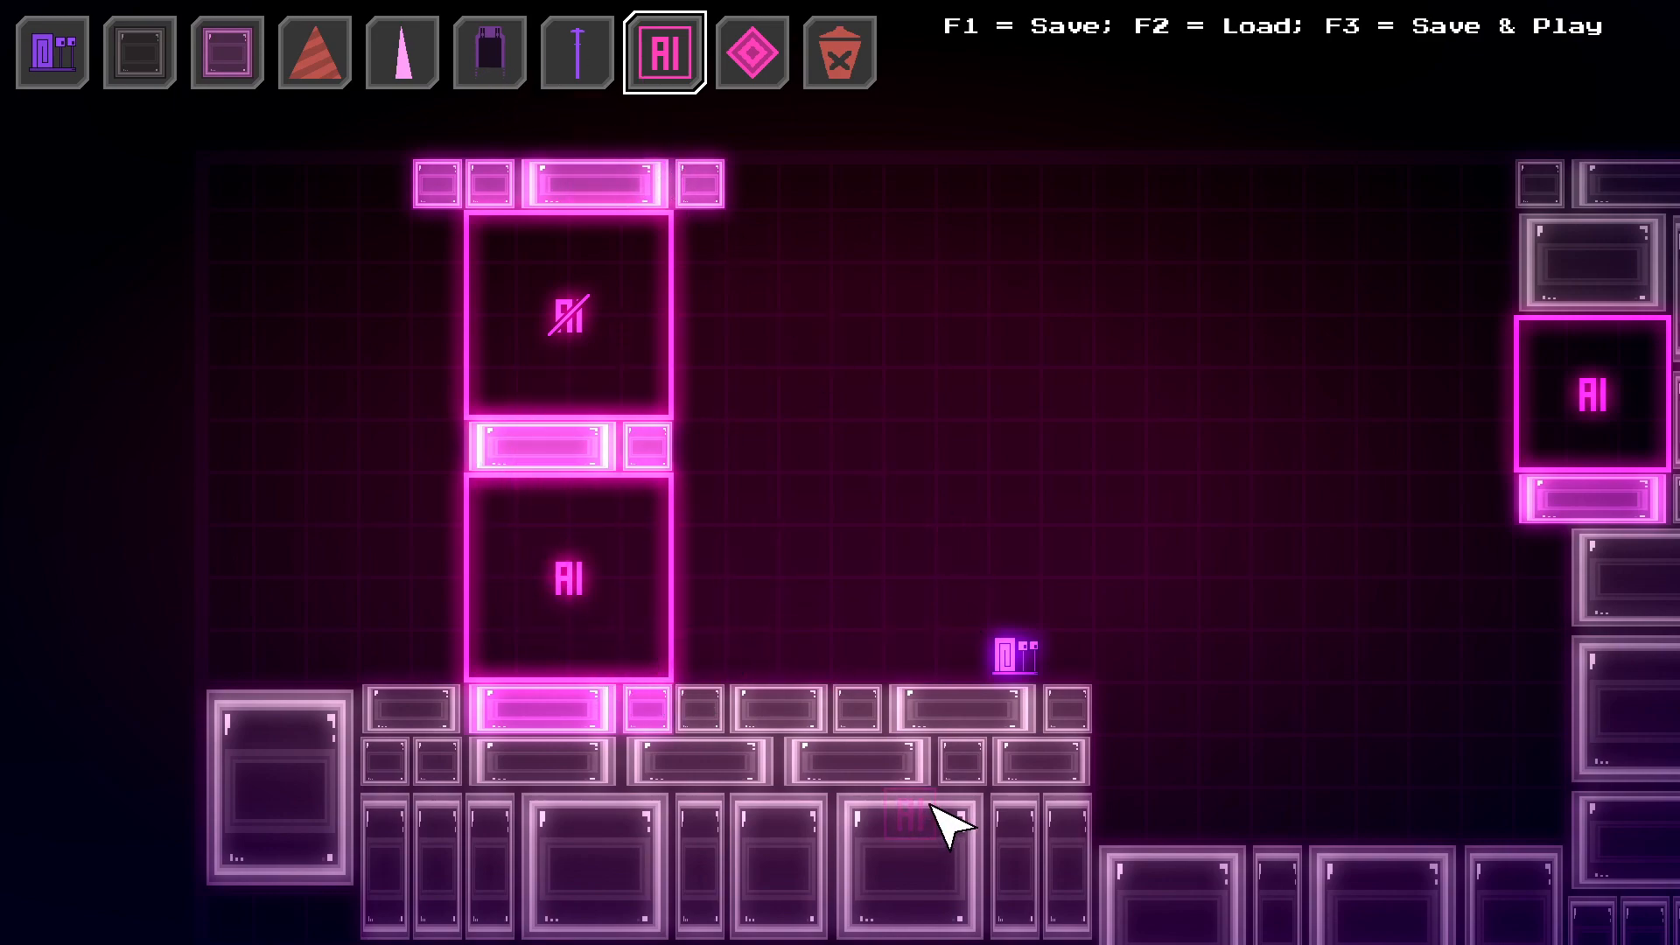
click(759, 52)
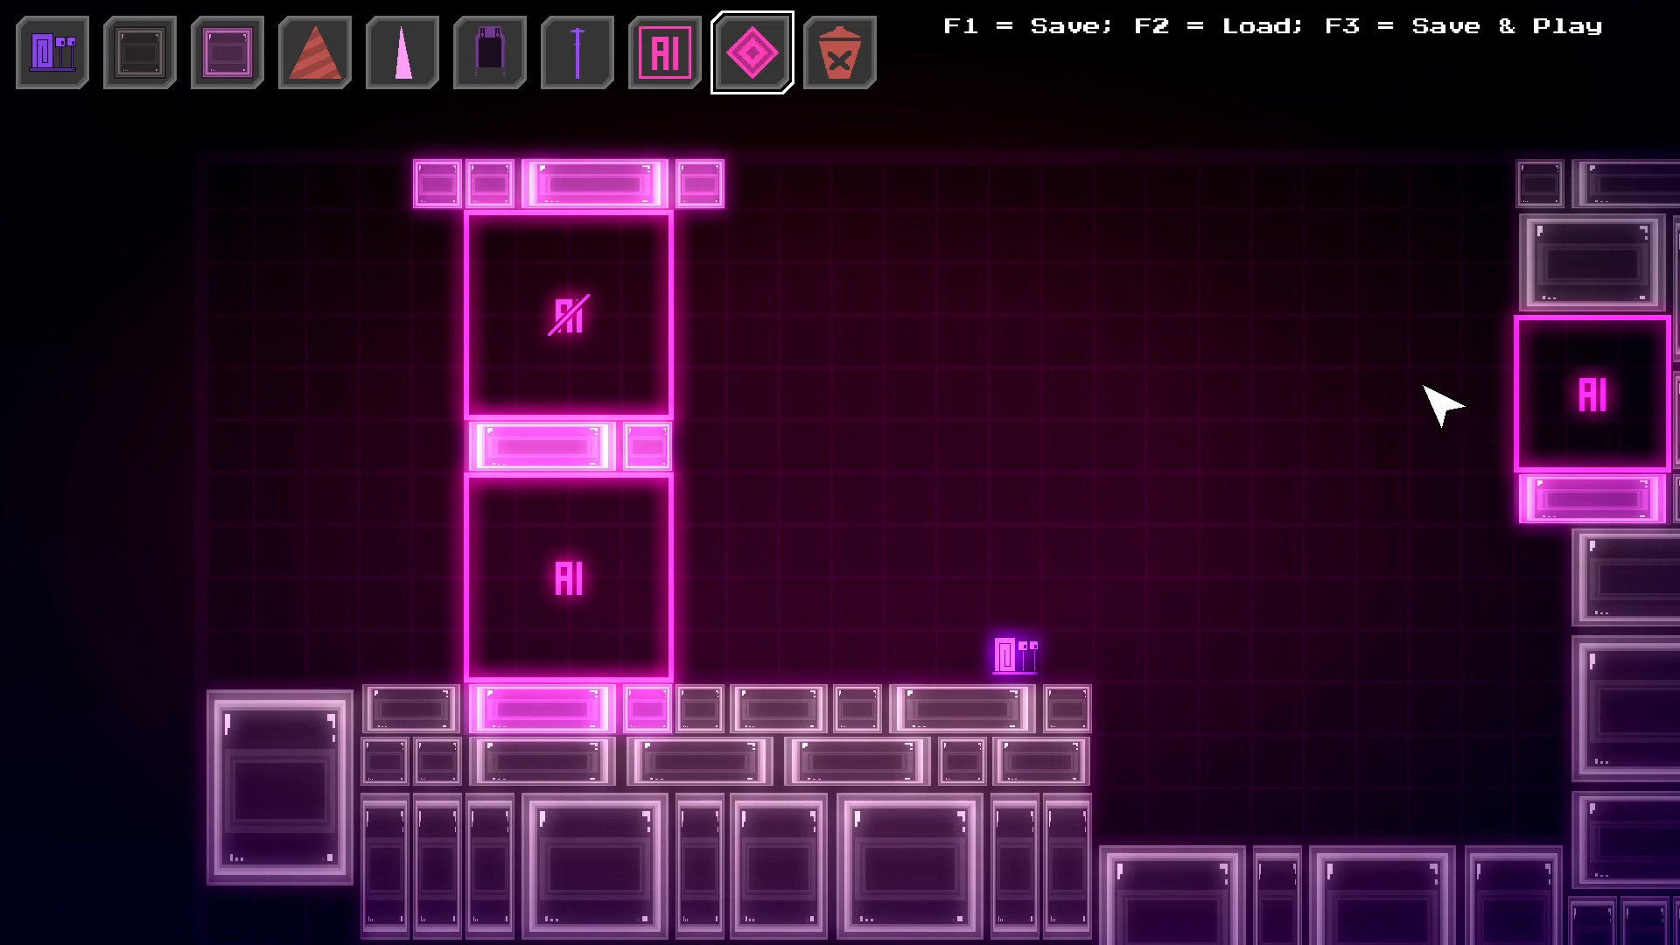
click(750, 52)
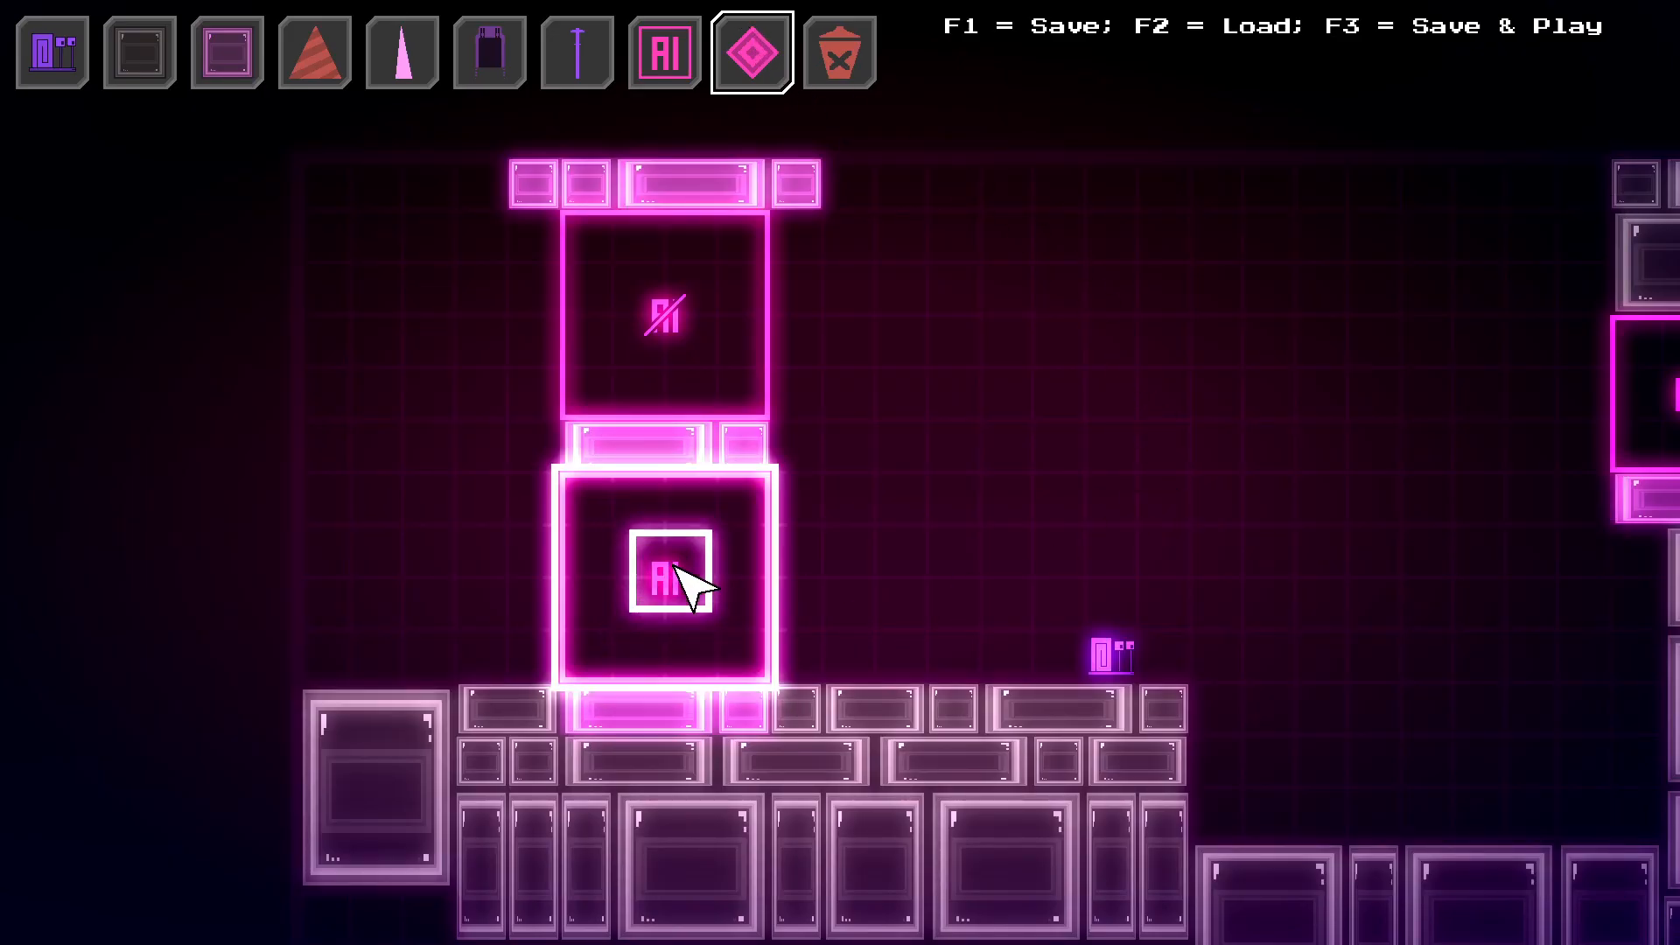
click(665, 577)
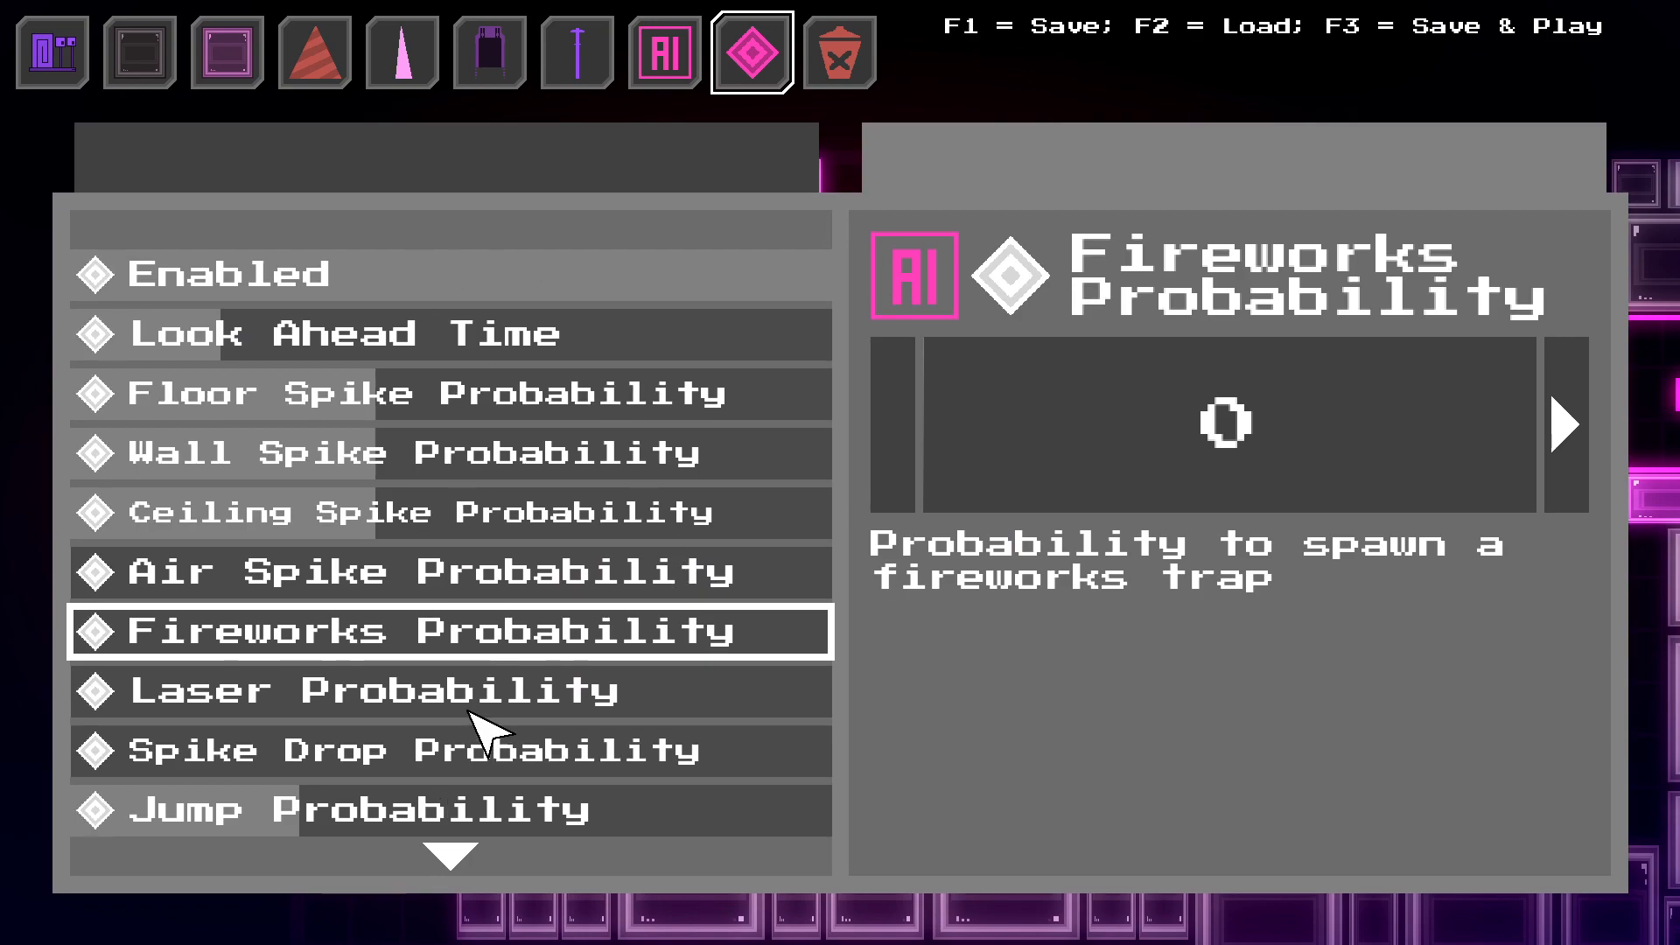
click(227, 273)
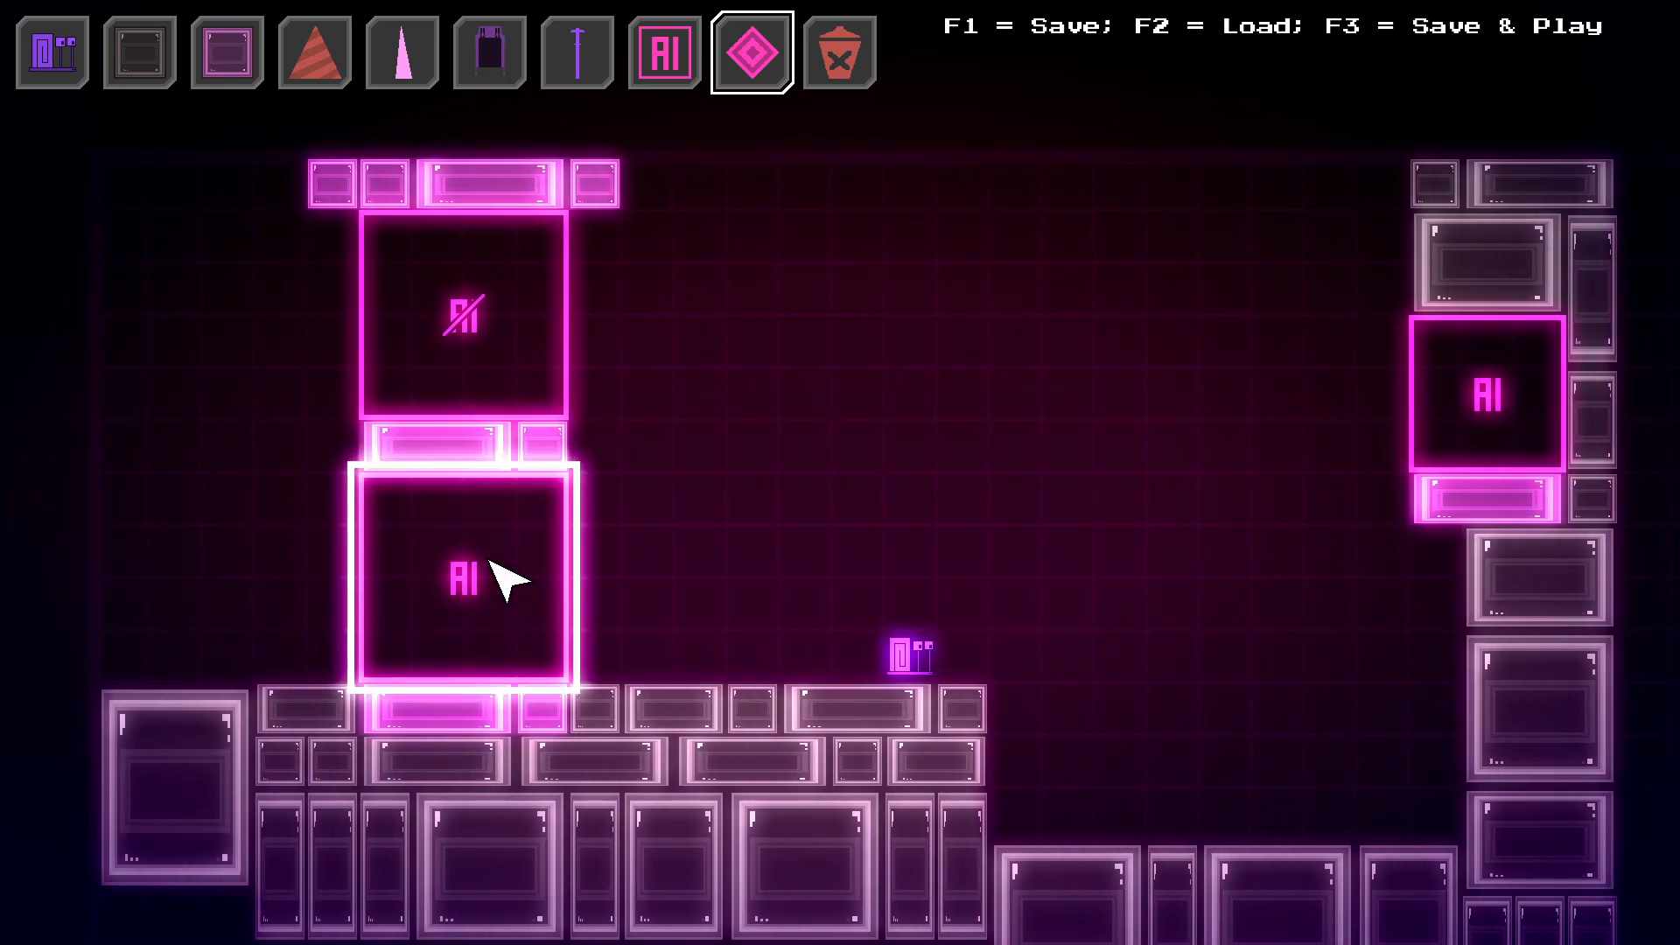
click(752, 53)
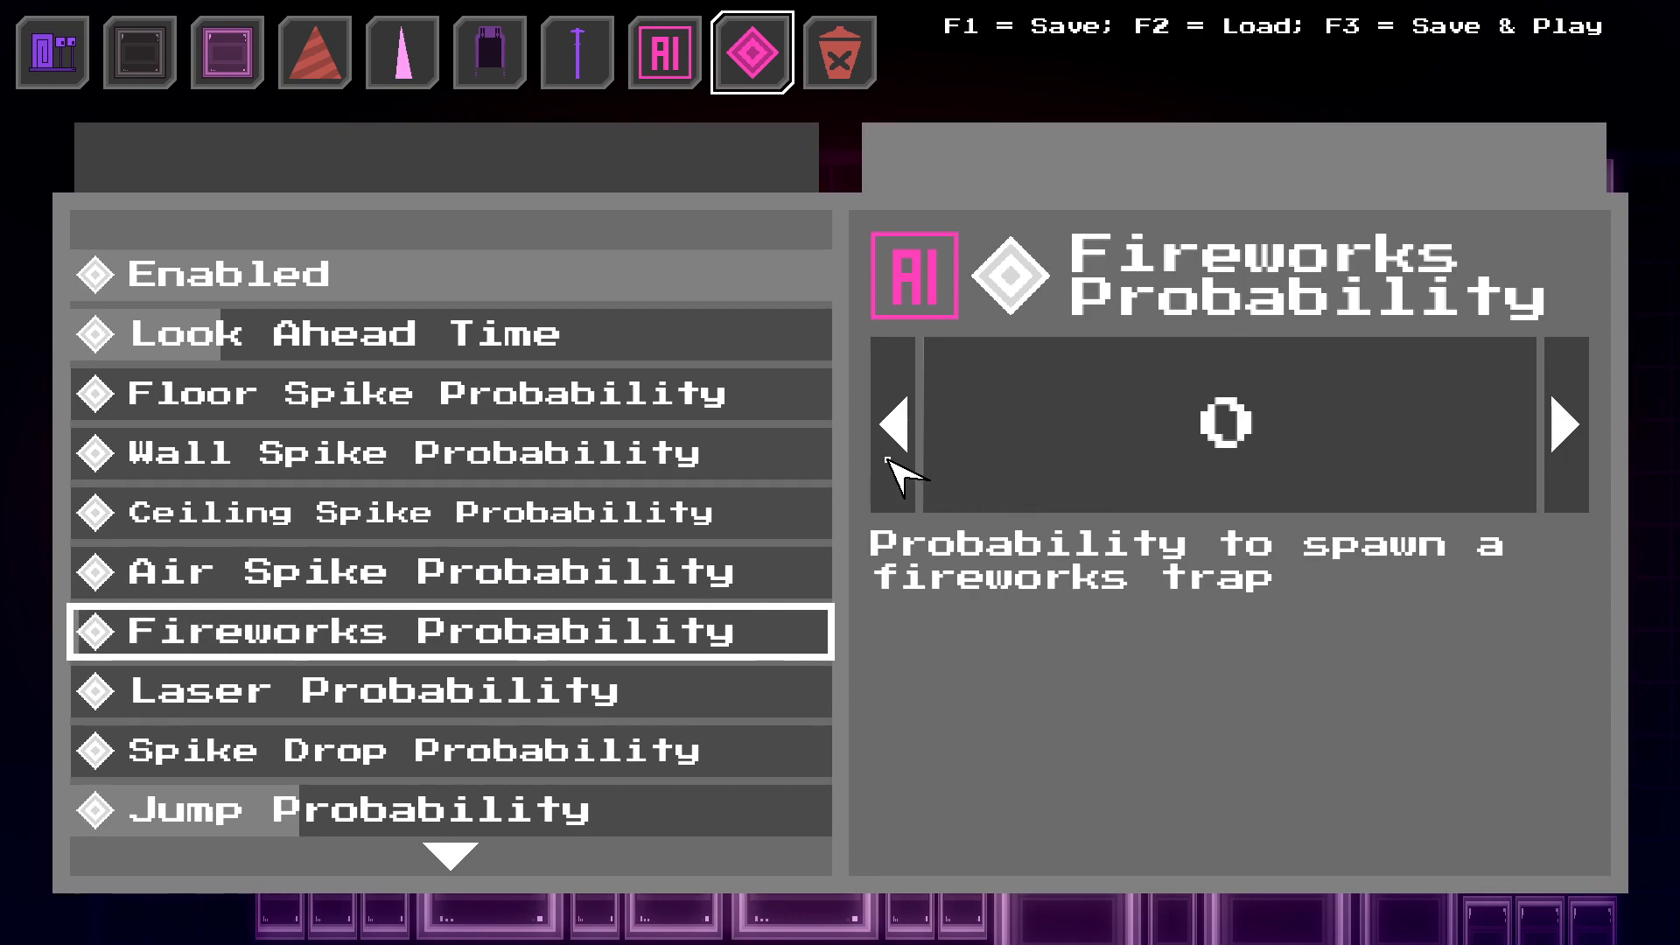
click(422, 392)
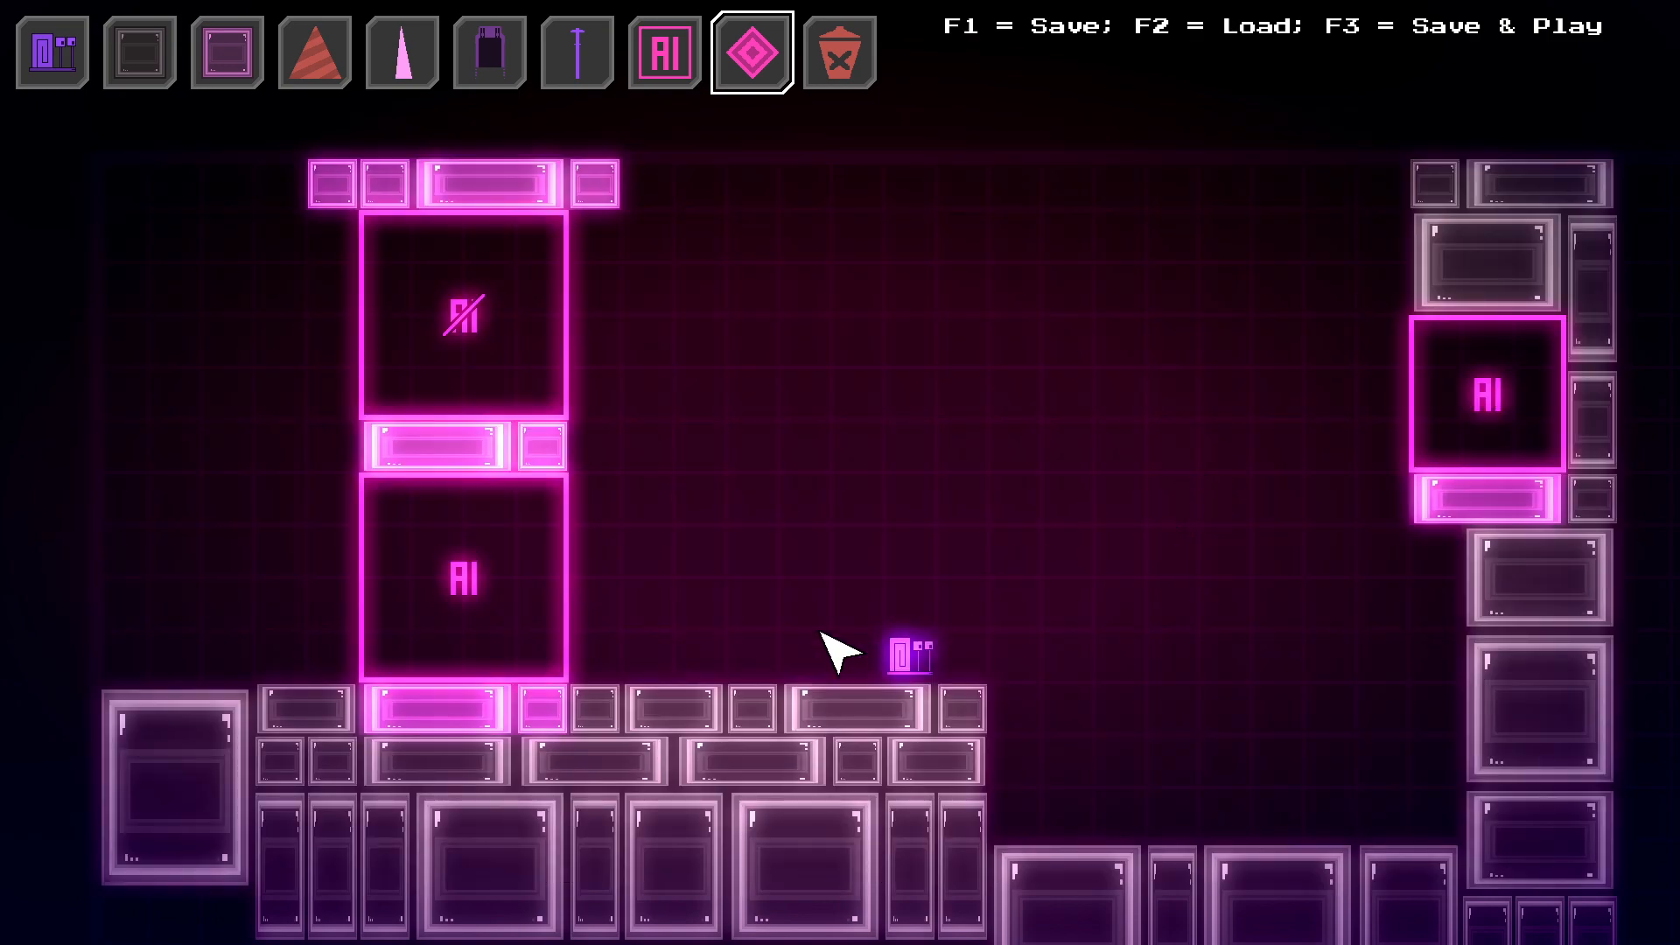
mouse_move(1071, 470)
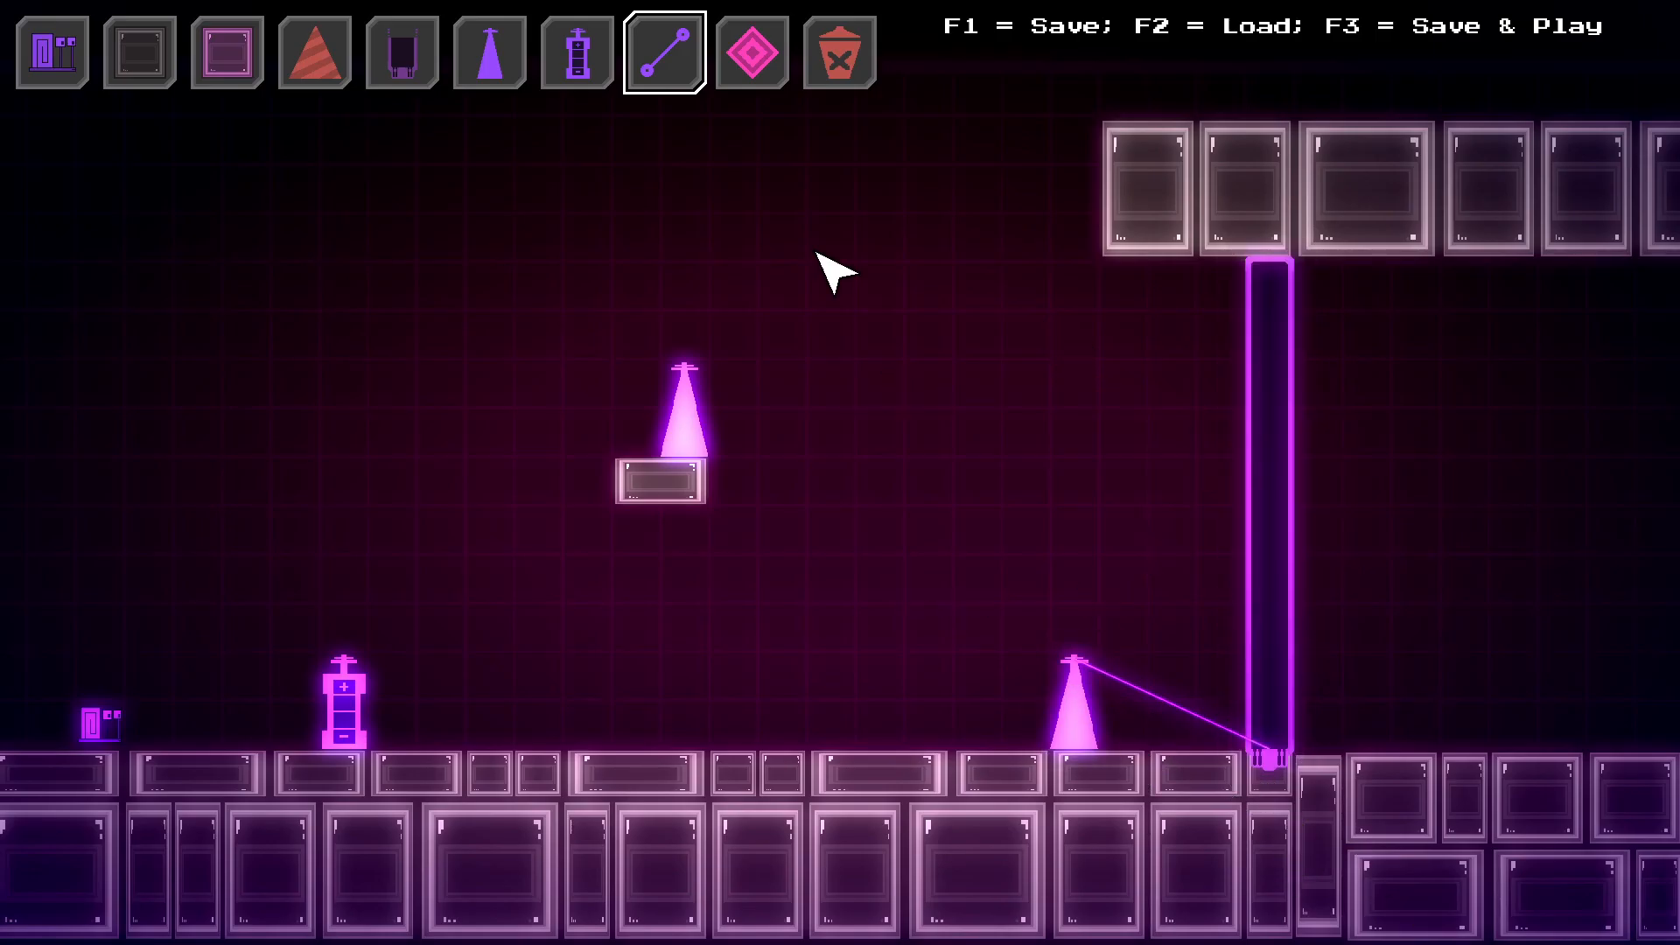
Load the next level showing spikes and a tall column wired to a floor spike (F3).
key(f3)
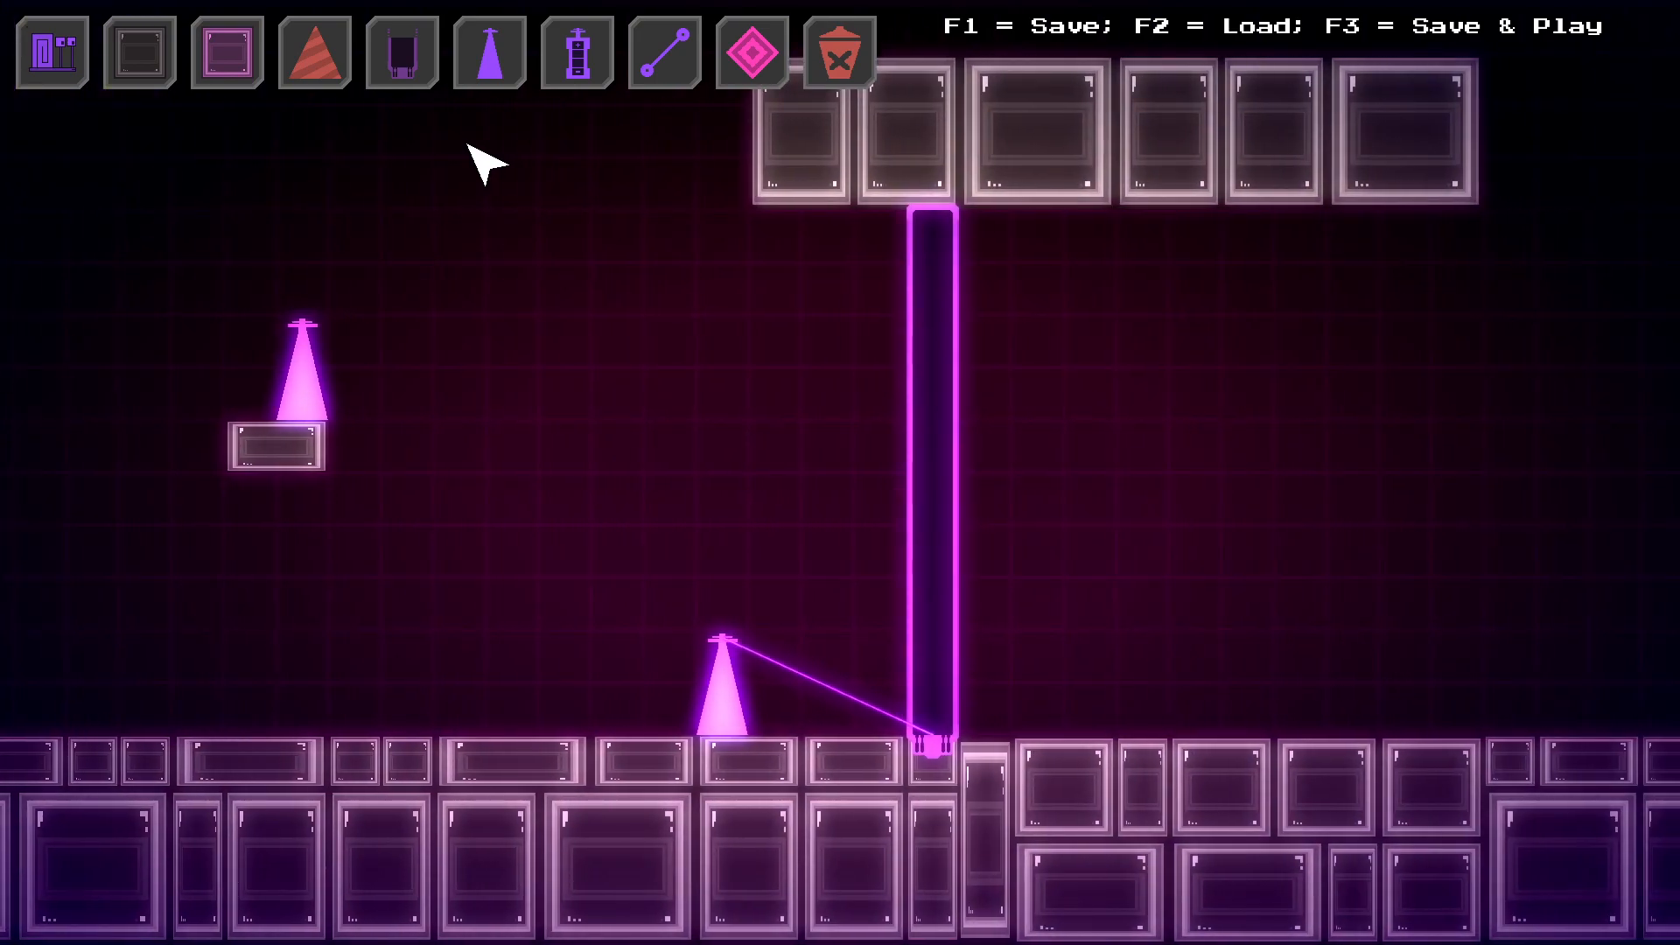
Select the door tool and advance to the level with four tall columns over a row of floor spikes.
click(404, 57)
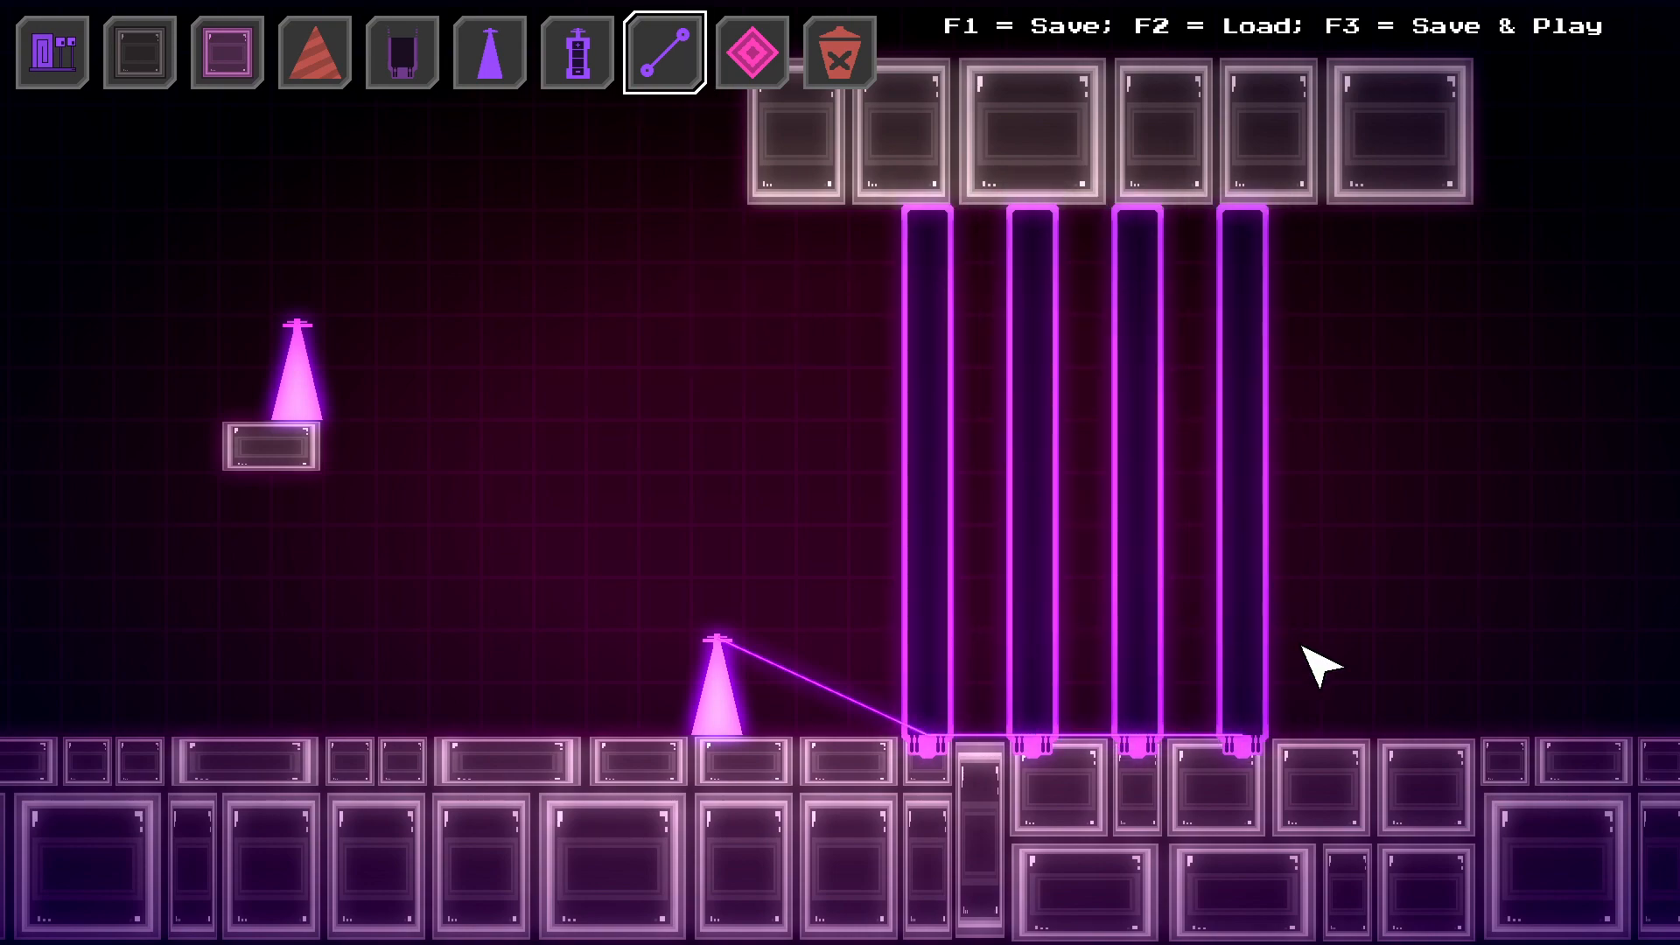
key(F3)
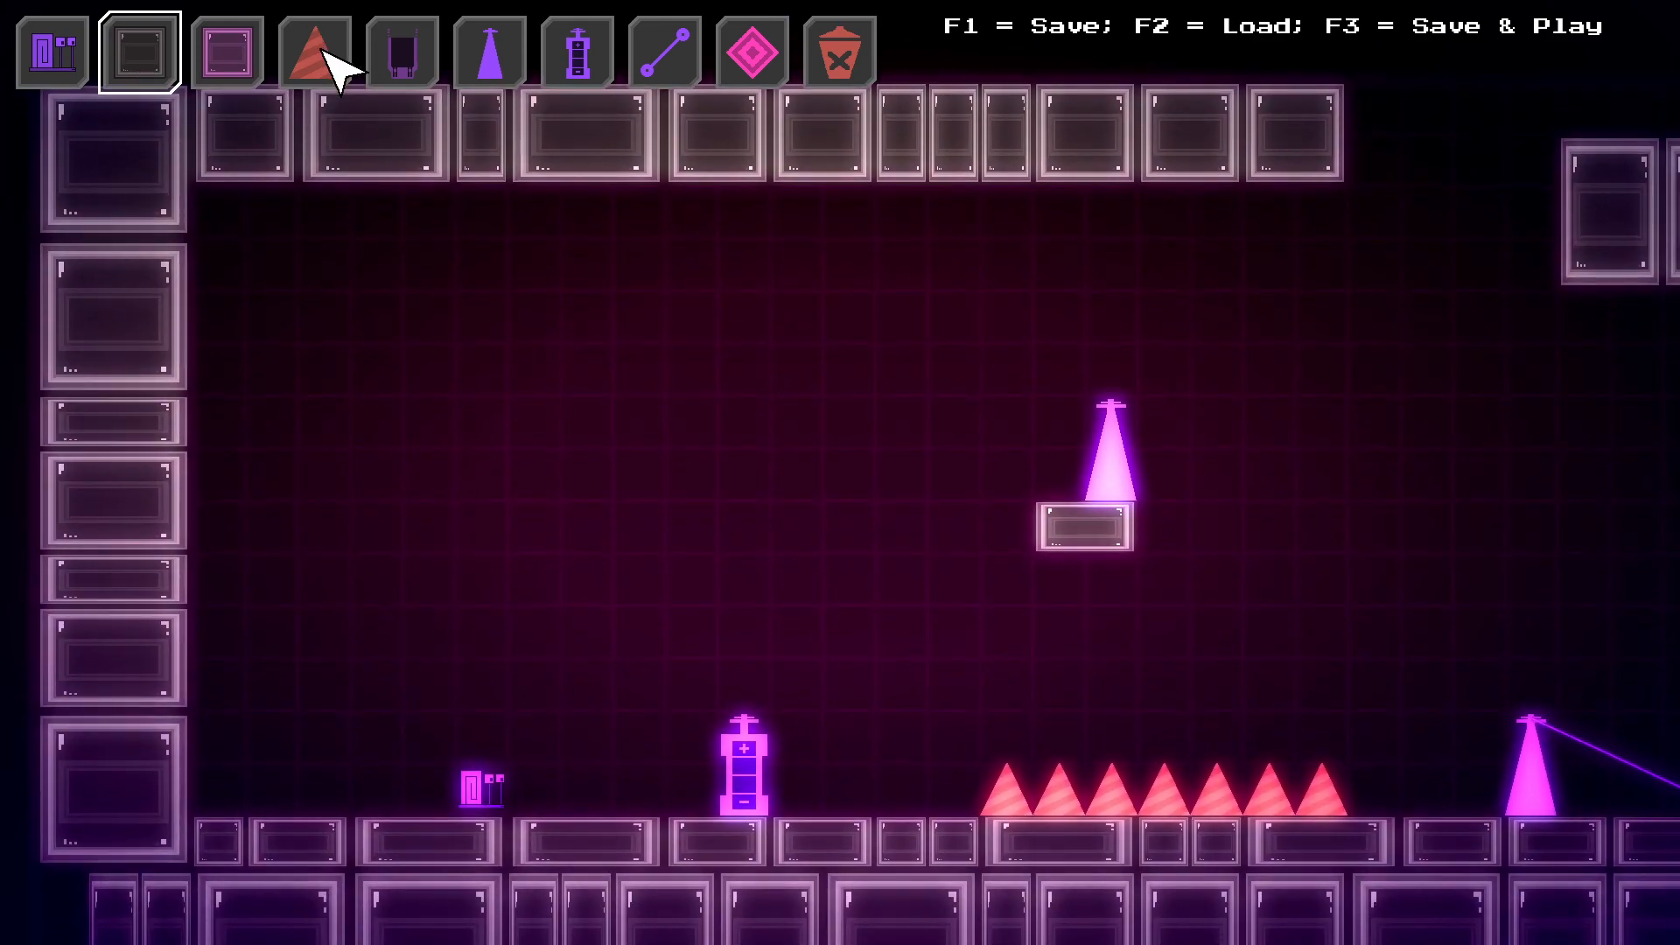
Choose the pink spike type, showing its Rotation and Horizontal/Vertical Offset settings.
click(322, 54)
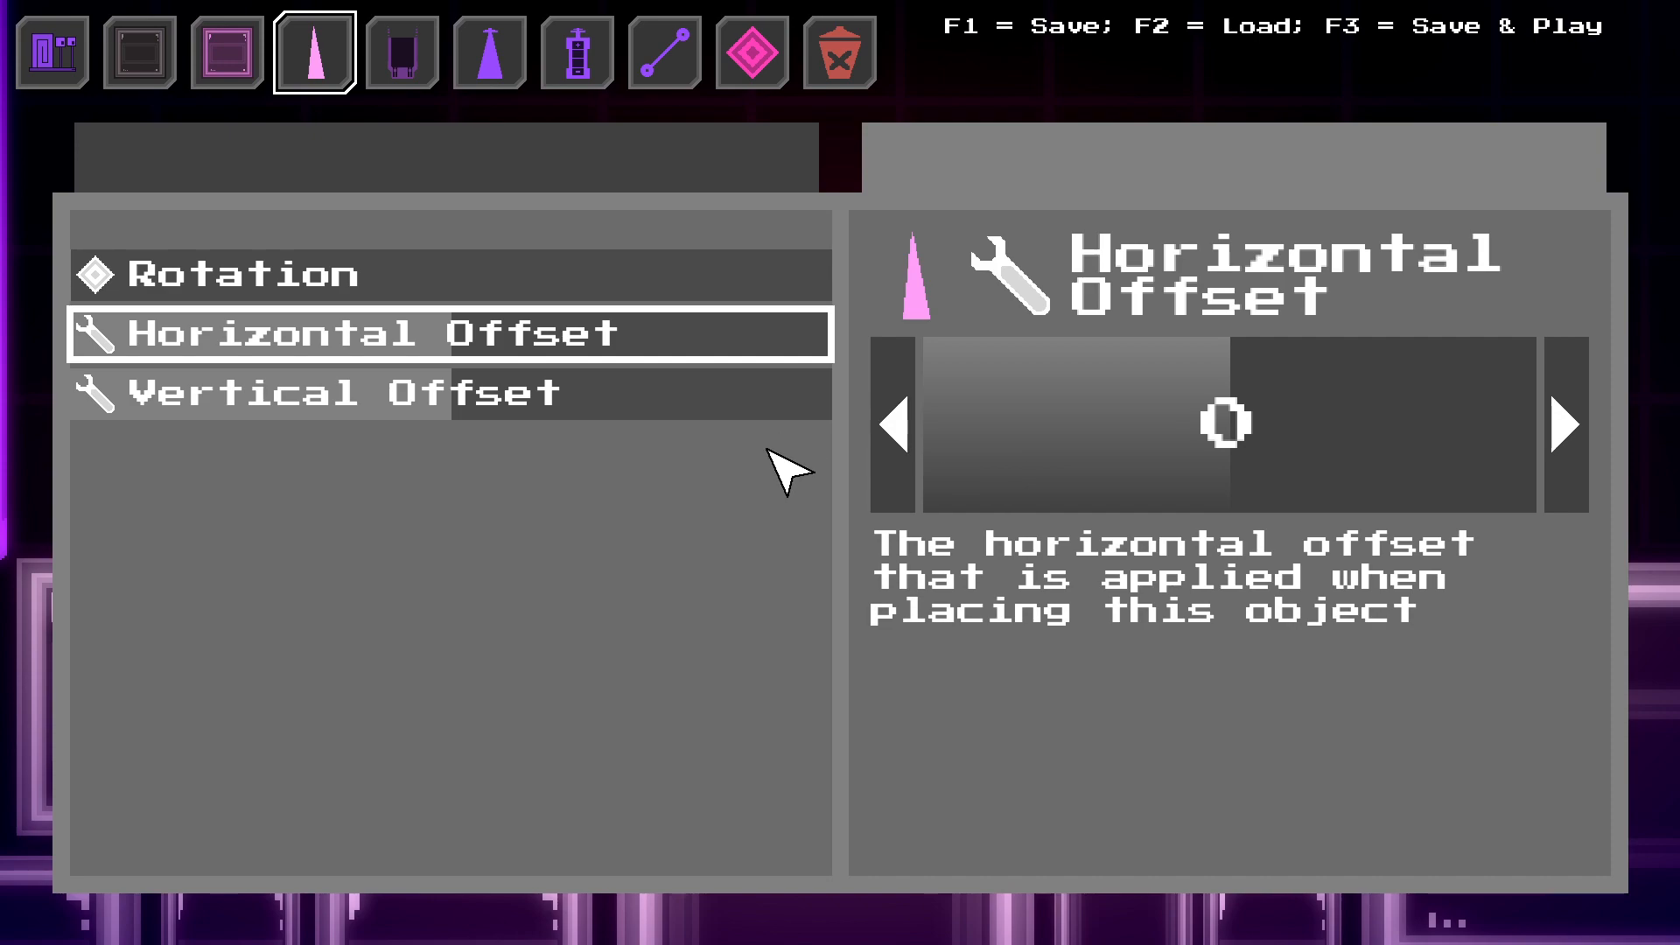
Slide the spike's Horizontal Offset from 0 to -15.
drag(1226, 423, 1110, 483)
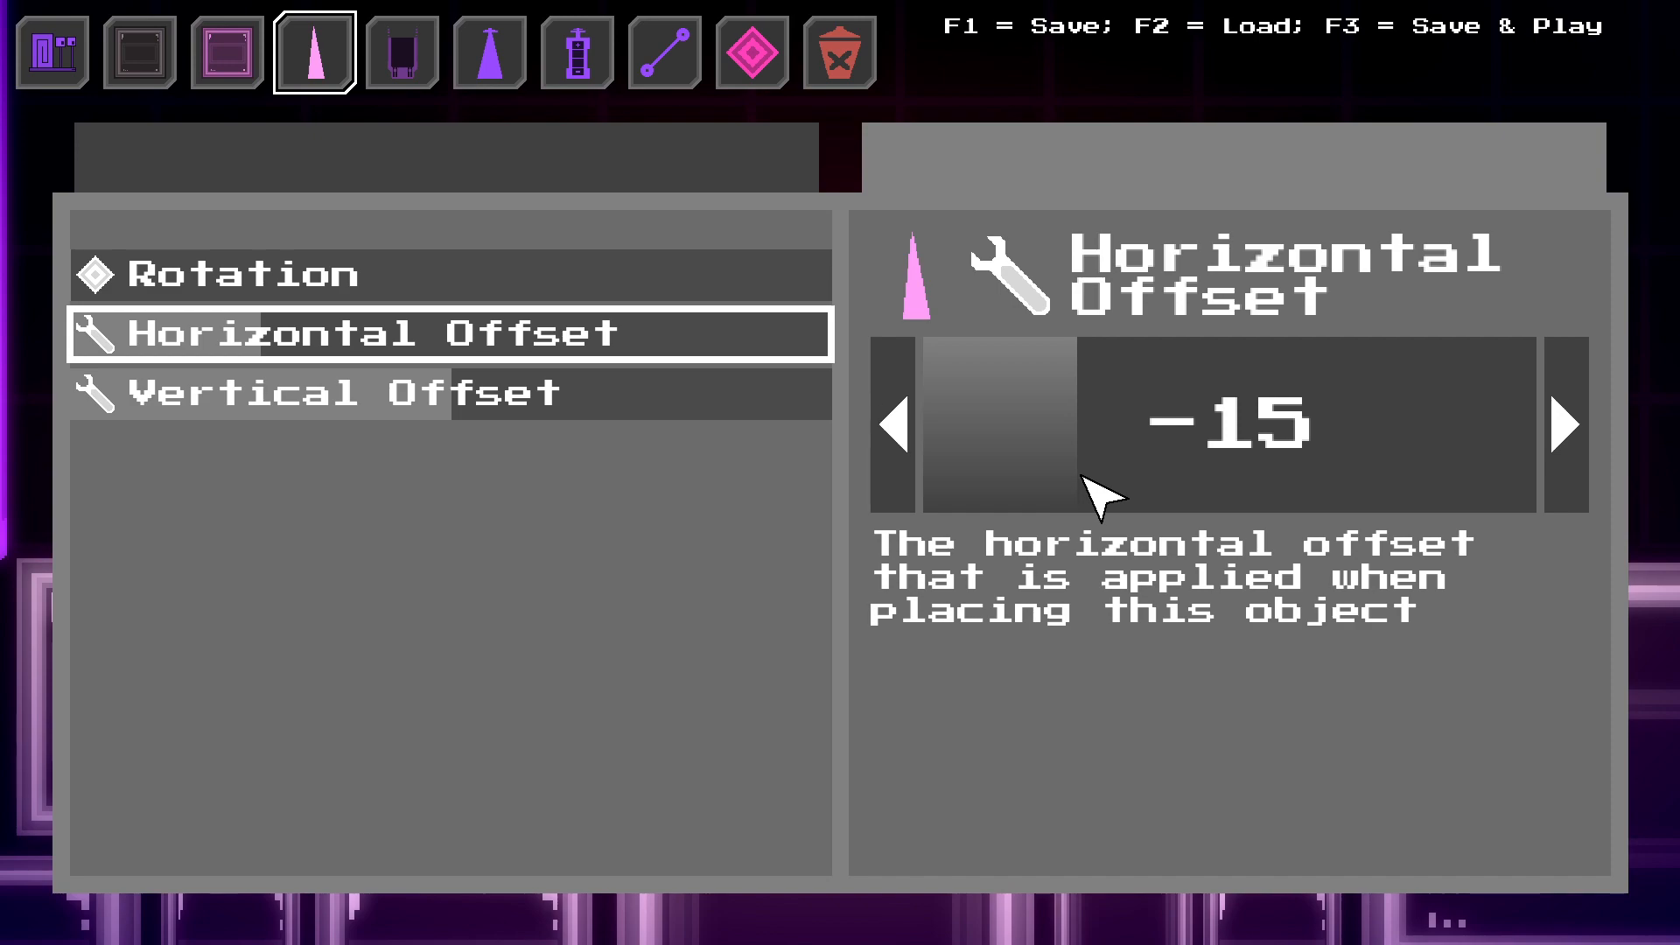
mouse_move(1156, 526)
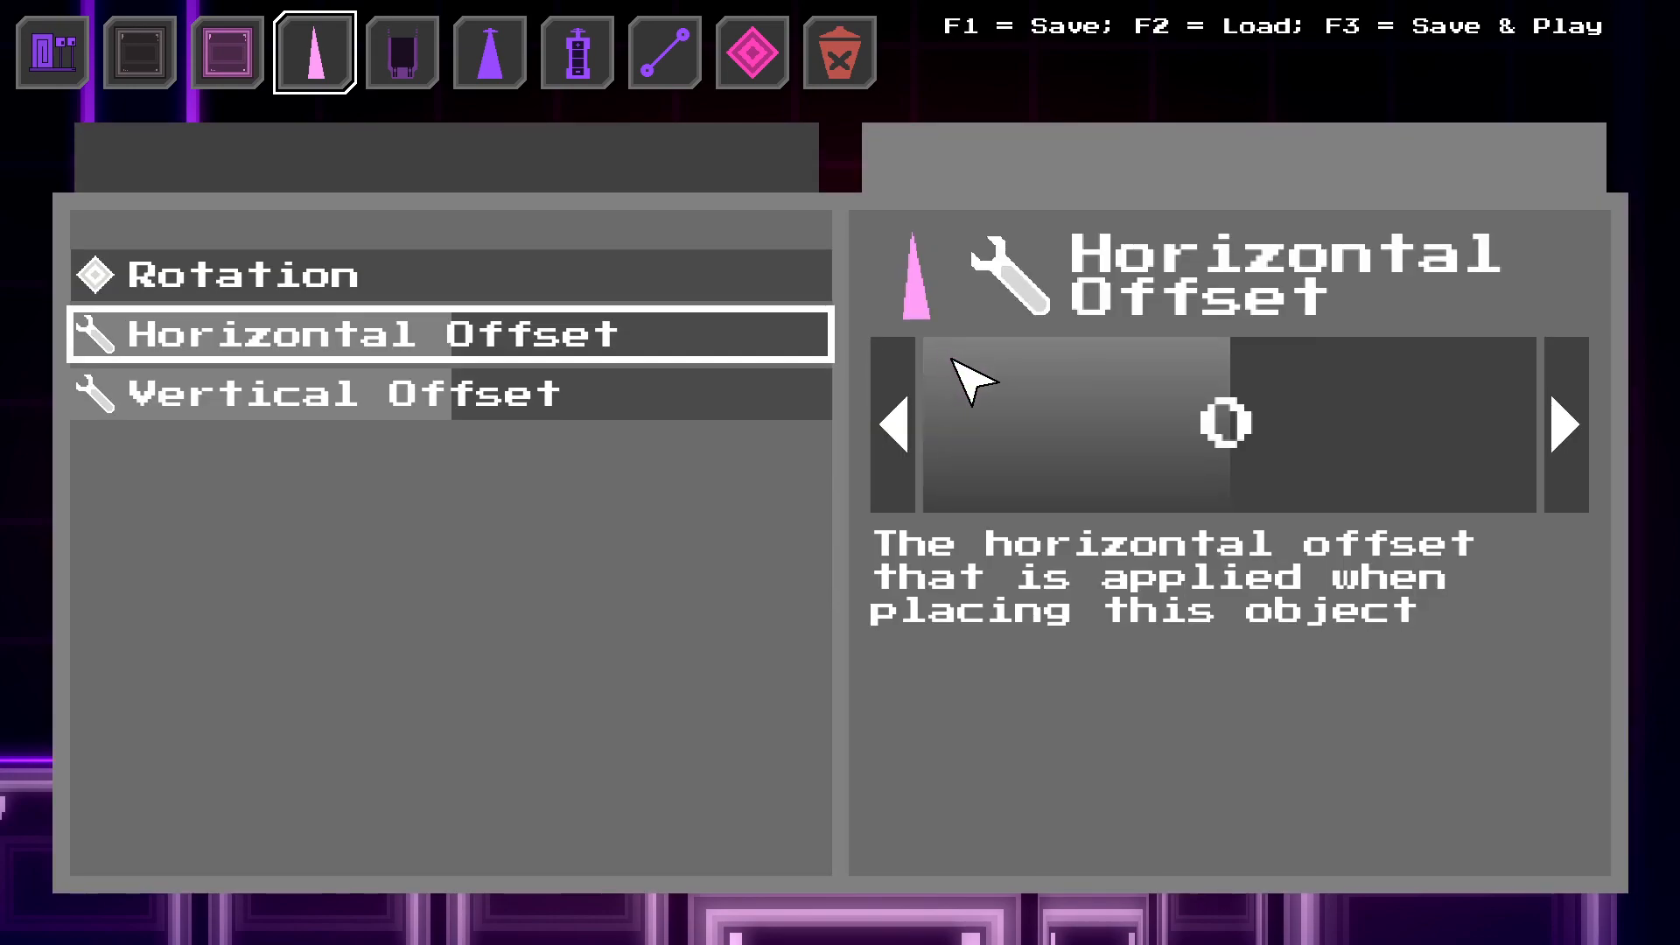
Close the spike offset settings and pick the battery tool to place two batteries above the spike row.
click(749, 51)
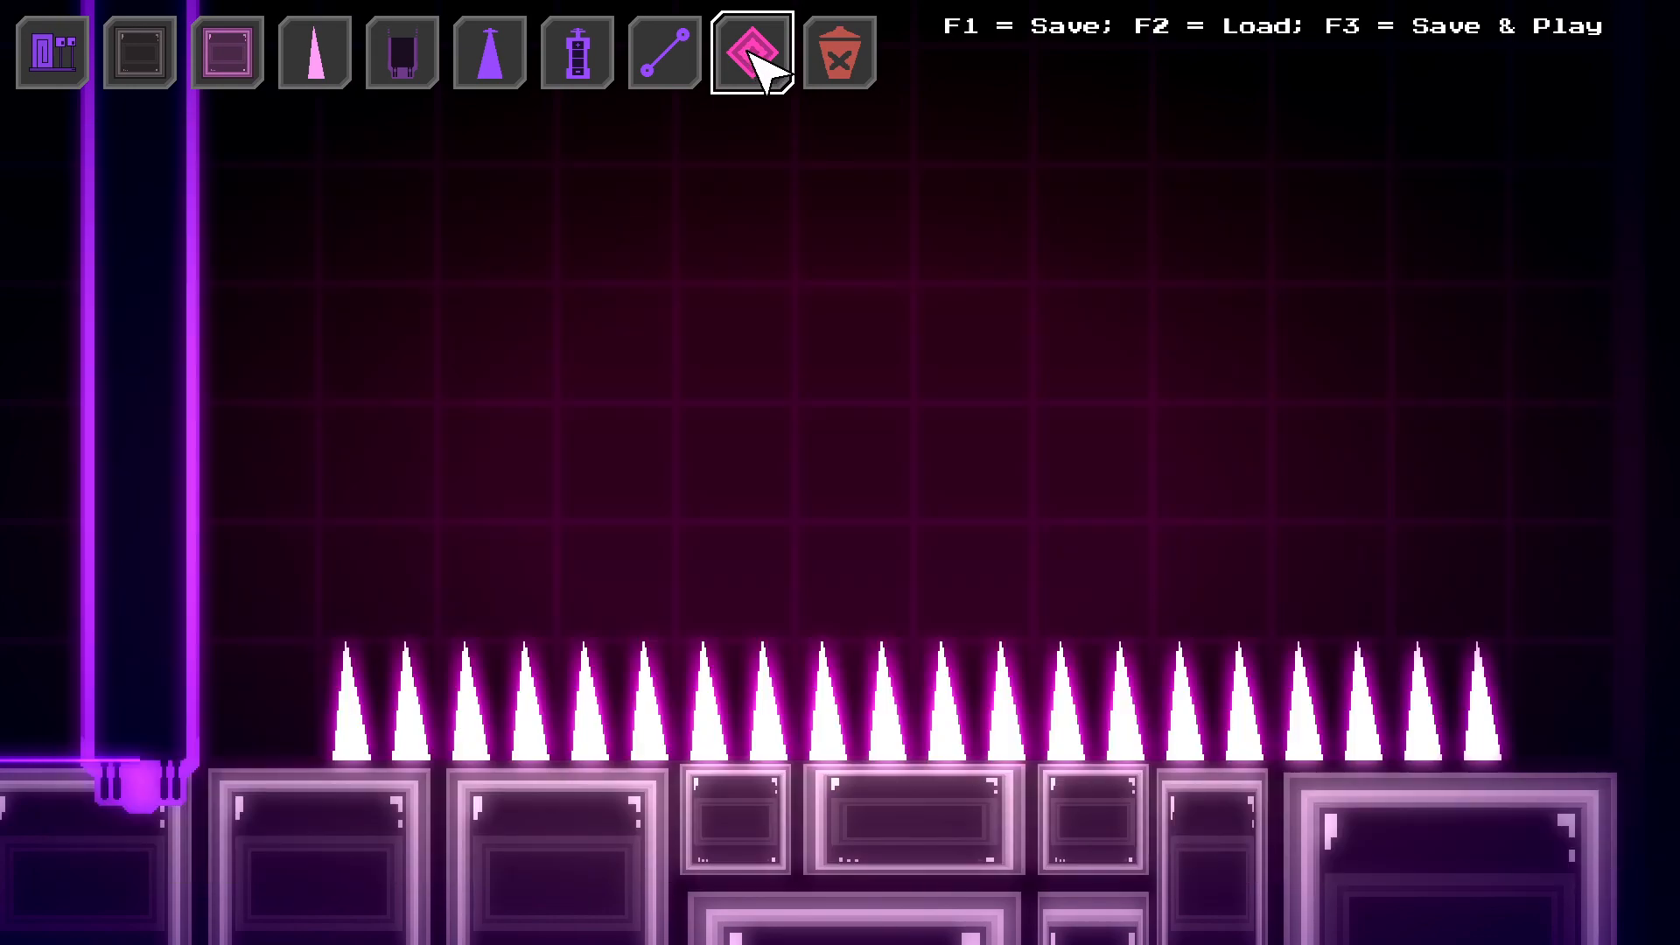
click(752, 53)
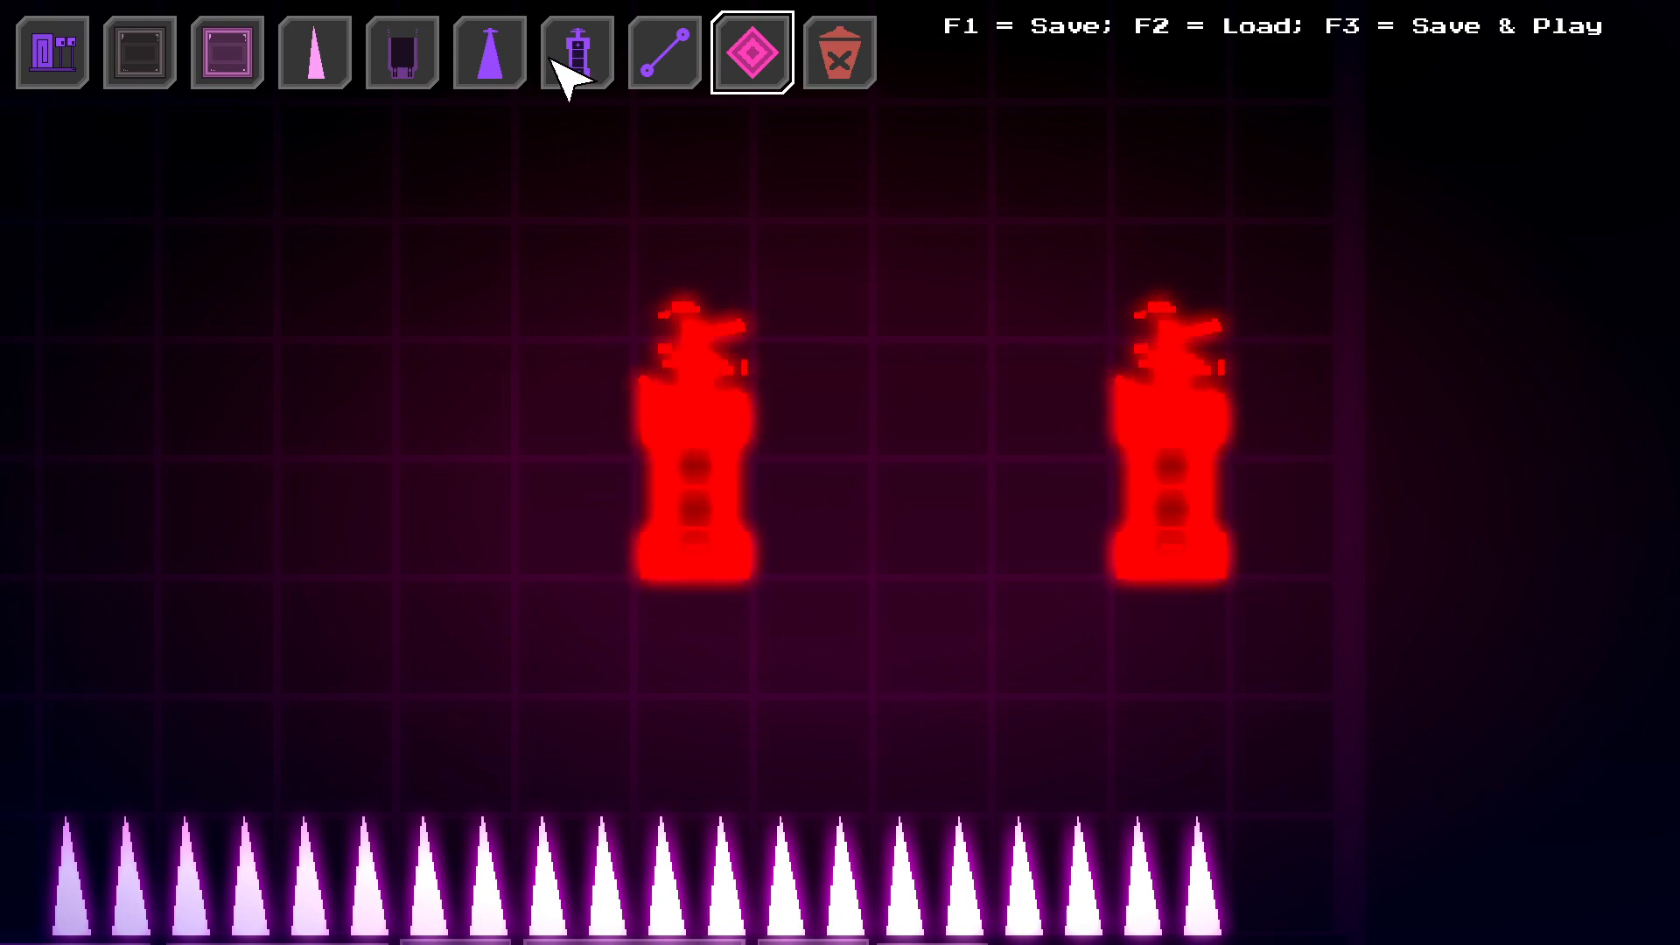
click(138, 49)
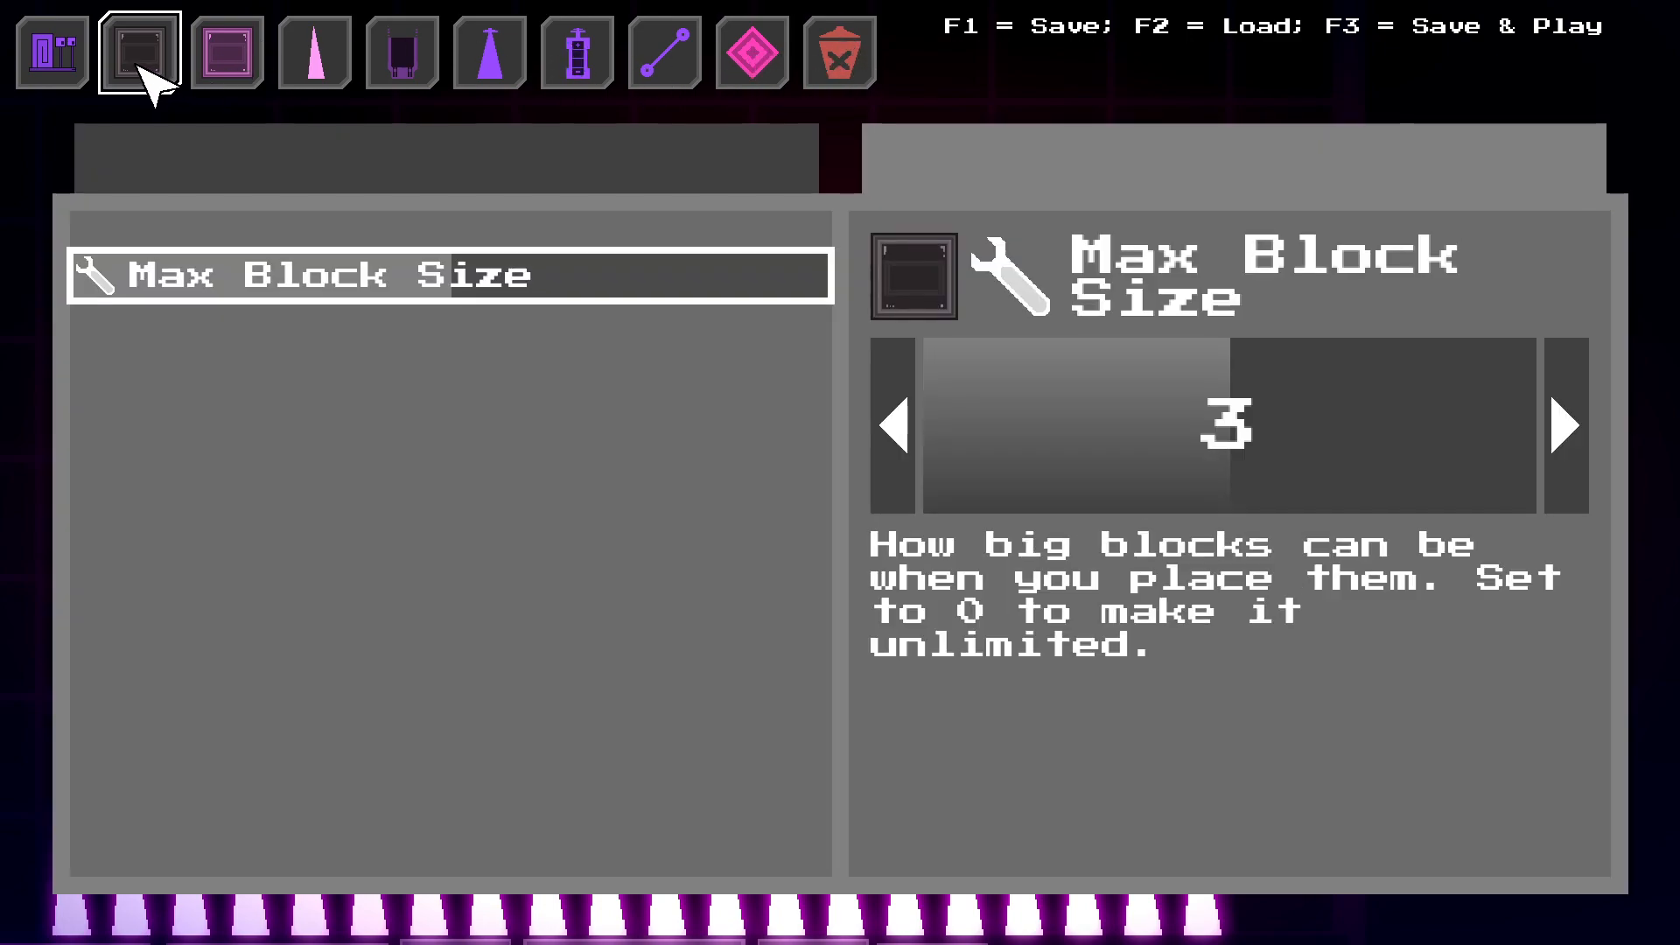
mouse_move(221, 329)
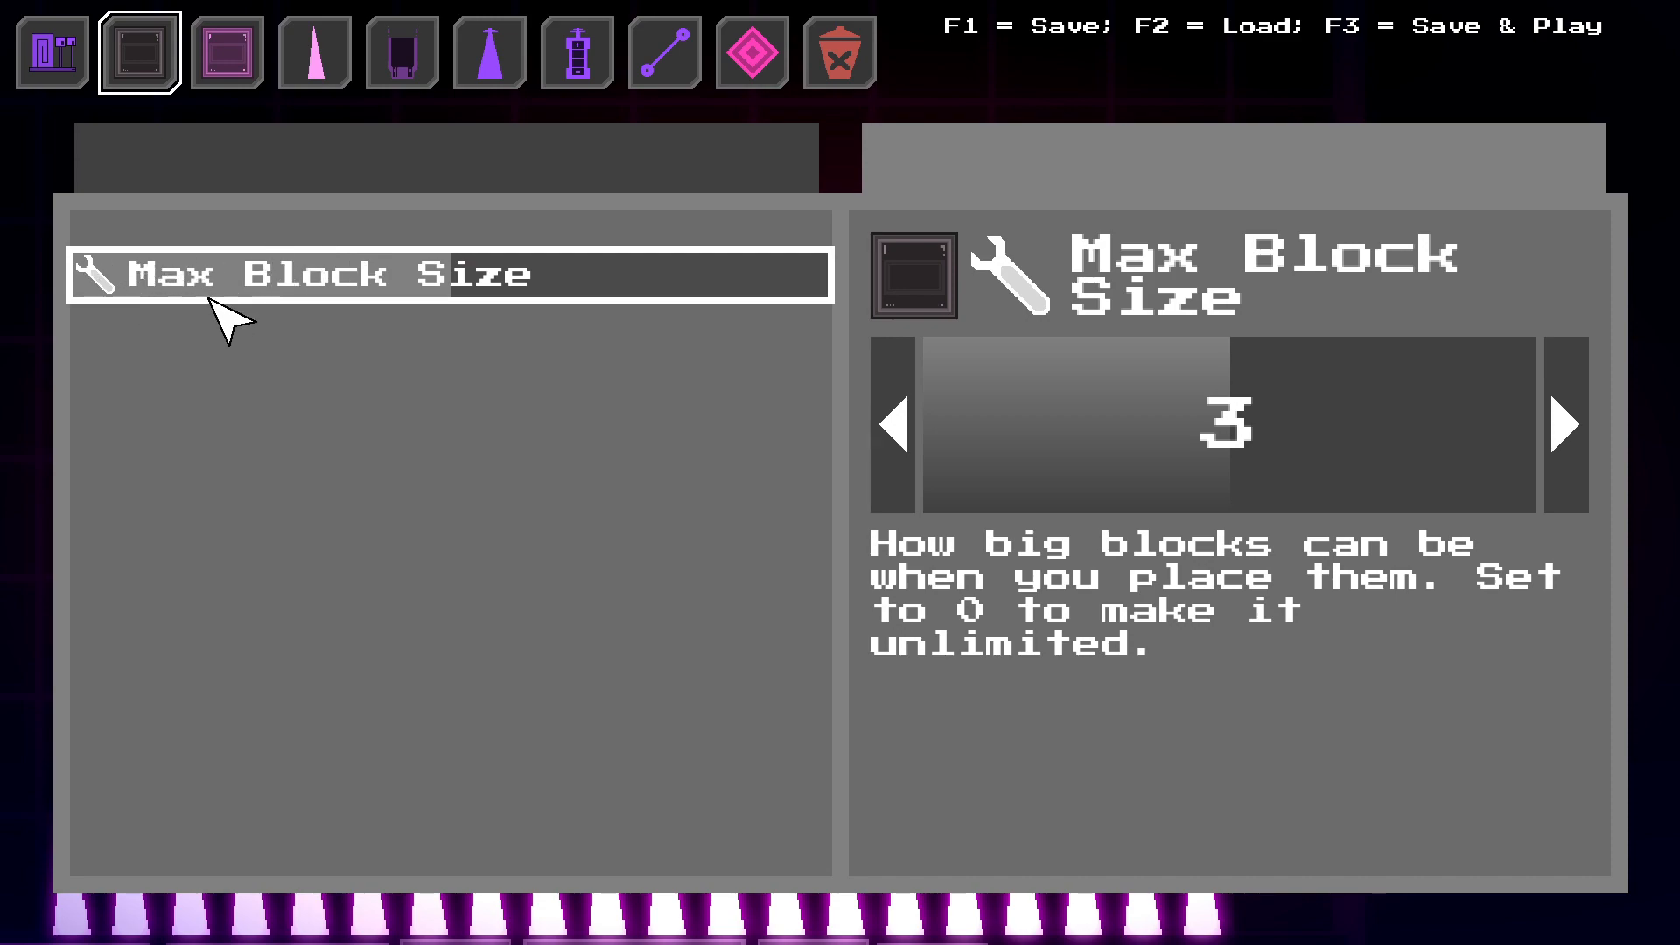
mouse_move(307, 322)
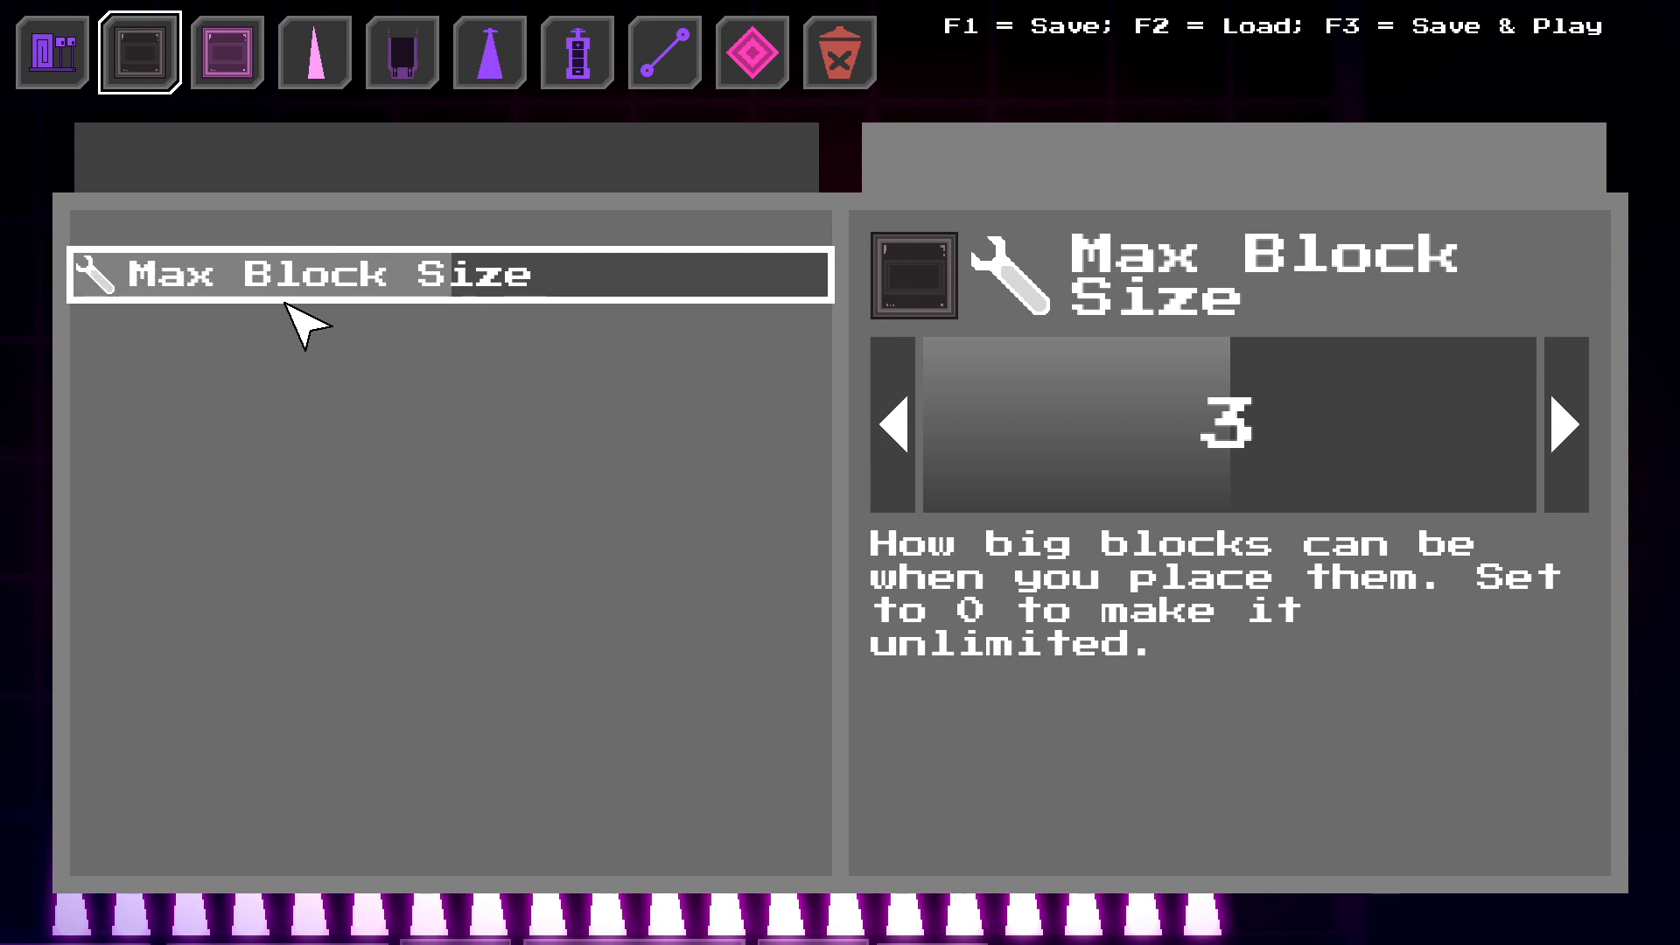
click(893, 441)
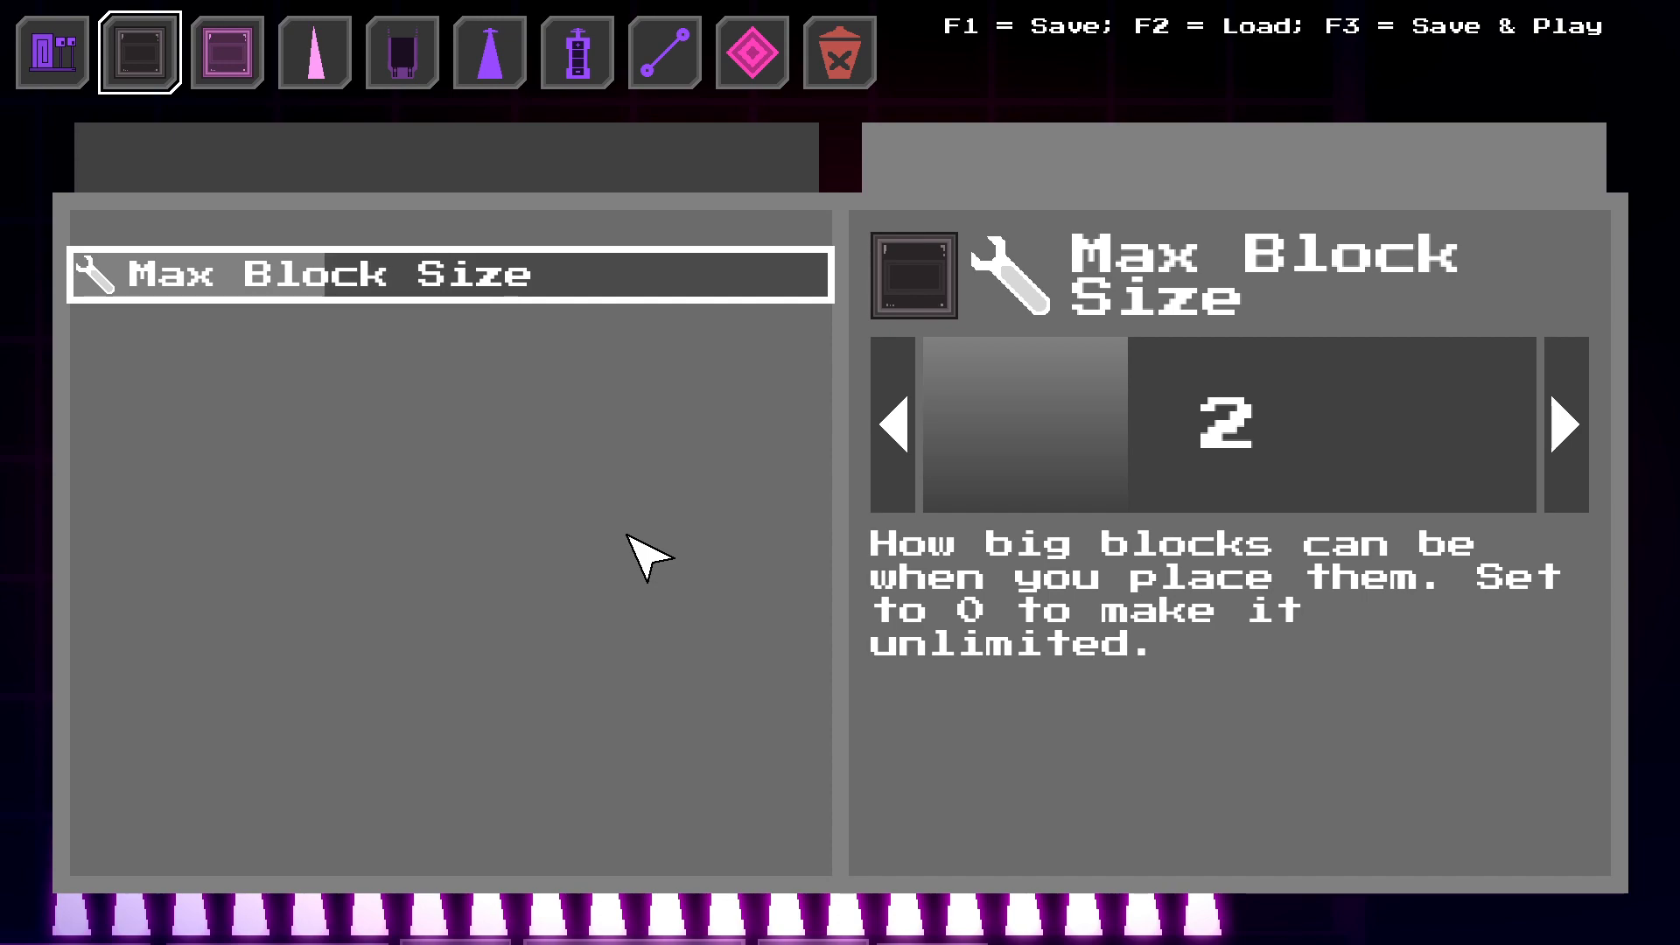
click(1568, 425)
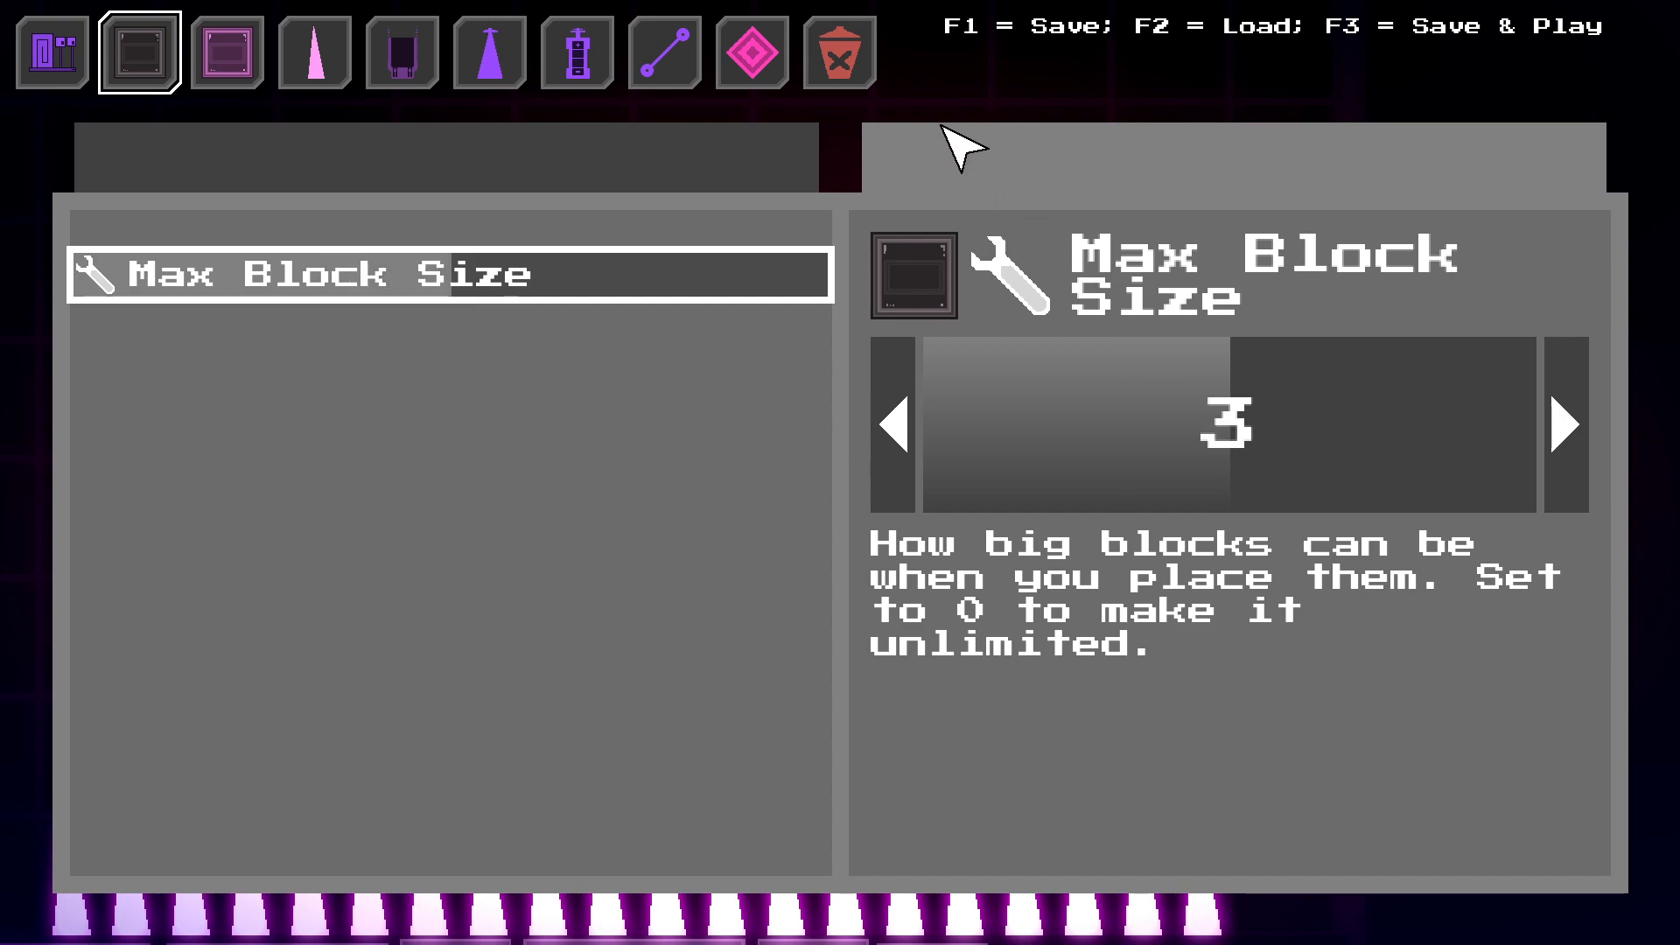
click(42, 51)
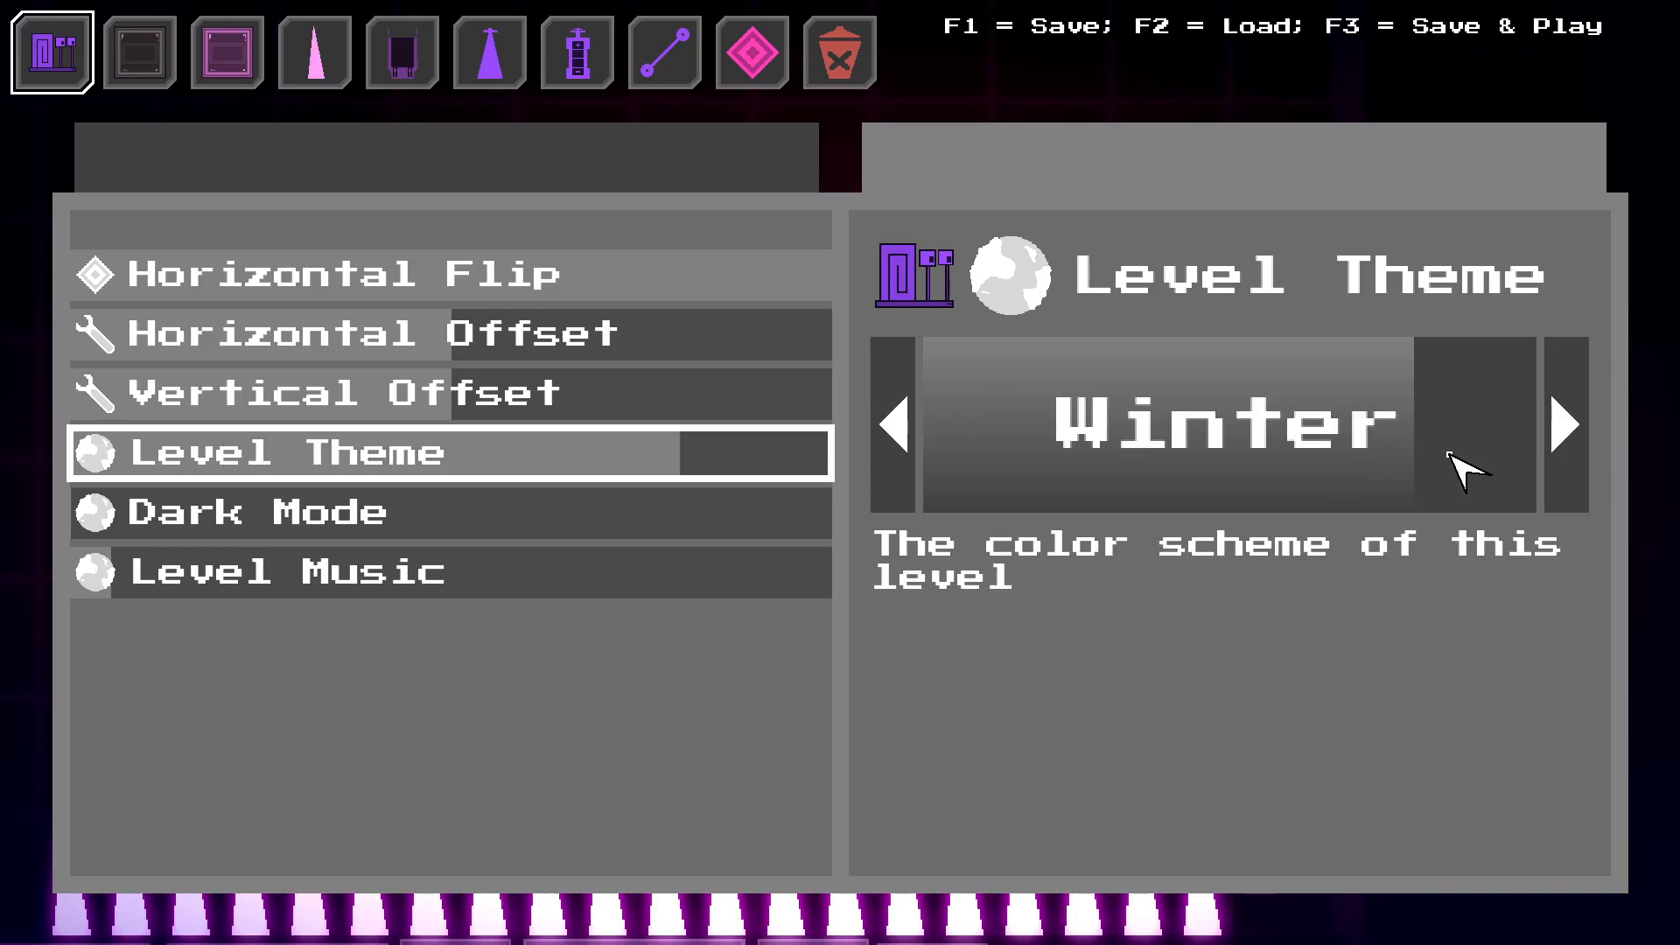
Set Level Theme to Winter and Level Music to 17 - Winter Mode.
click(894, 422)
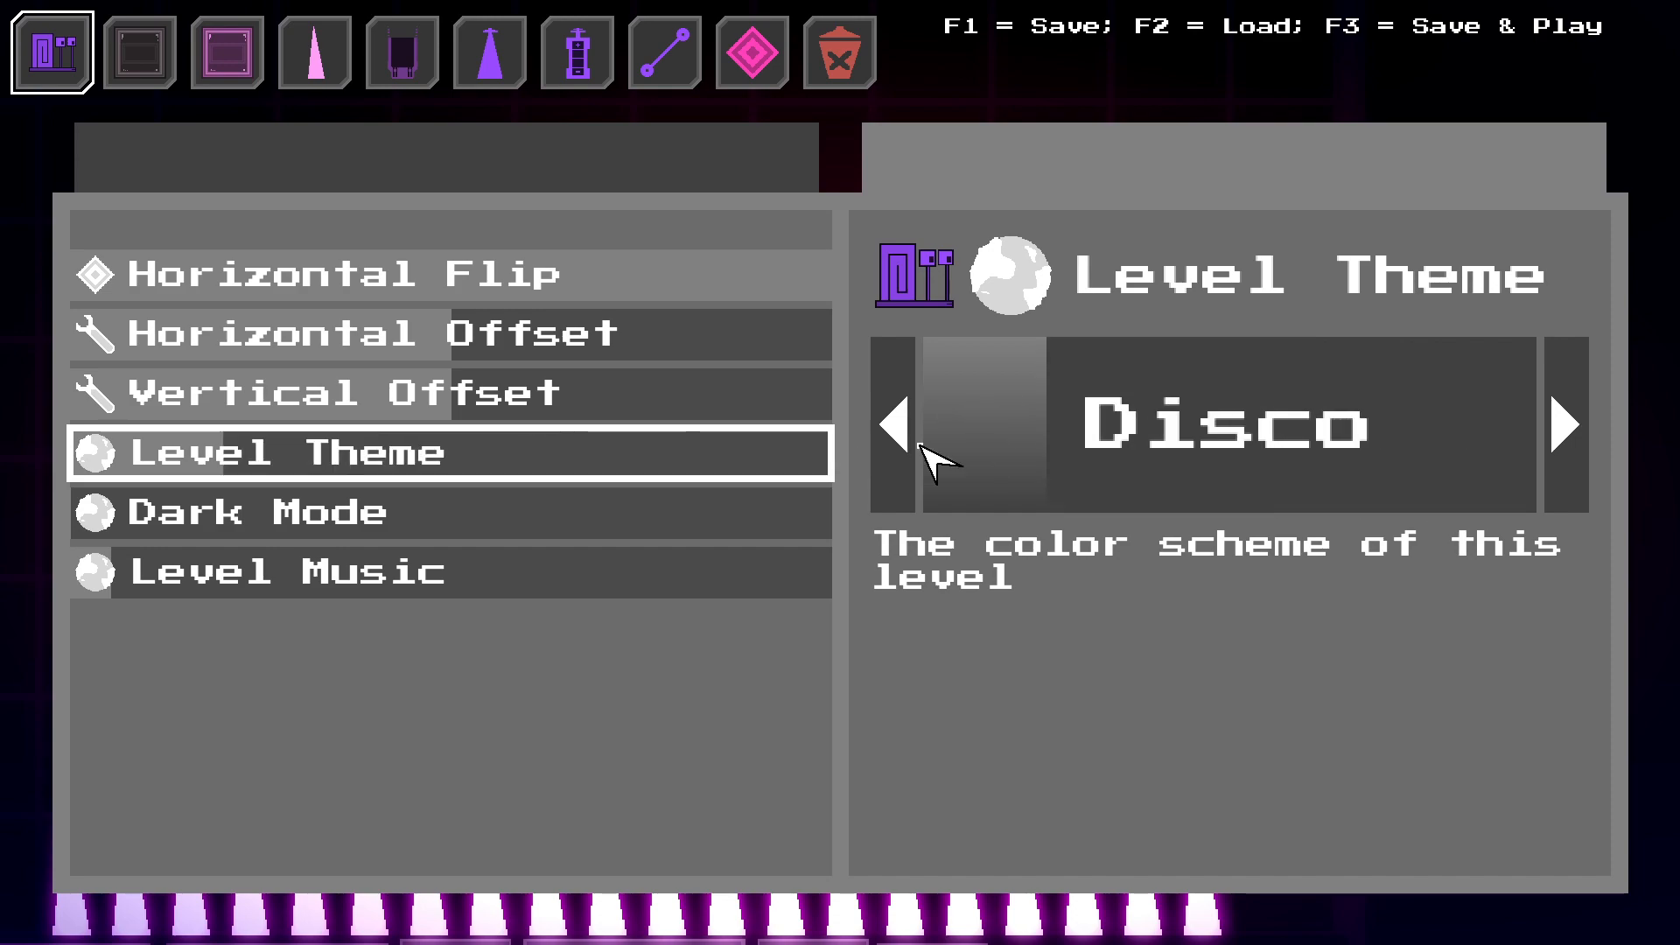
click(1566, 428)
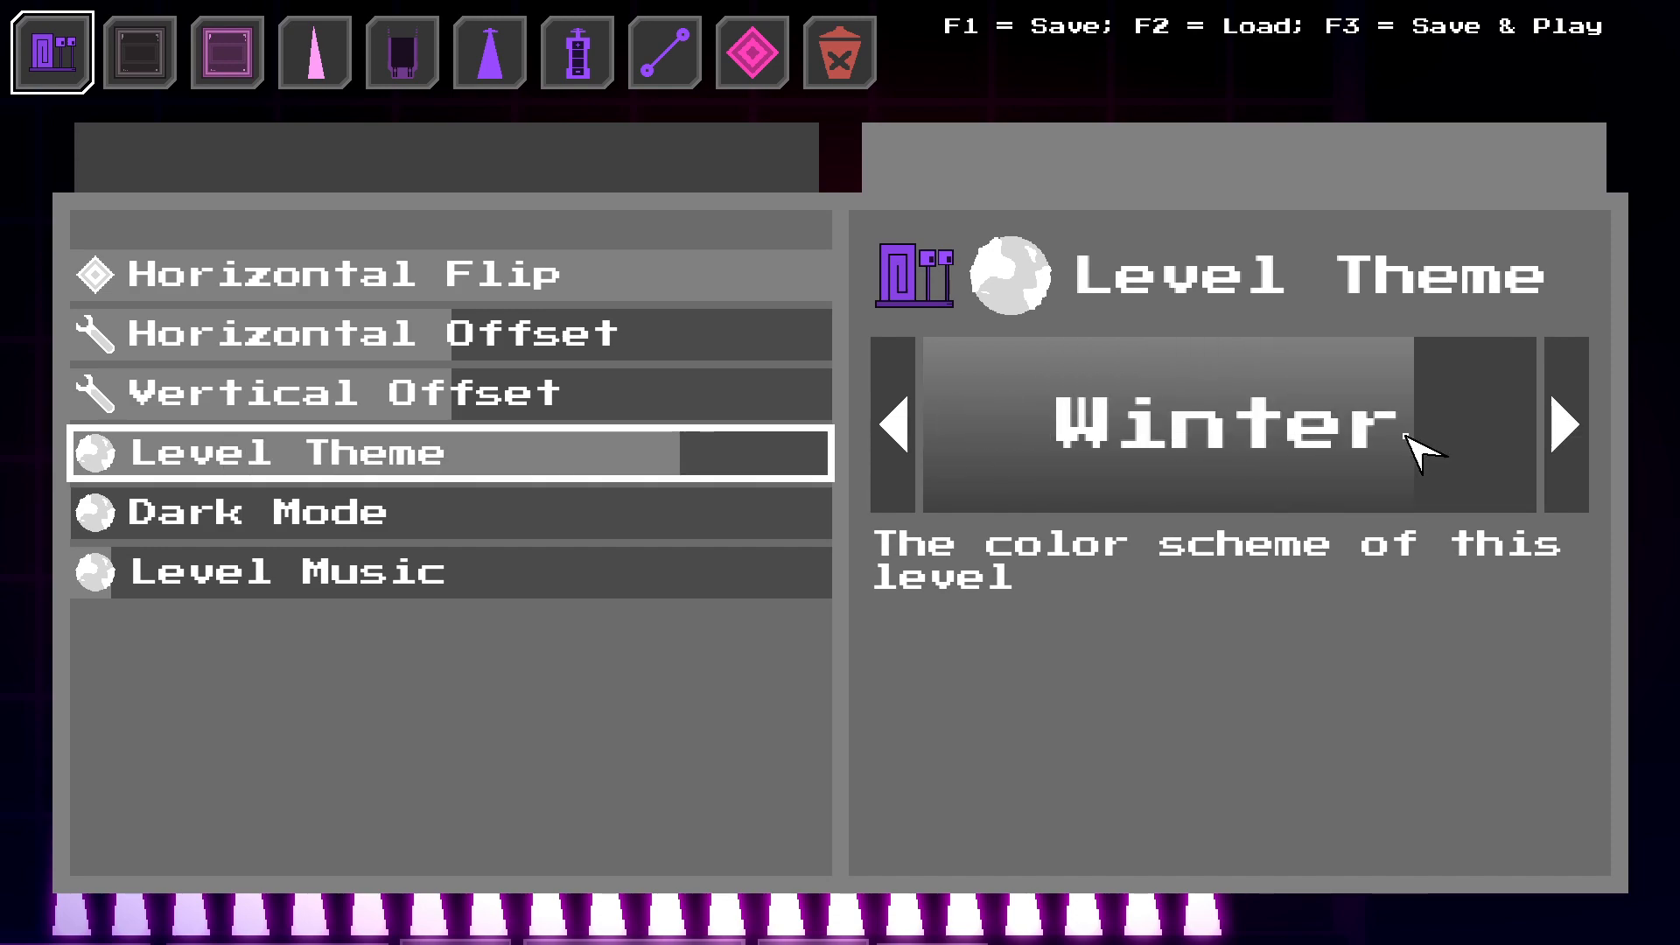
click(245, 513)
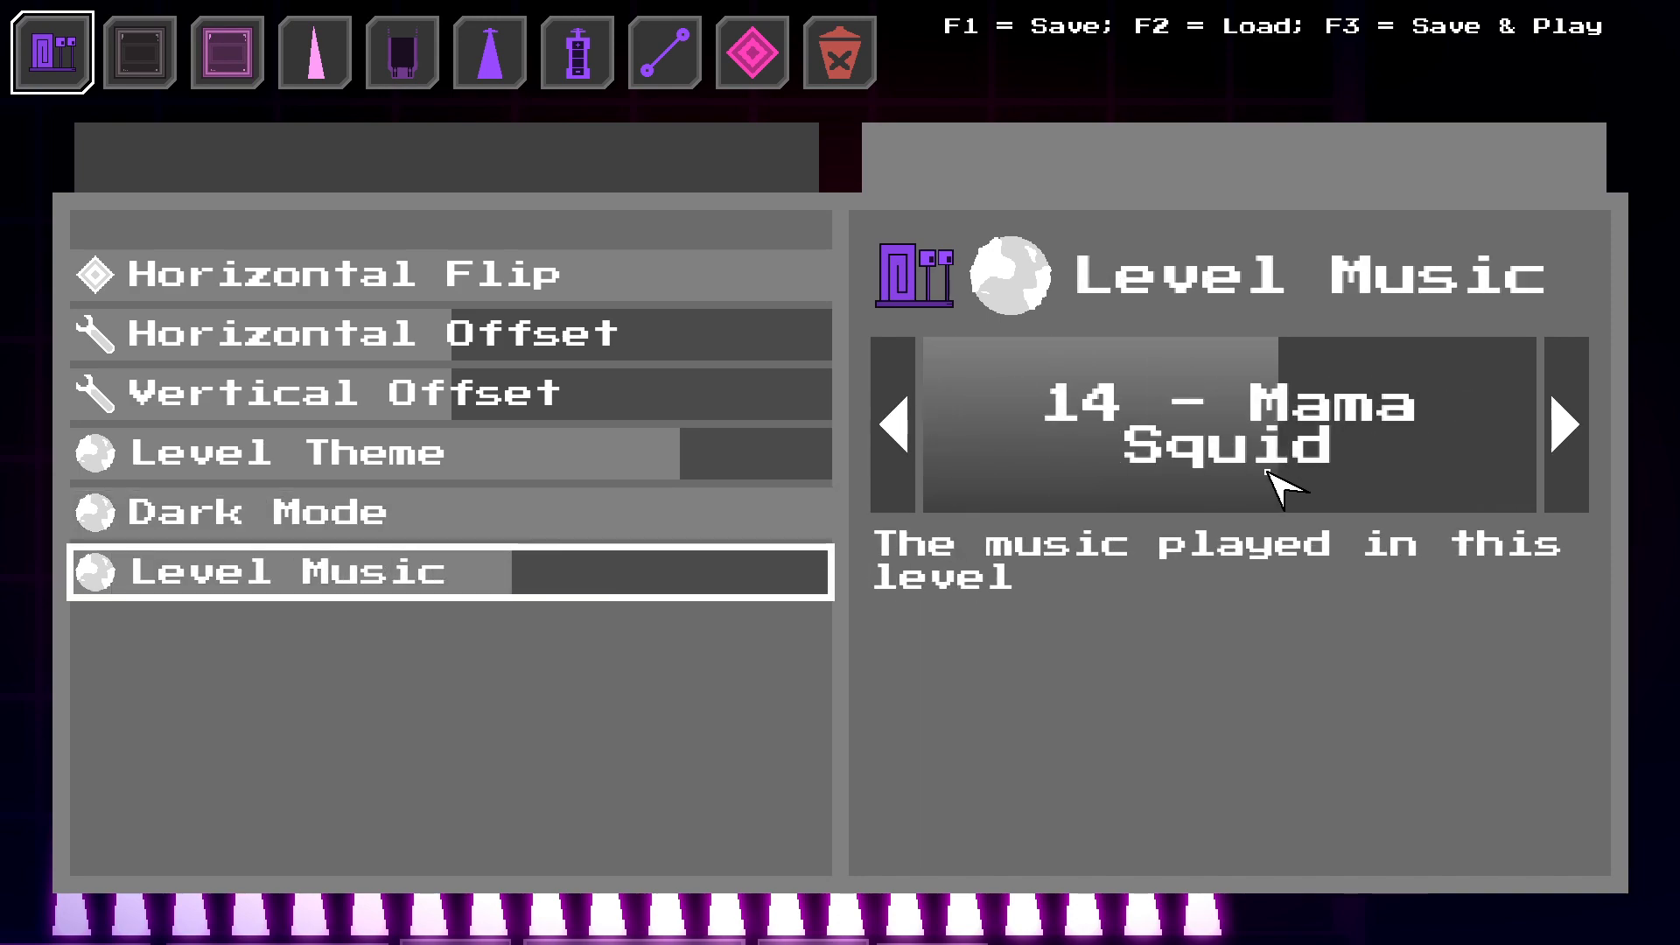
click(1566, 430)
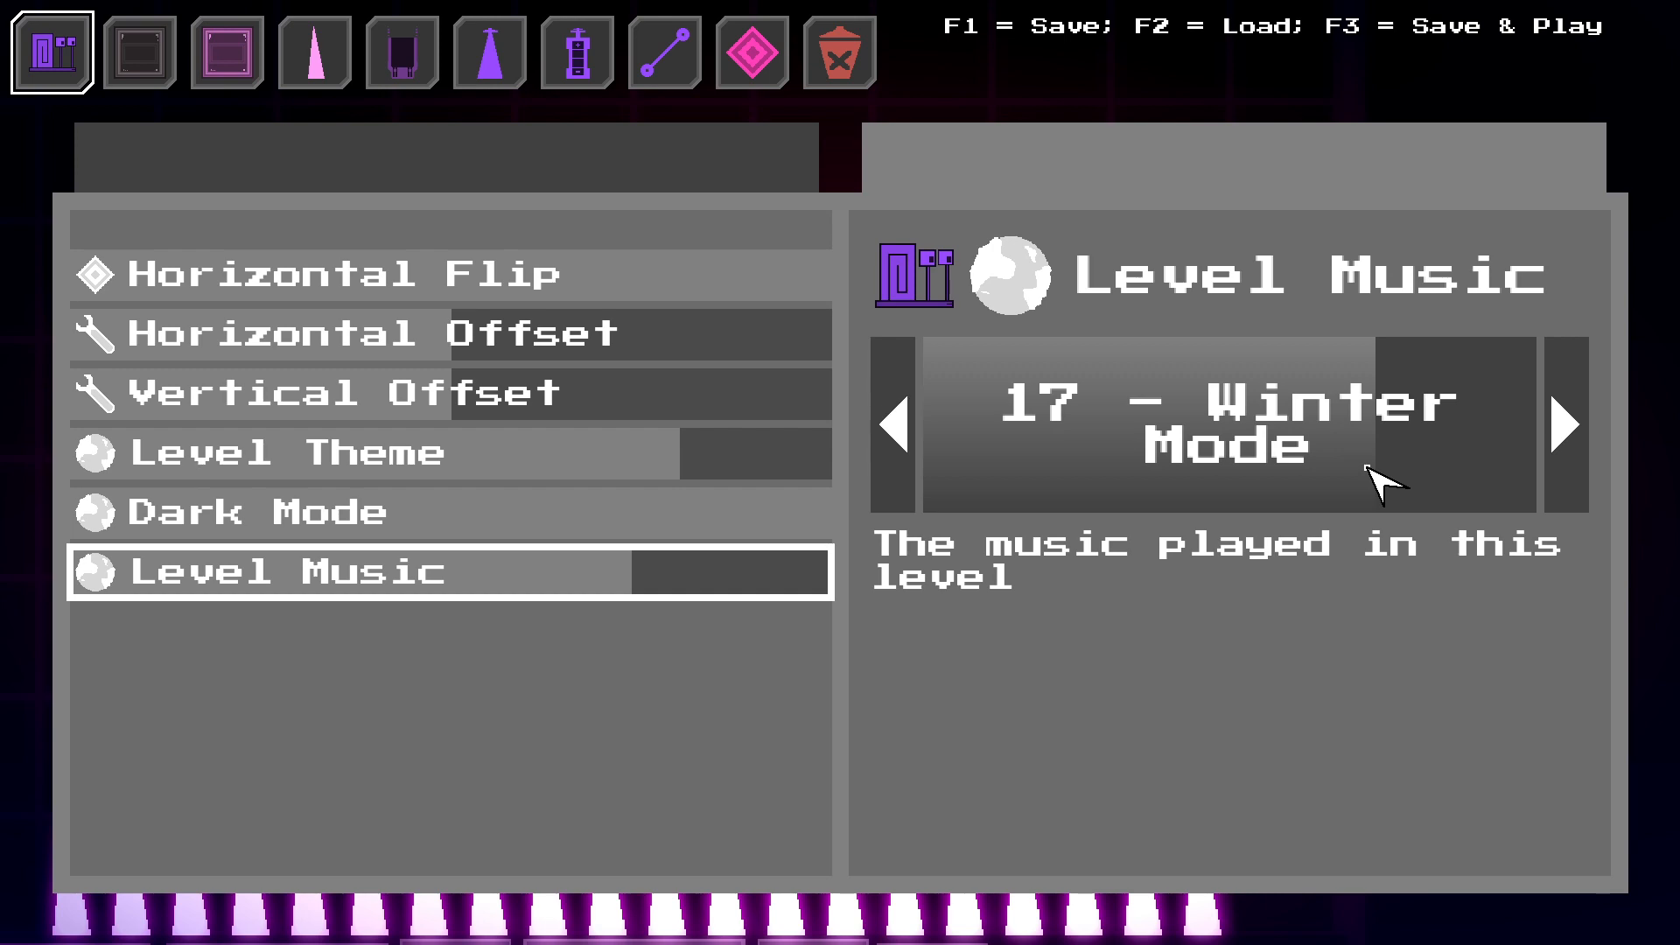